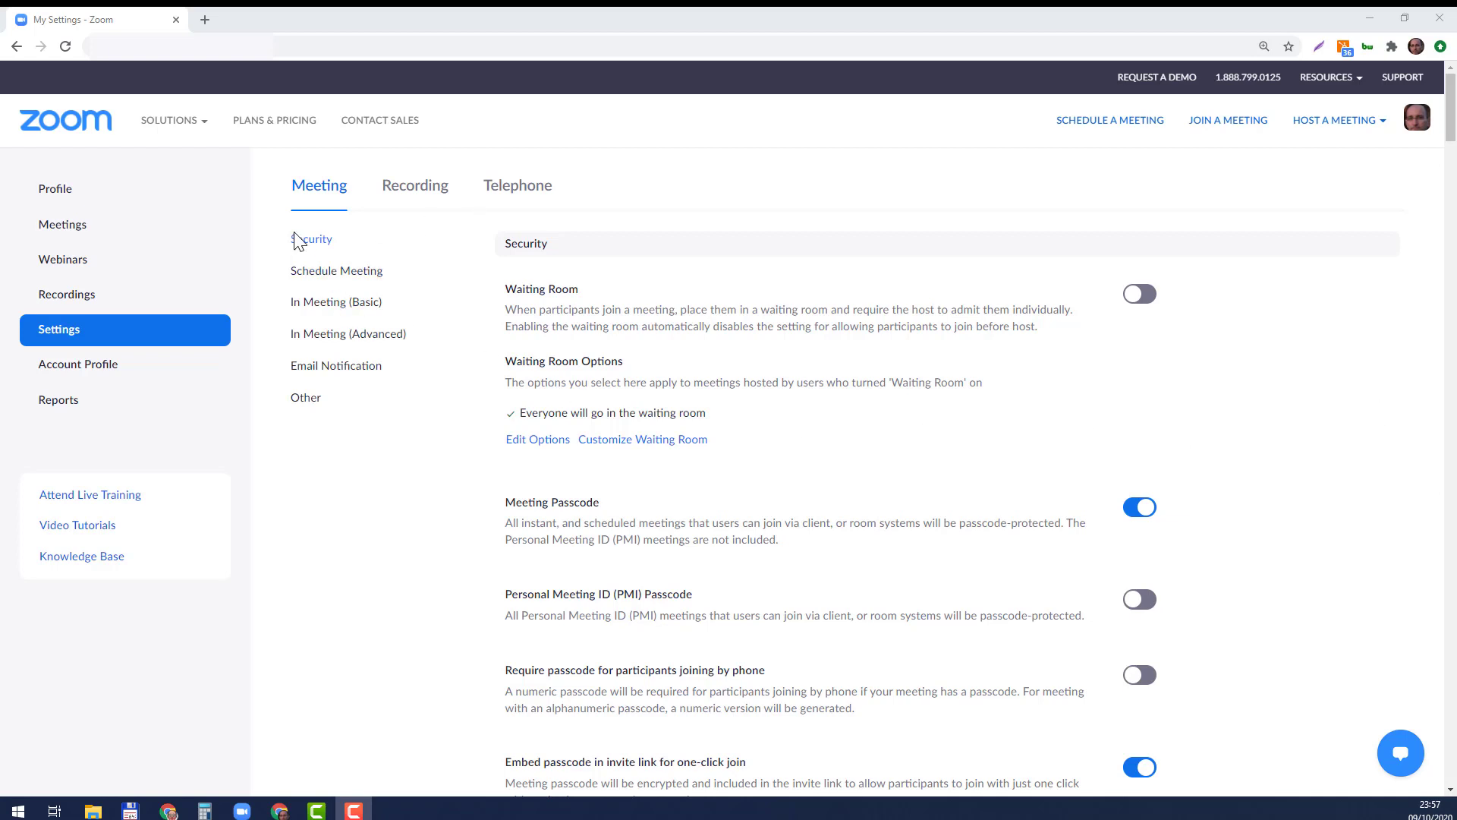
{"action": "mouse_move", "coordinate": [934, 323]}
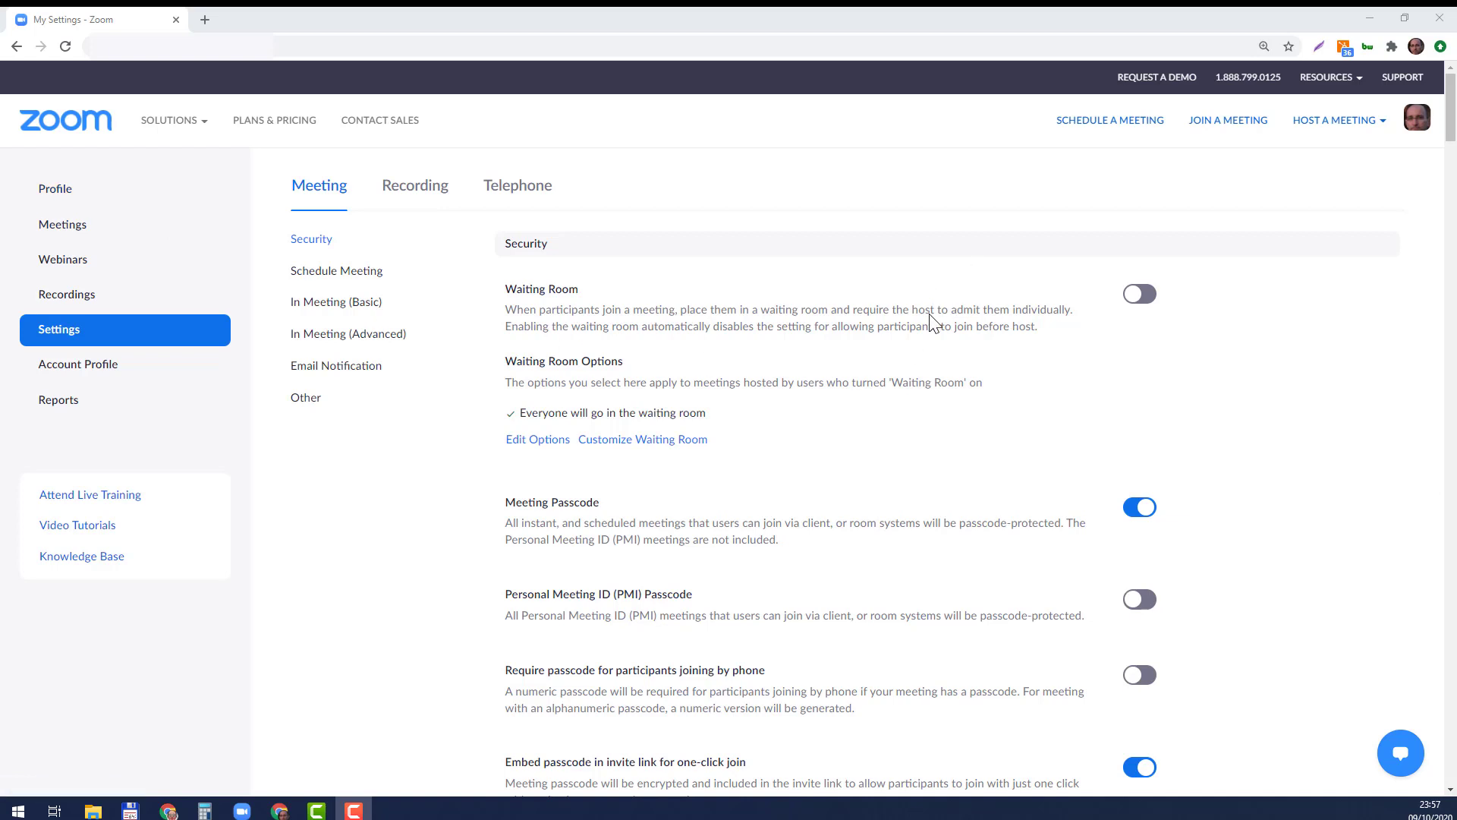
{"action": "mouse_move", "coordinate": [747, 289]}
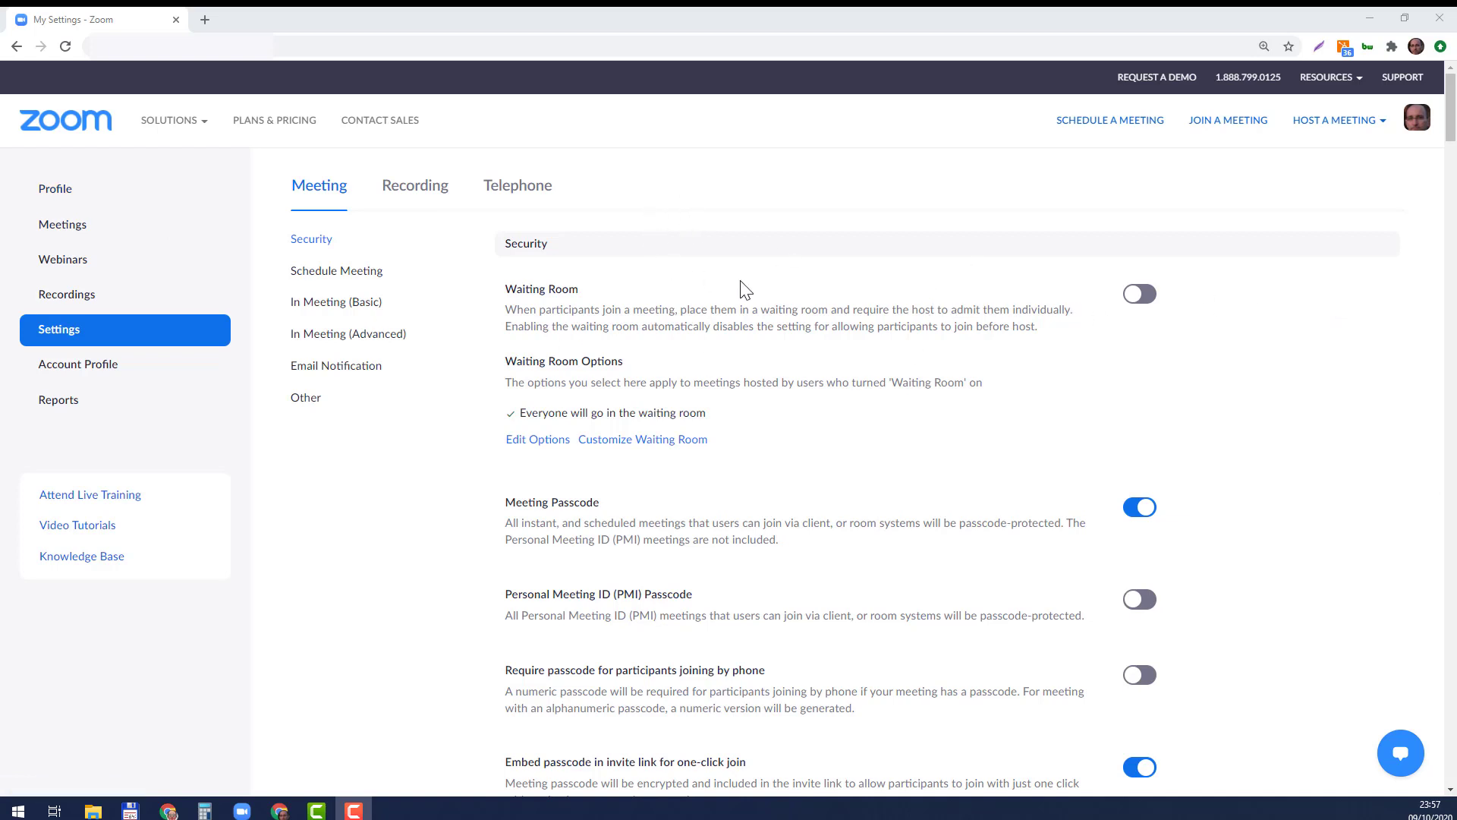
{"action": "mouse_move", "coordinate": [79, 334]}
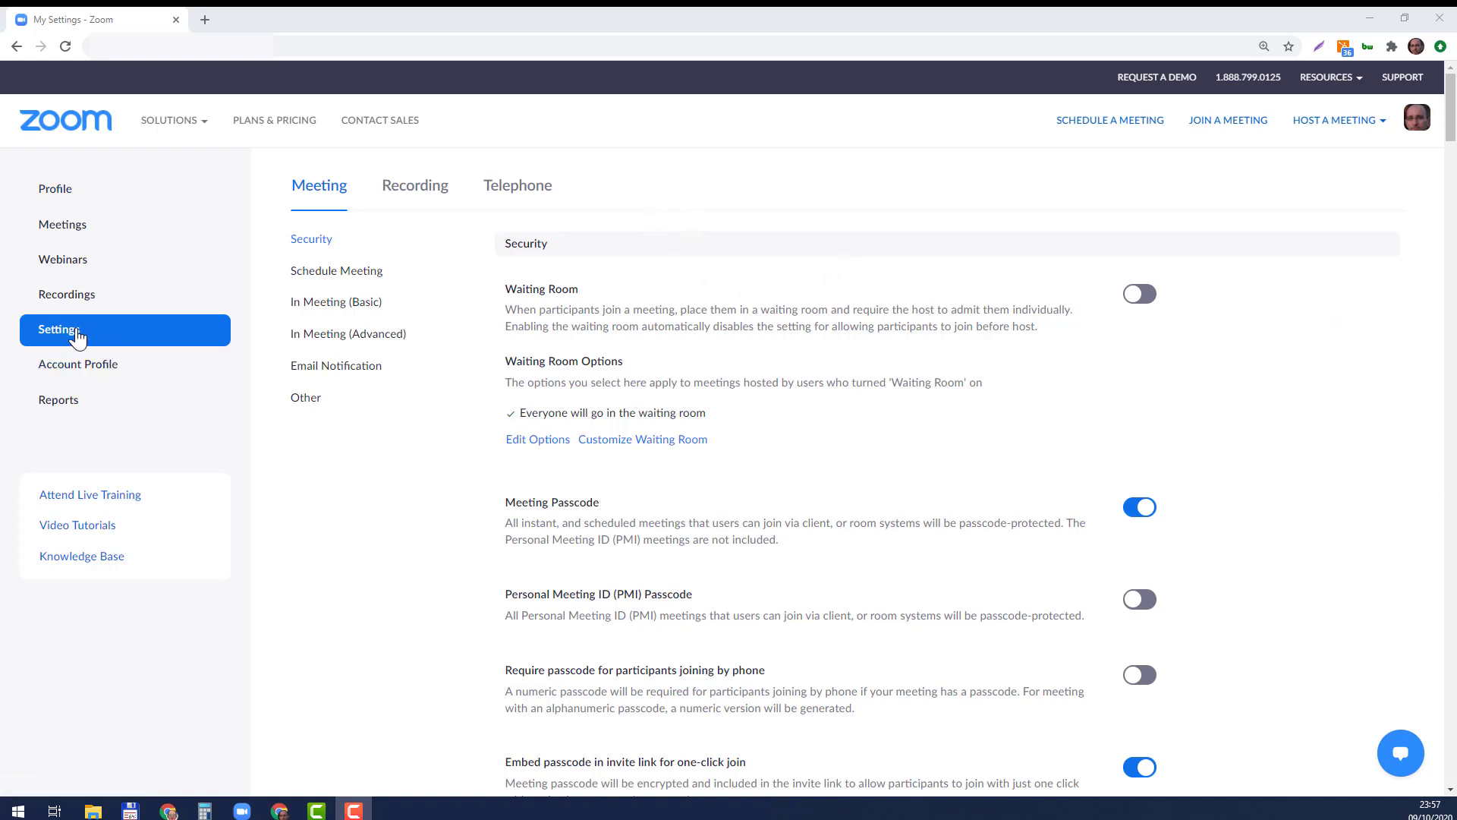
{"action": "mouse_move", "coordinate": [214, 357]}
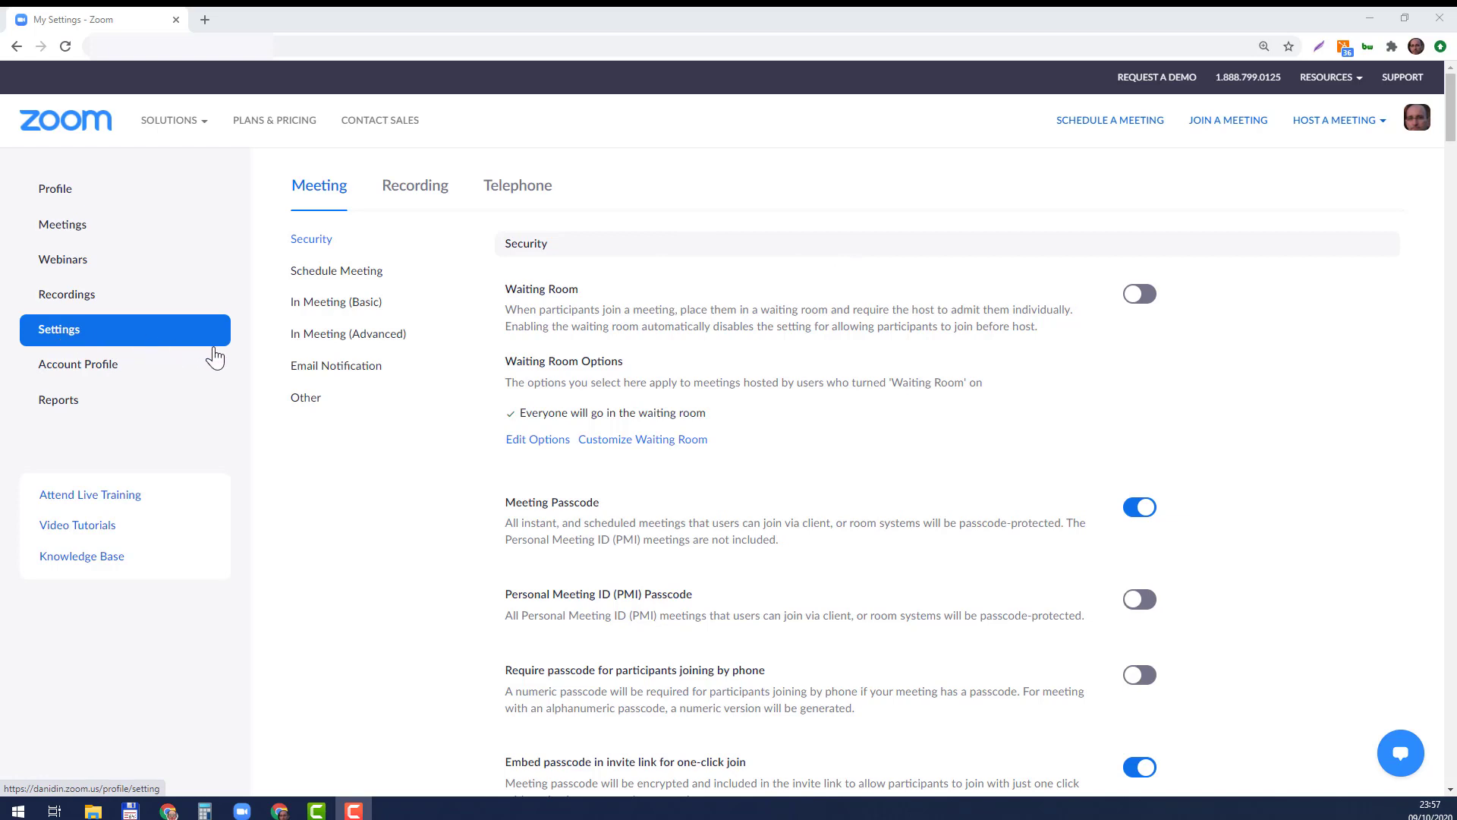
{"action": "mouse_move", "coordinate": [335, 300]}
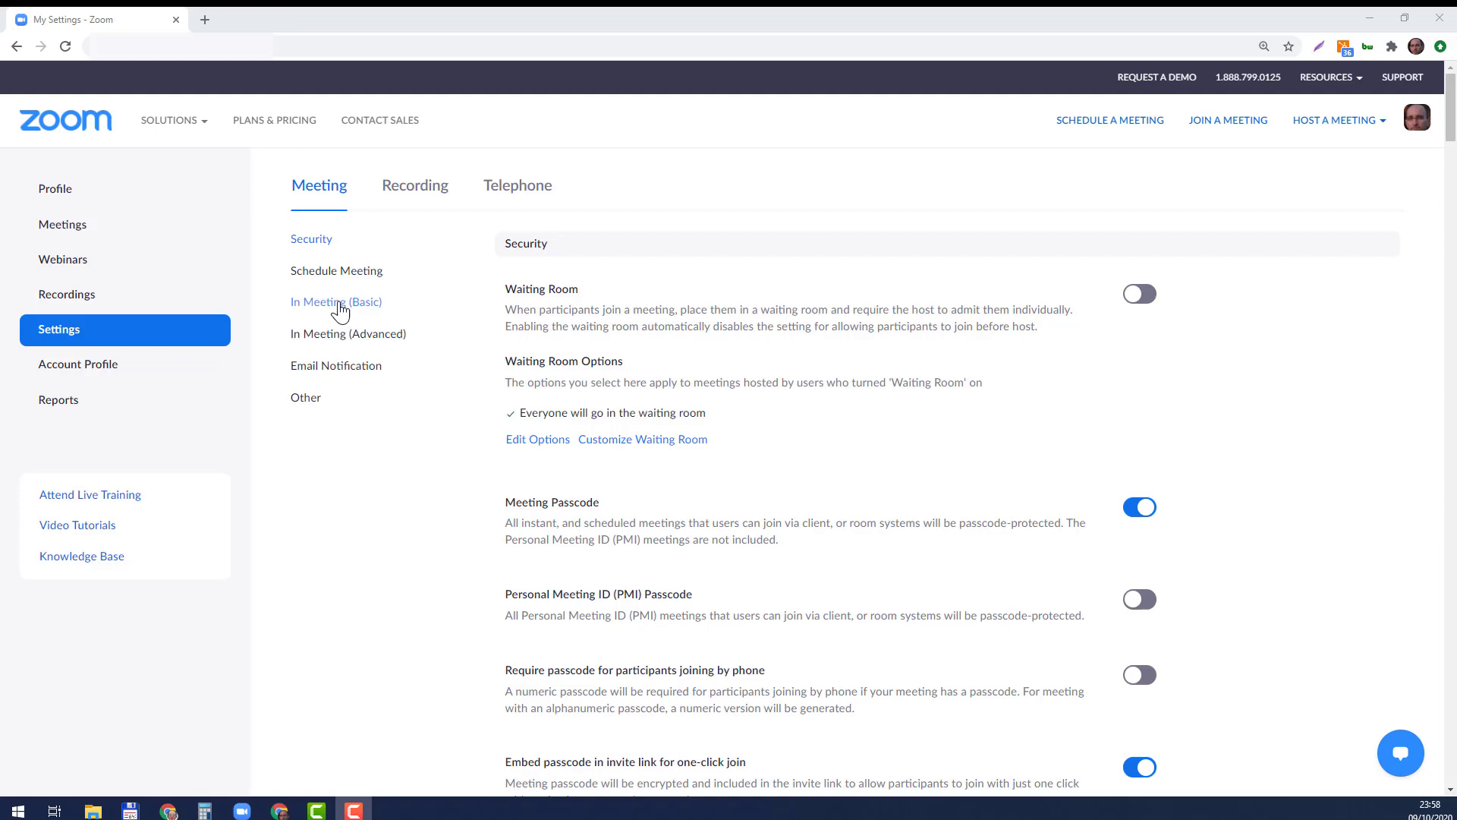
Confirm the Co-host toggle is on, close the page search and start scheduling a meeting
{"action": "scroll", "scroll_direction": "down", "scroll_amount": 3}
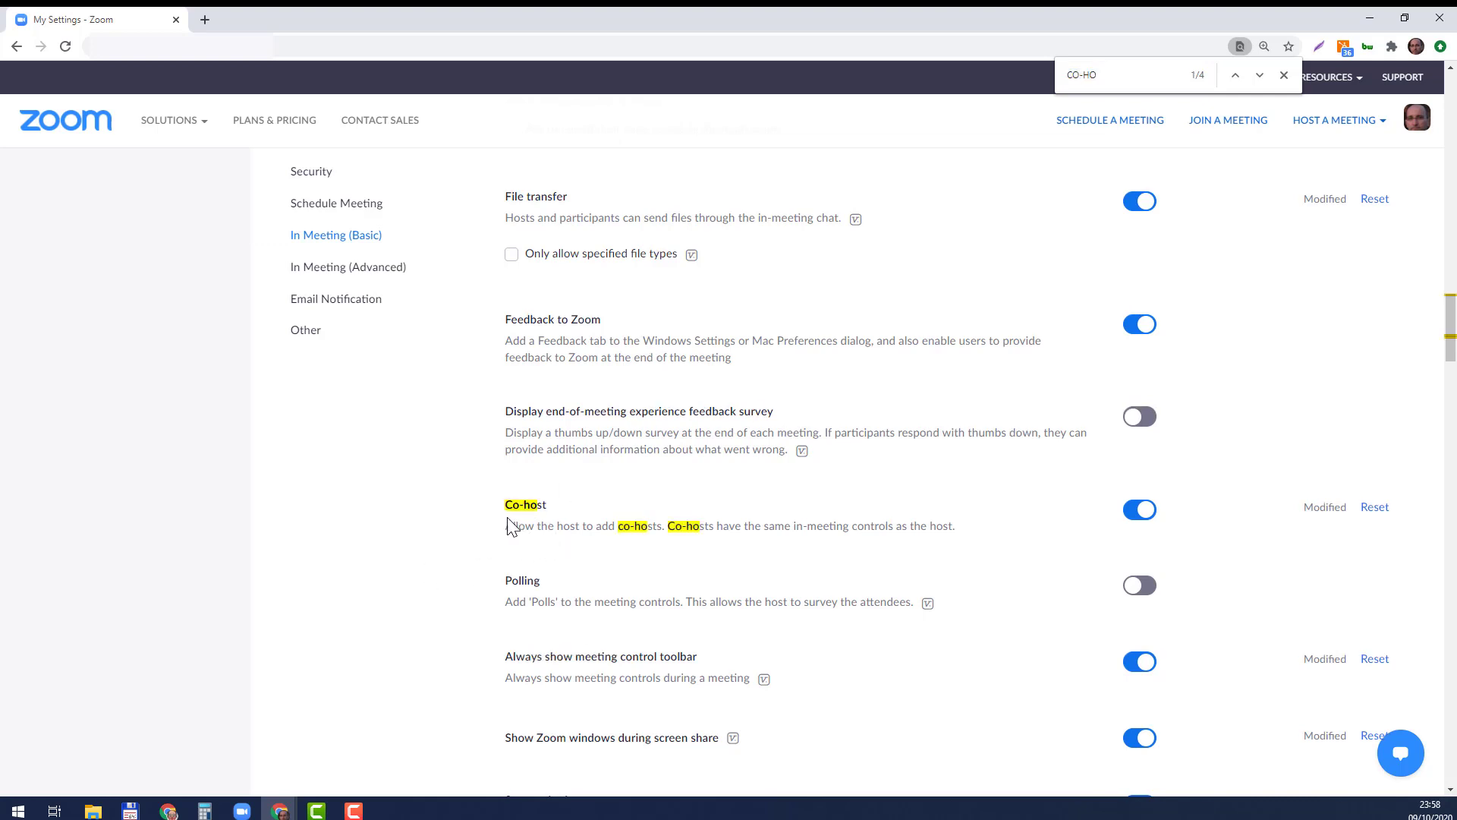
{"action": "mouse_move", "coordinate": [632, 542]}
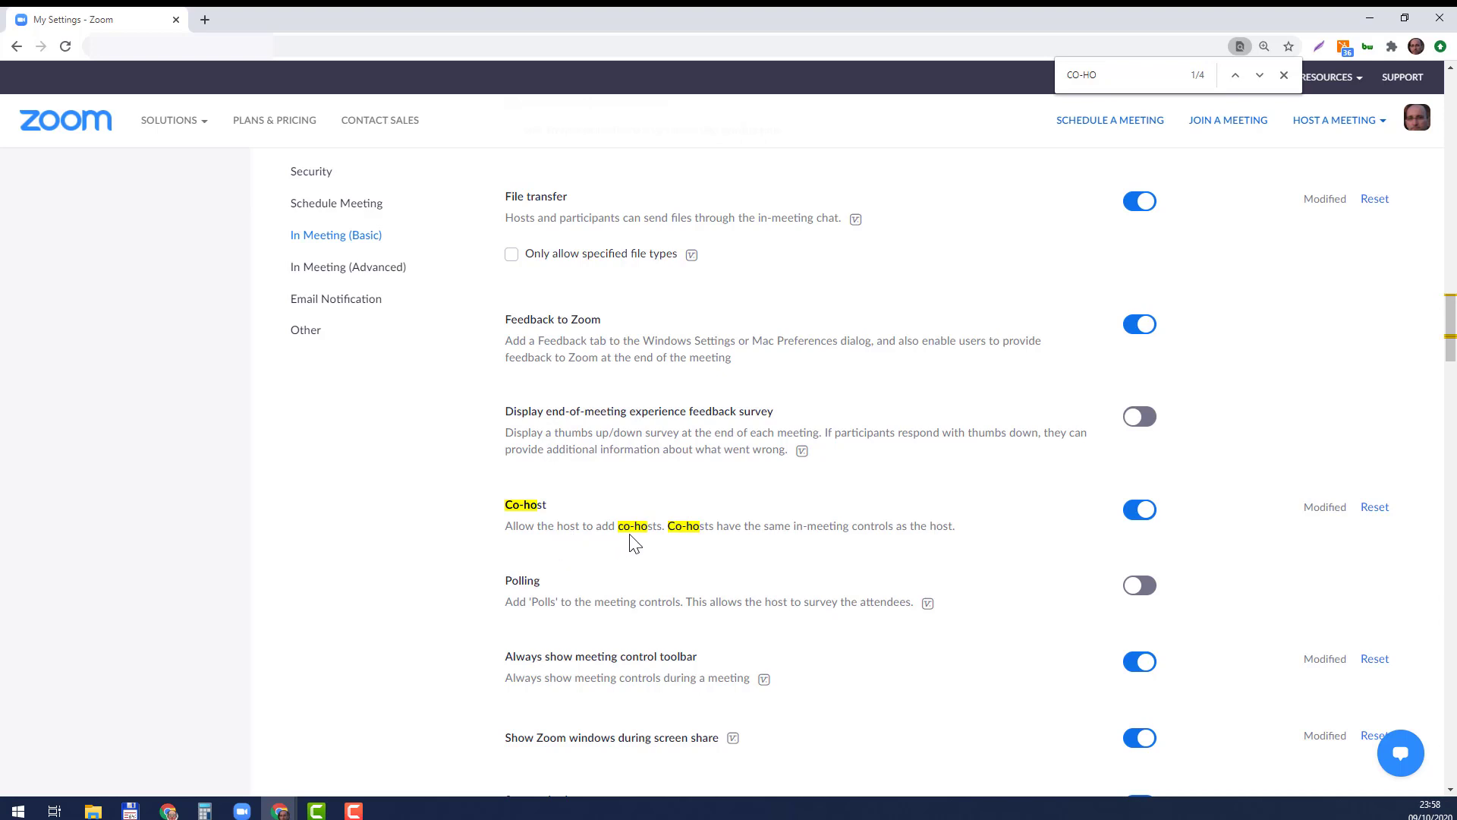
{"action": "mouse_move", "coordinate": [695, 556]}
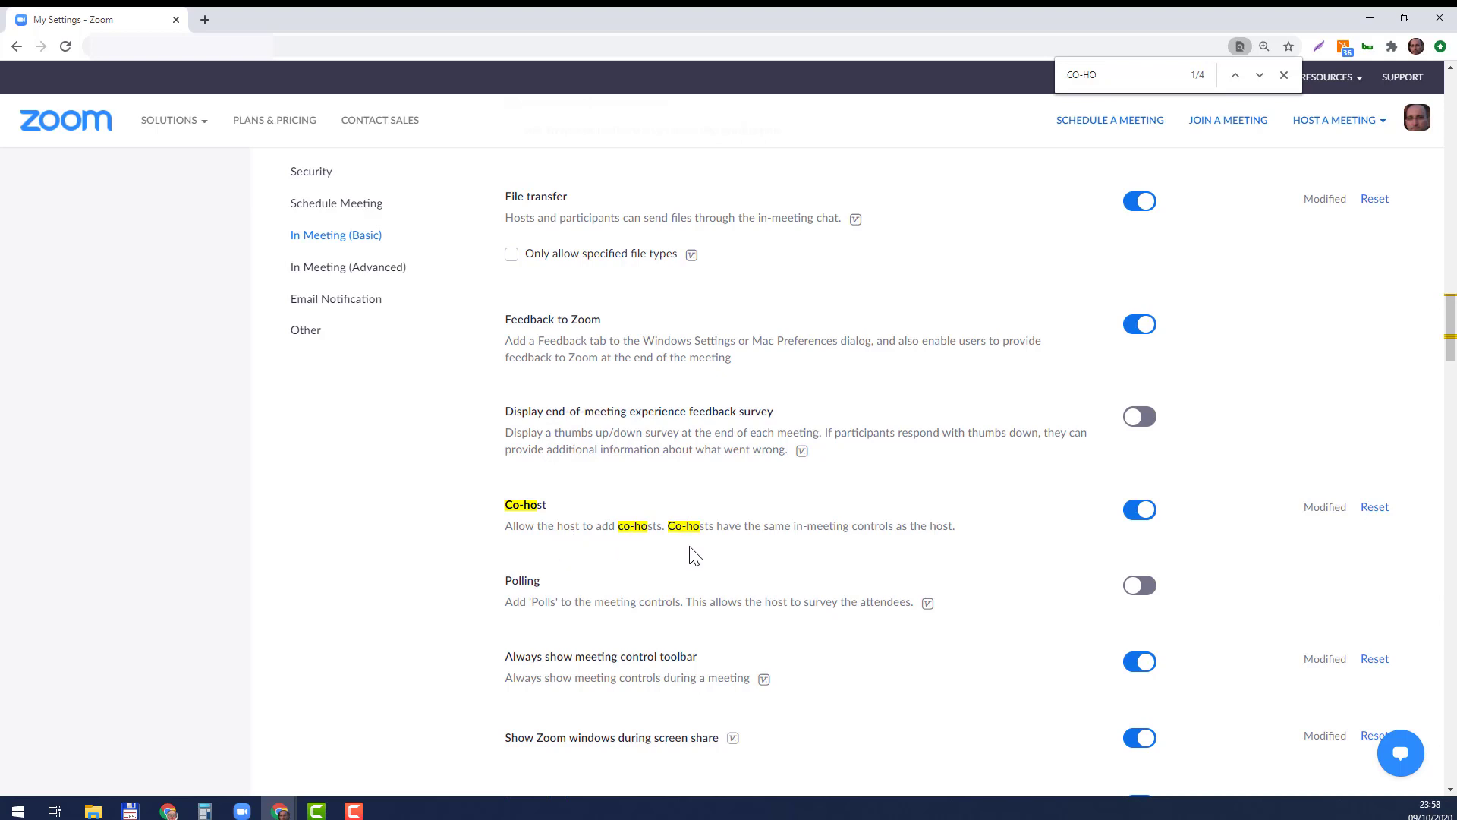
{"action": "mouse_move", "coordinate": [769, 553]}
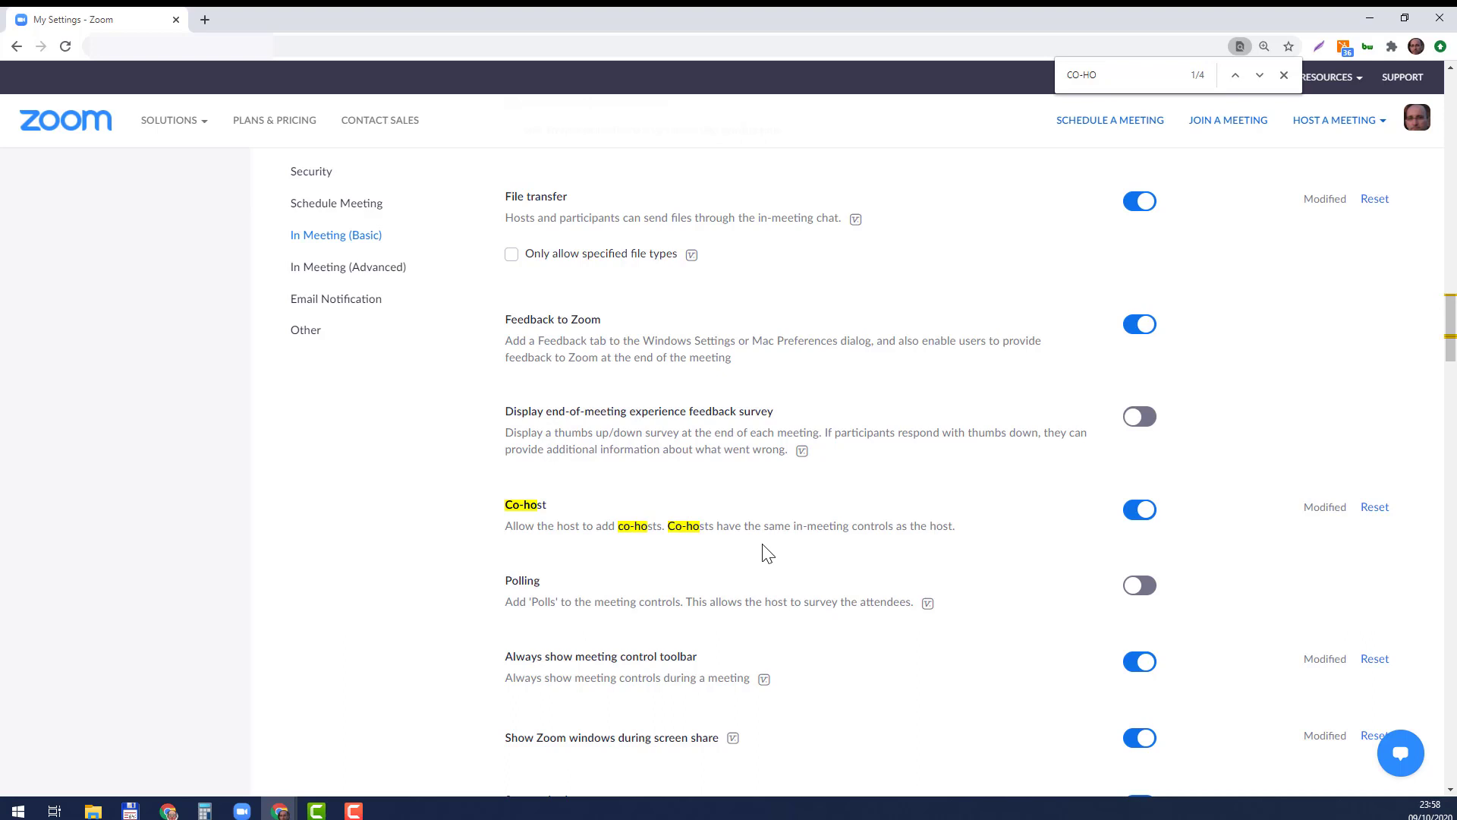
{"action": "mouse_move", "coordinate": [817, 552]}
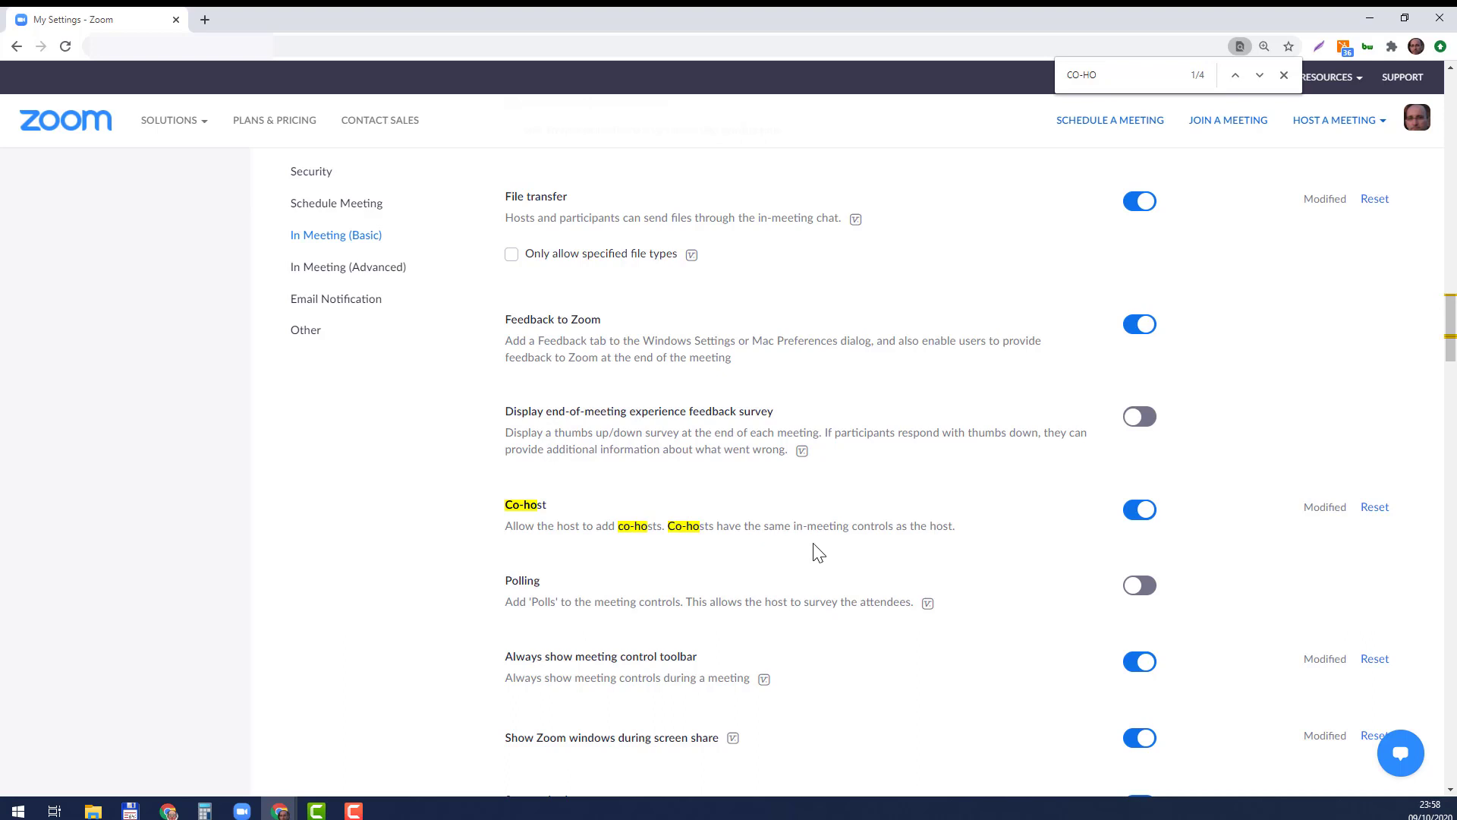
{"action": "mouse_move", "coordinate": [856, 542]}
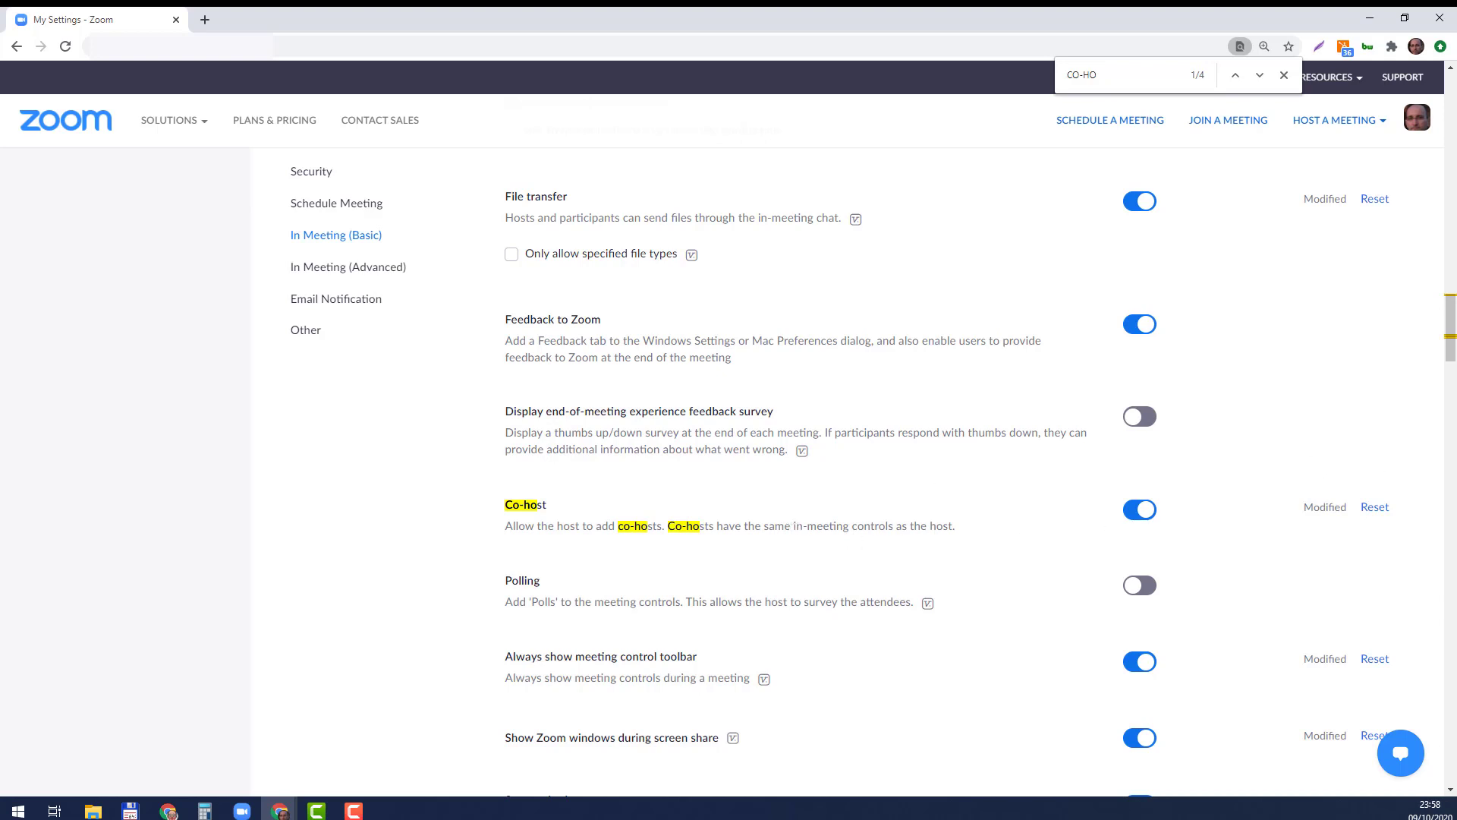
{"action": "mouse_move", "coordinate": [1129, 457]}
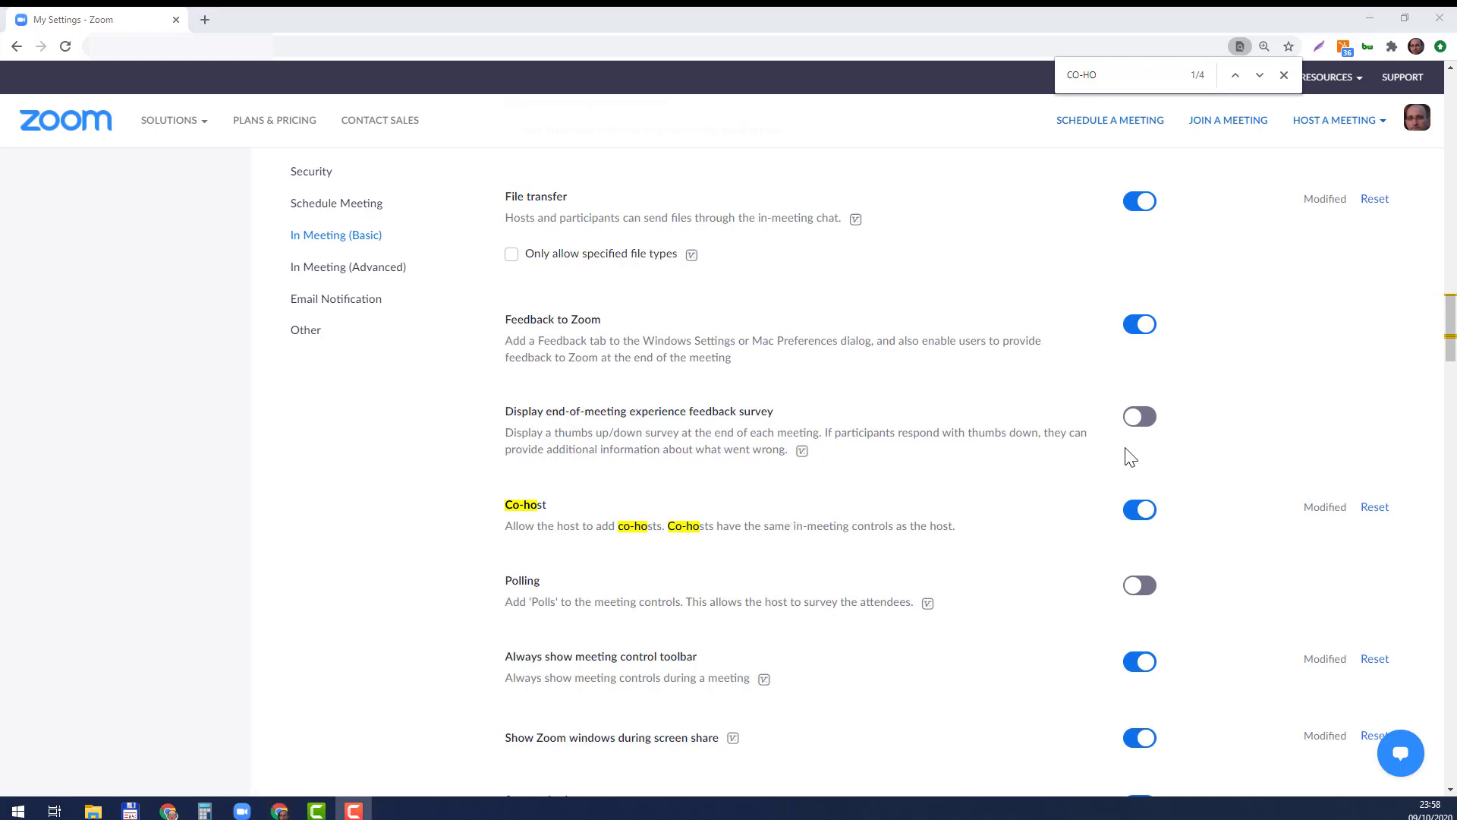
{"action": "left_click", "coordinate": [1284, 74]}
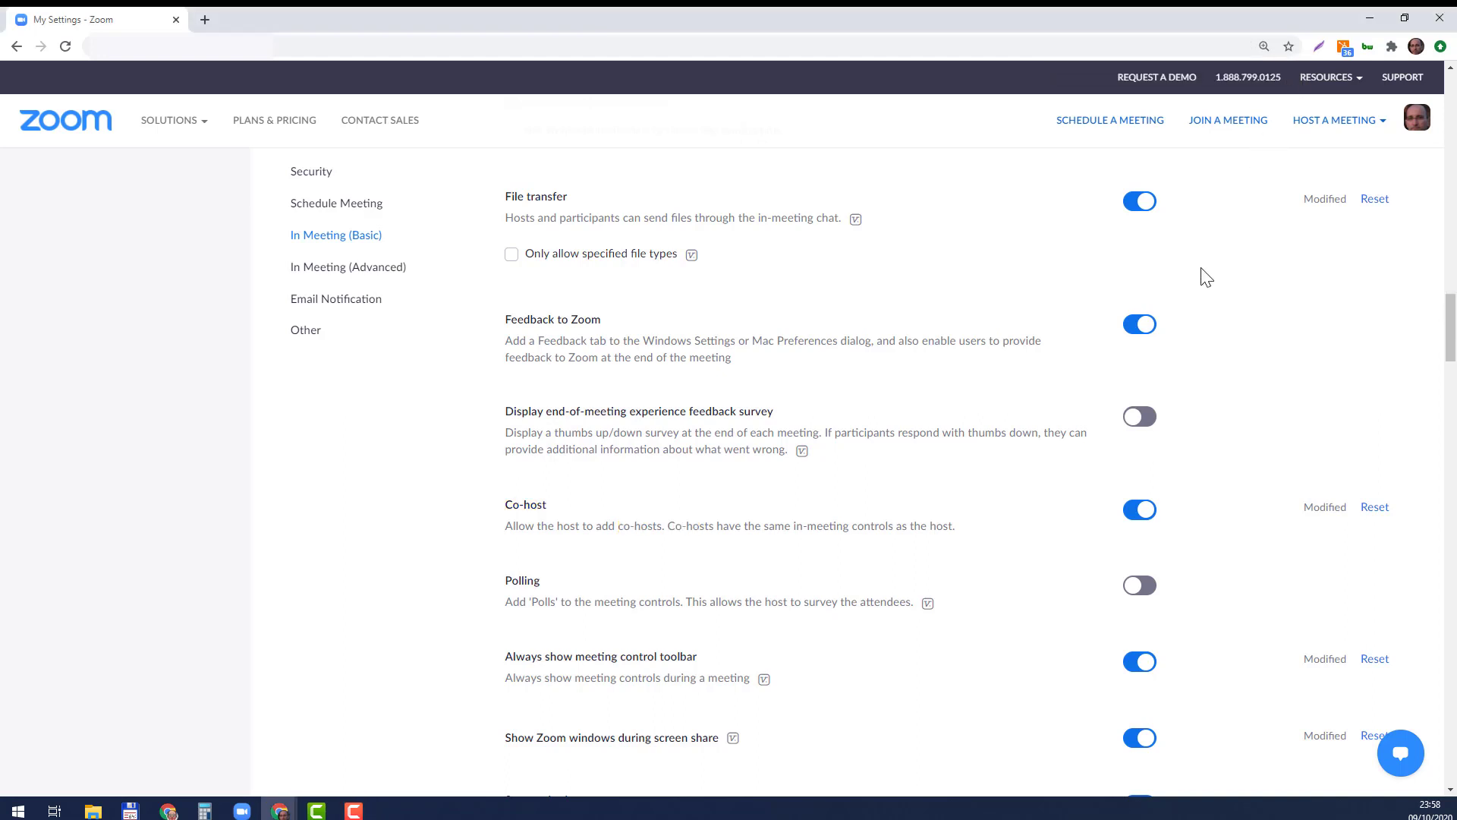
{"action": "mouse_move", "coordinate": [1195, 225]}
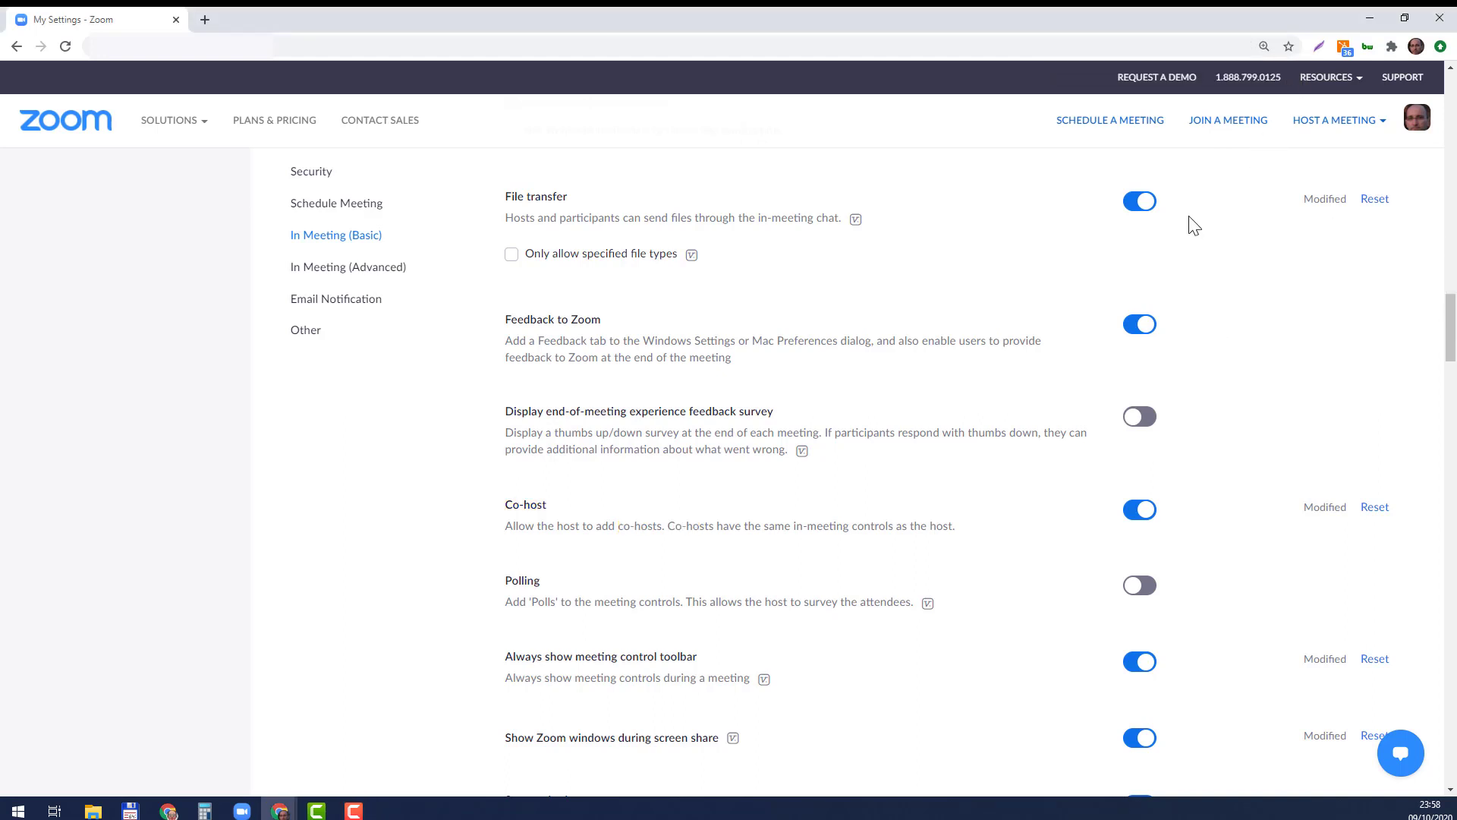
{"action": "left_click", "coordinate": [1109, 120]}
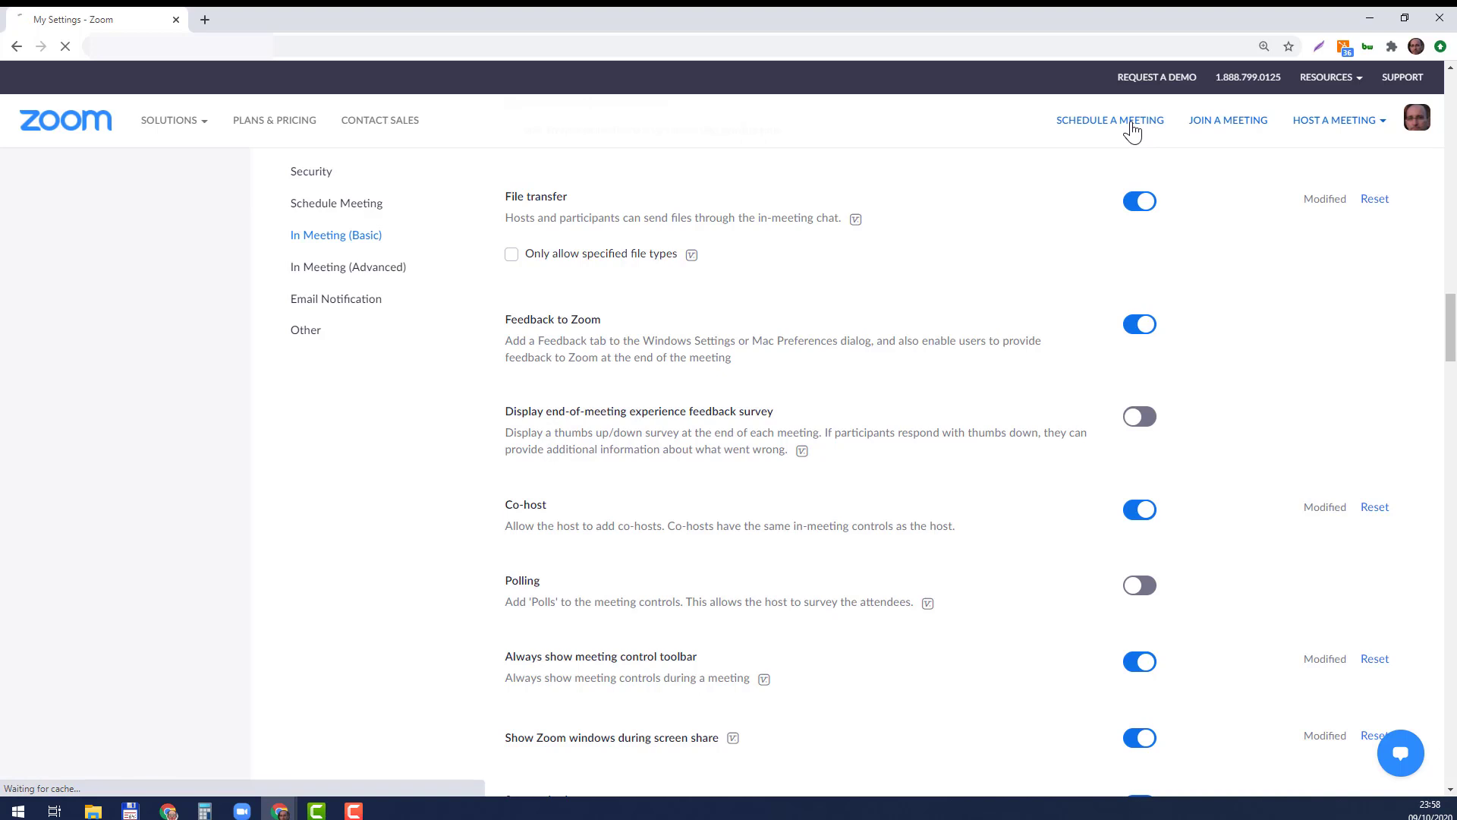
Scroll to Meeting Options, uncheck 'Mute participants upon entry' and focus the Alternative Hosts field
{"action": "left_click", "coordinate": [1109, 120]}
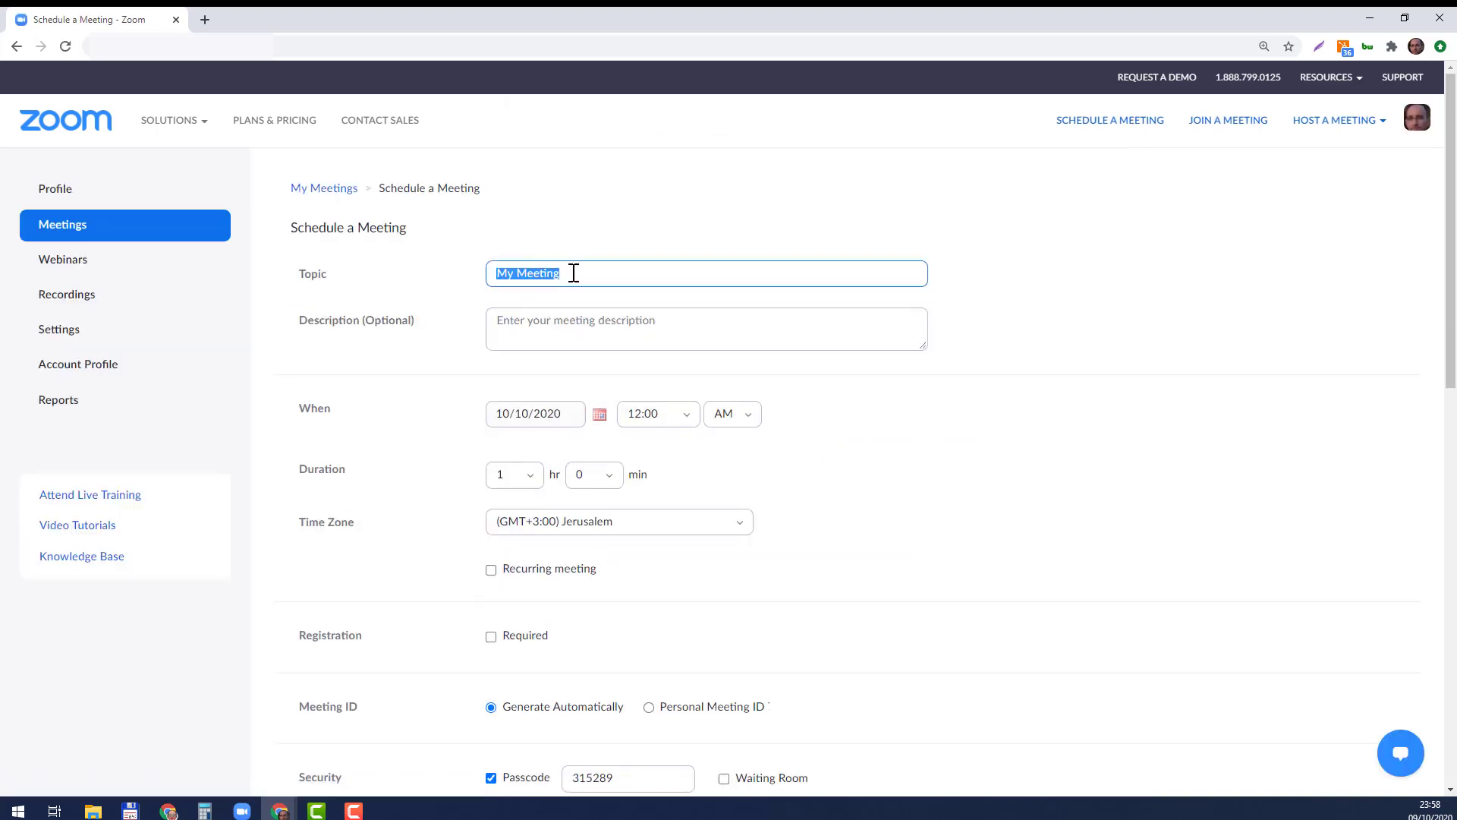
{"action": "scroll", "scroll_direction": "down", "scroll_amount": 3}
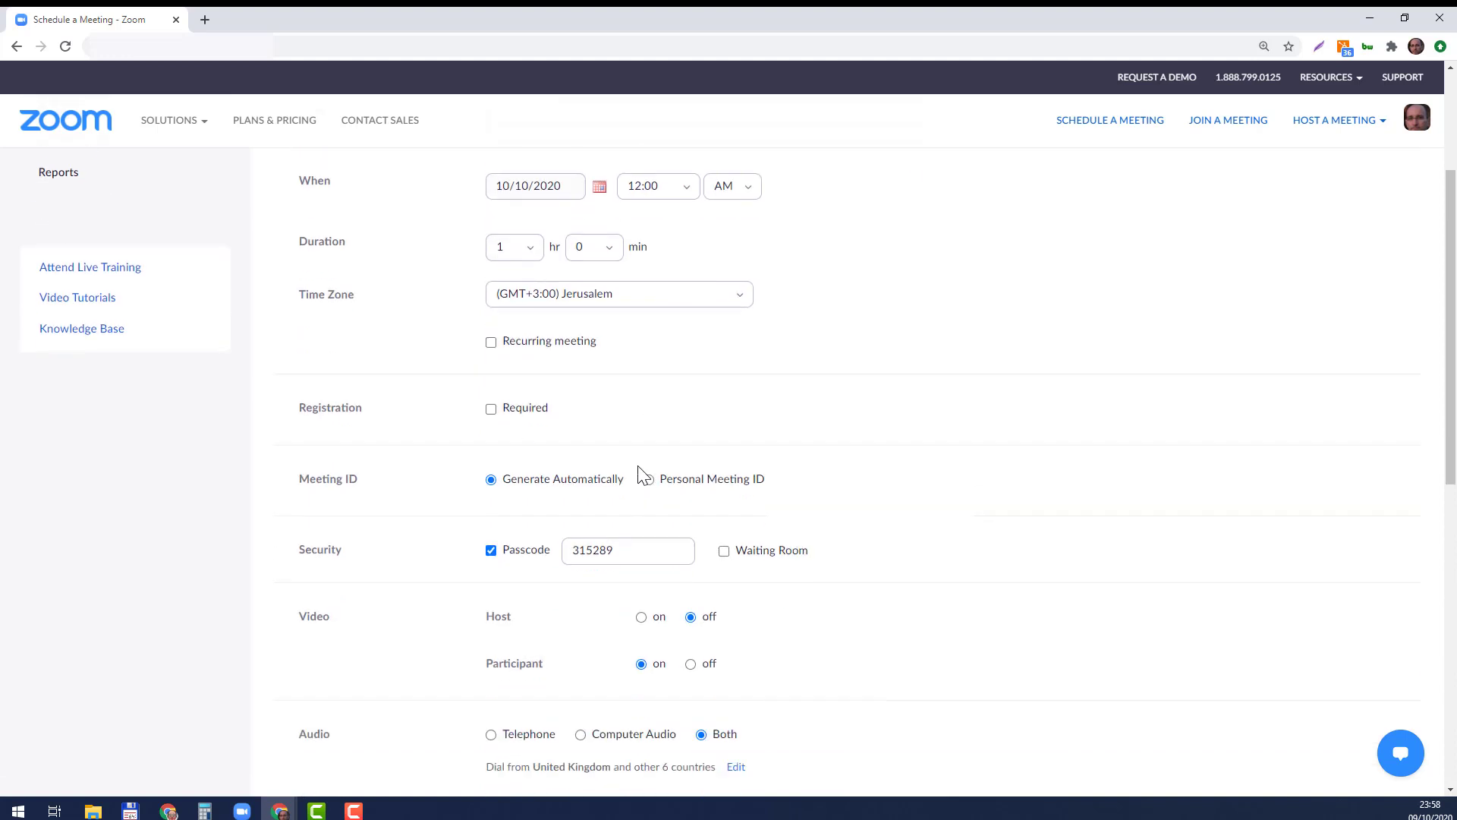
{"action": "scroll", "scroll_direction": "down", "scroll_amount": 3}
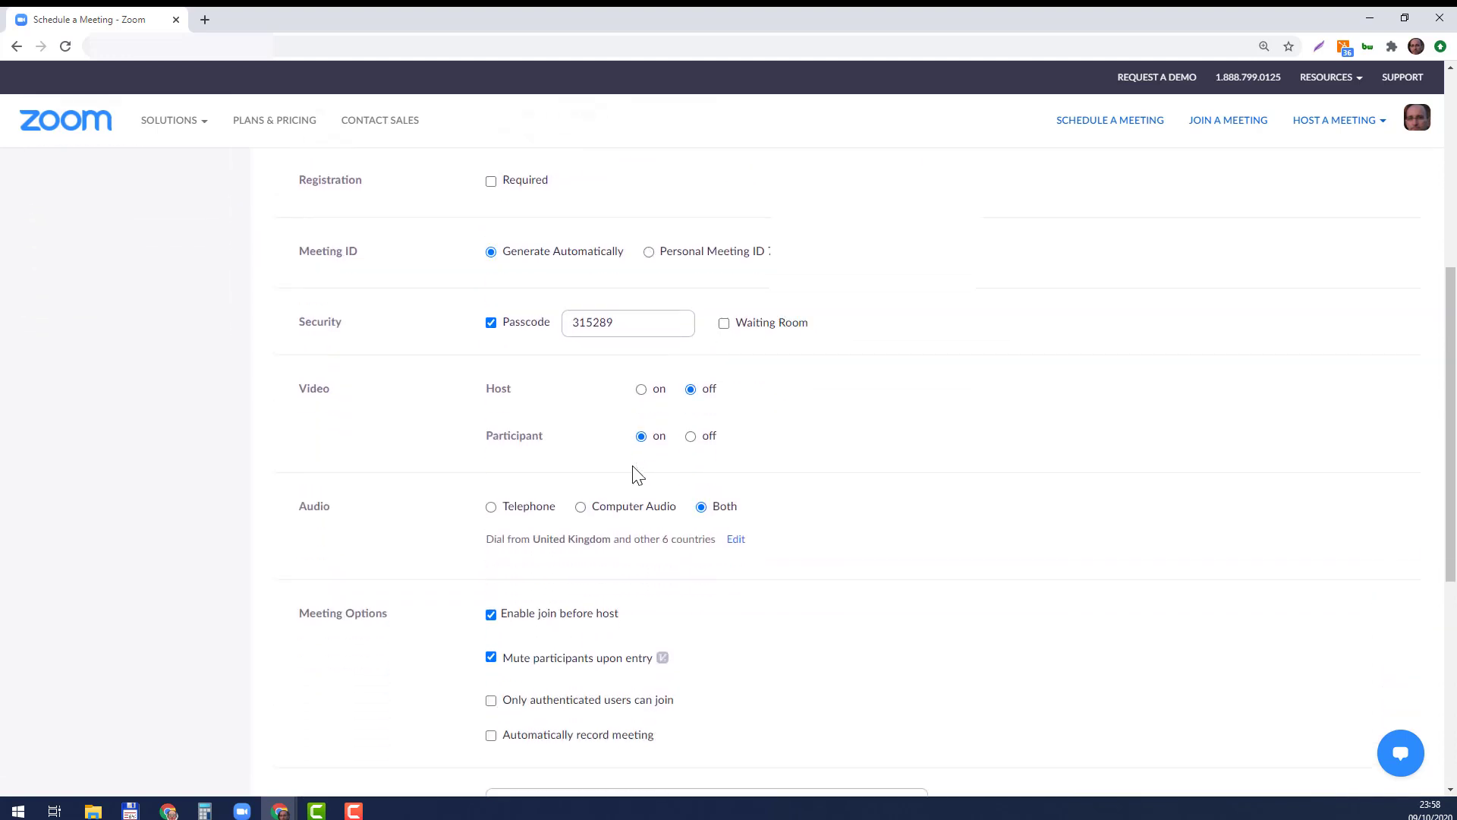
{"action": "scroll", "scroll_direction": "down", "scroll_amount": 3}
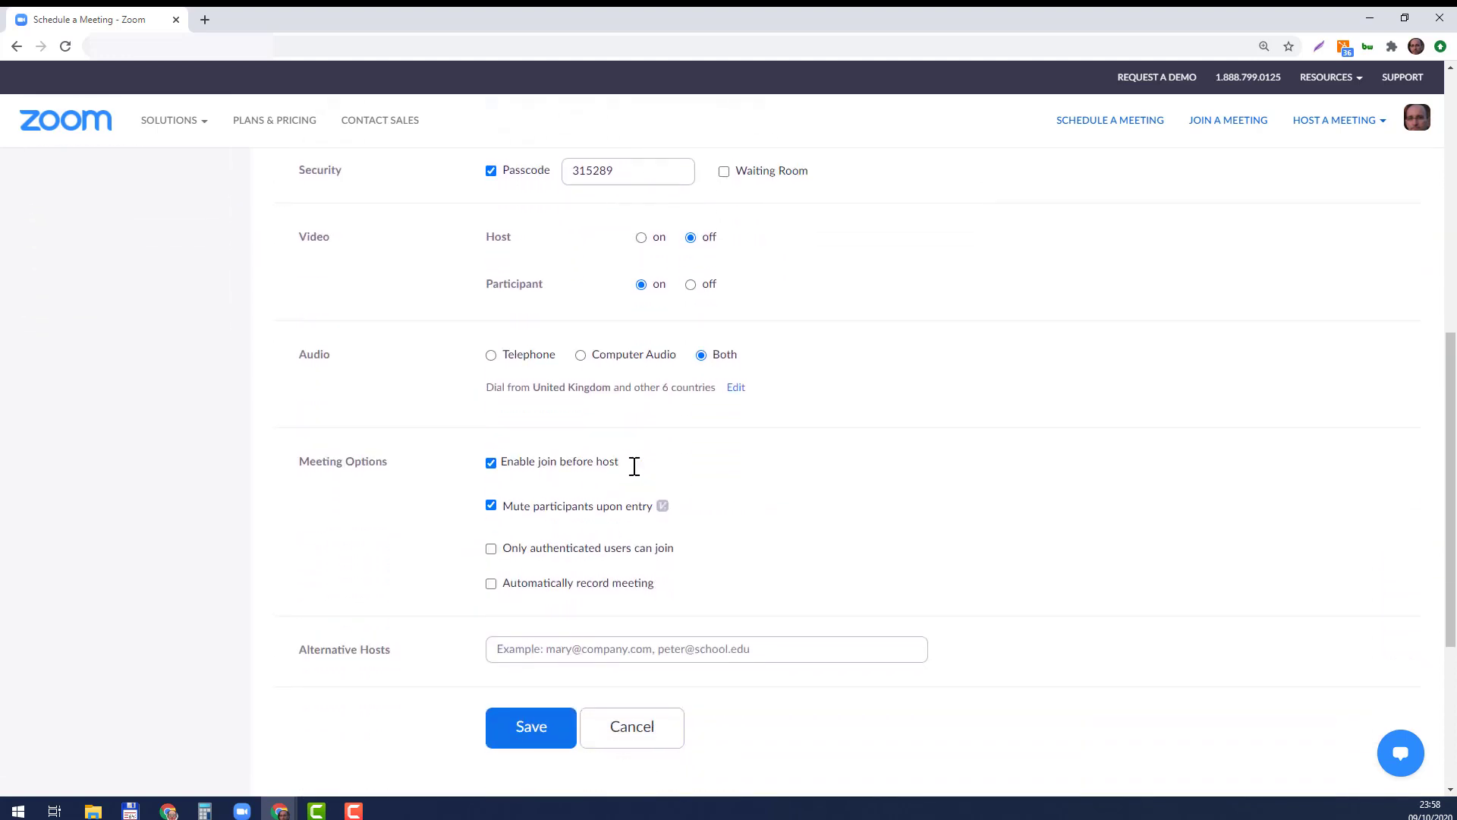
{"action": "scroll", "scroll_direction": "down", "scroll_amount": 3}
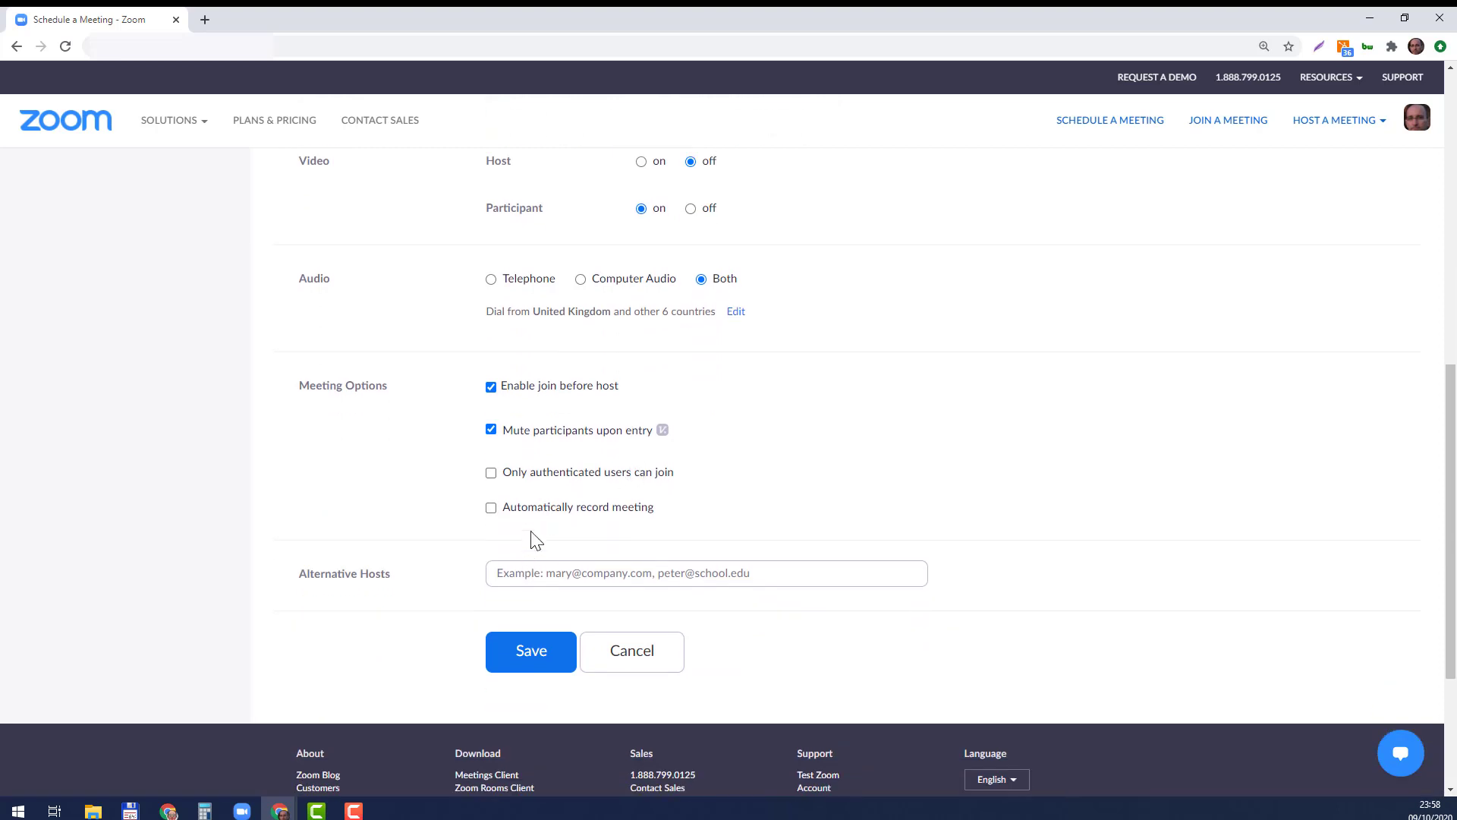
{"action": "mouse_move", "coordinate": [543, 460]}
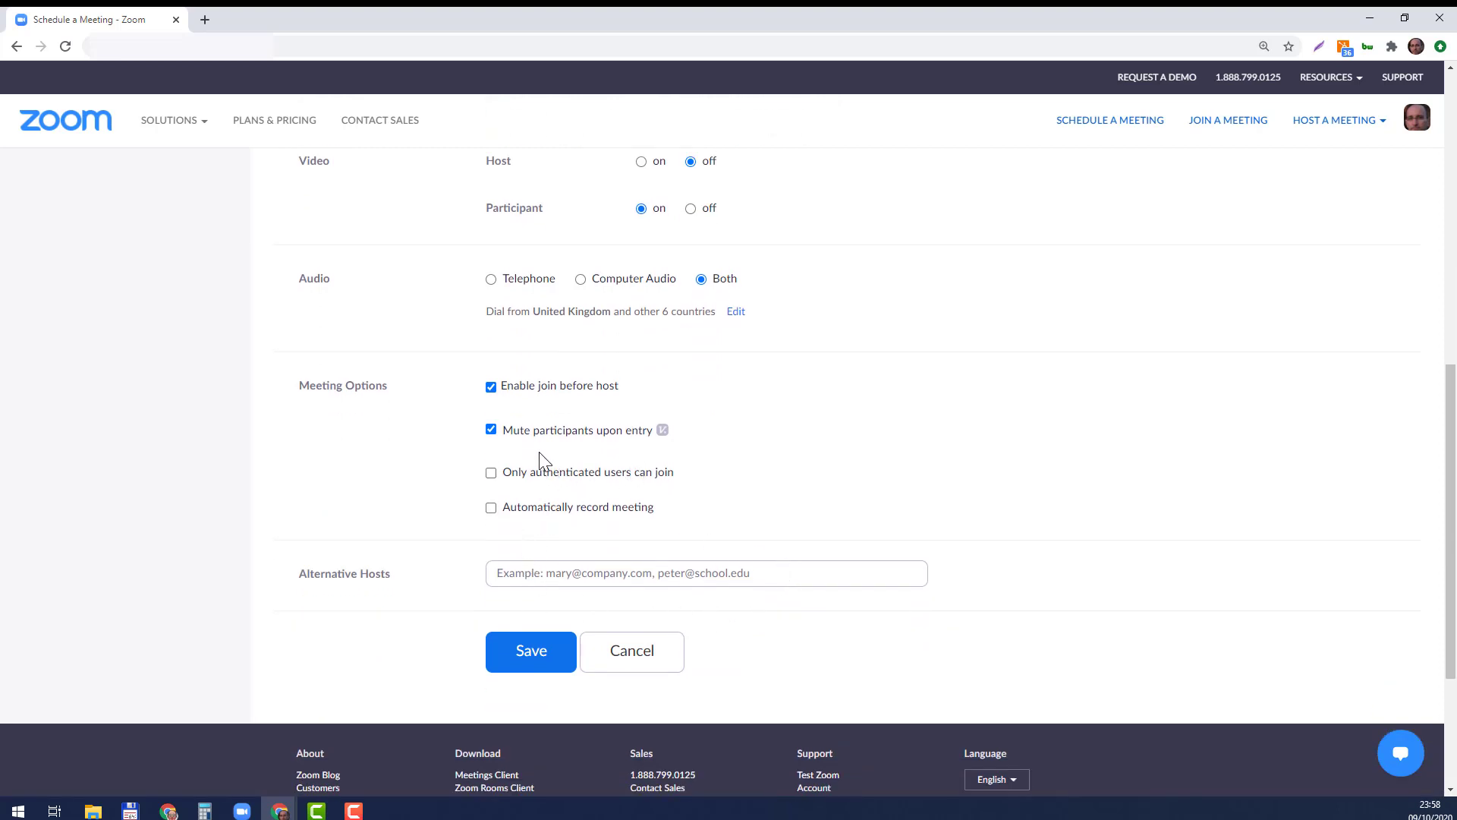
{"action": "left_click", "coordinate": [491, 429]}
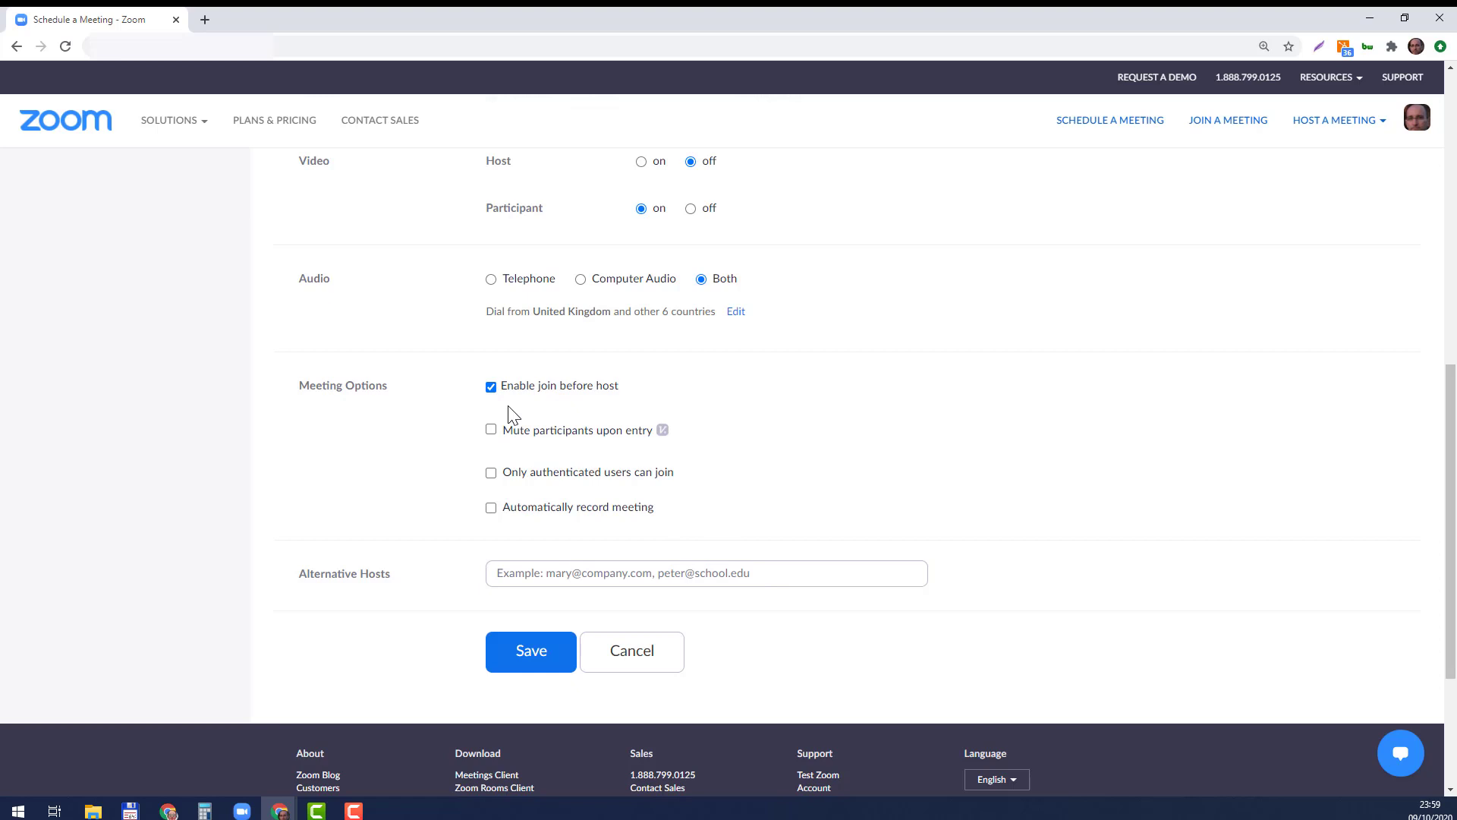
{"action": "mouse_move", "coordinate": [577, 407]}
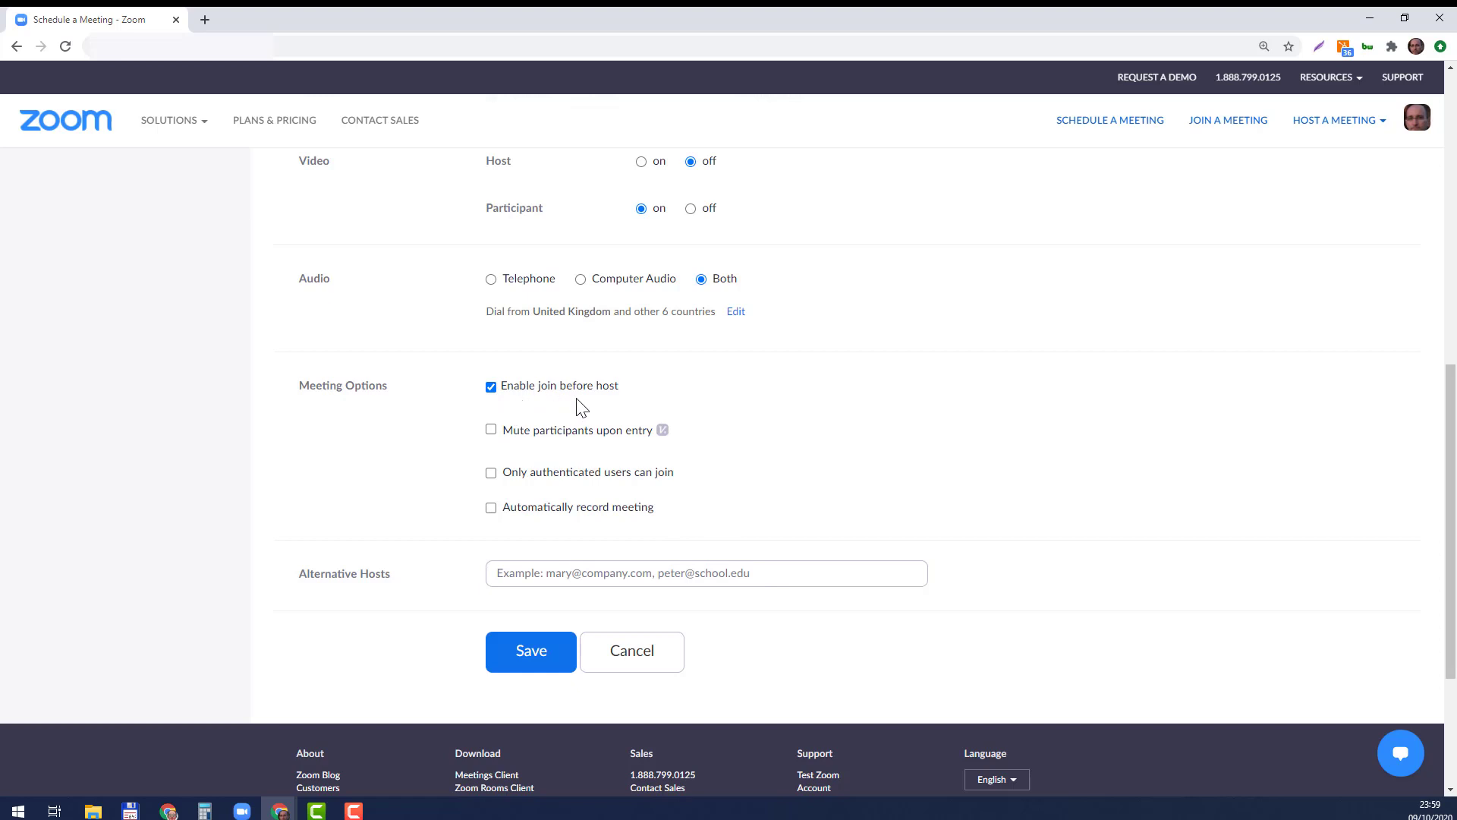
{"action": "mouse_move", "coordinate": [589, 462]}
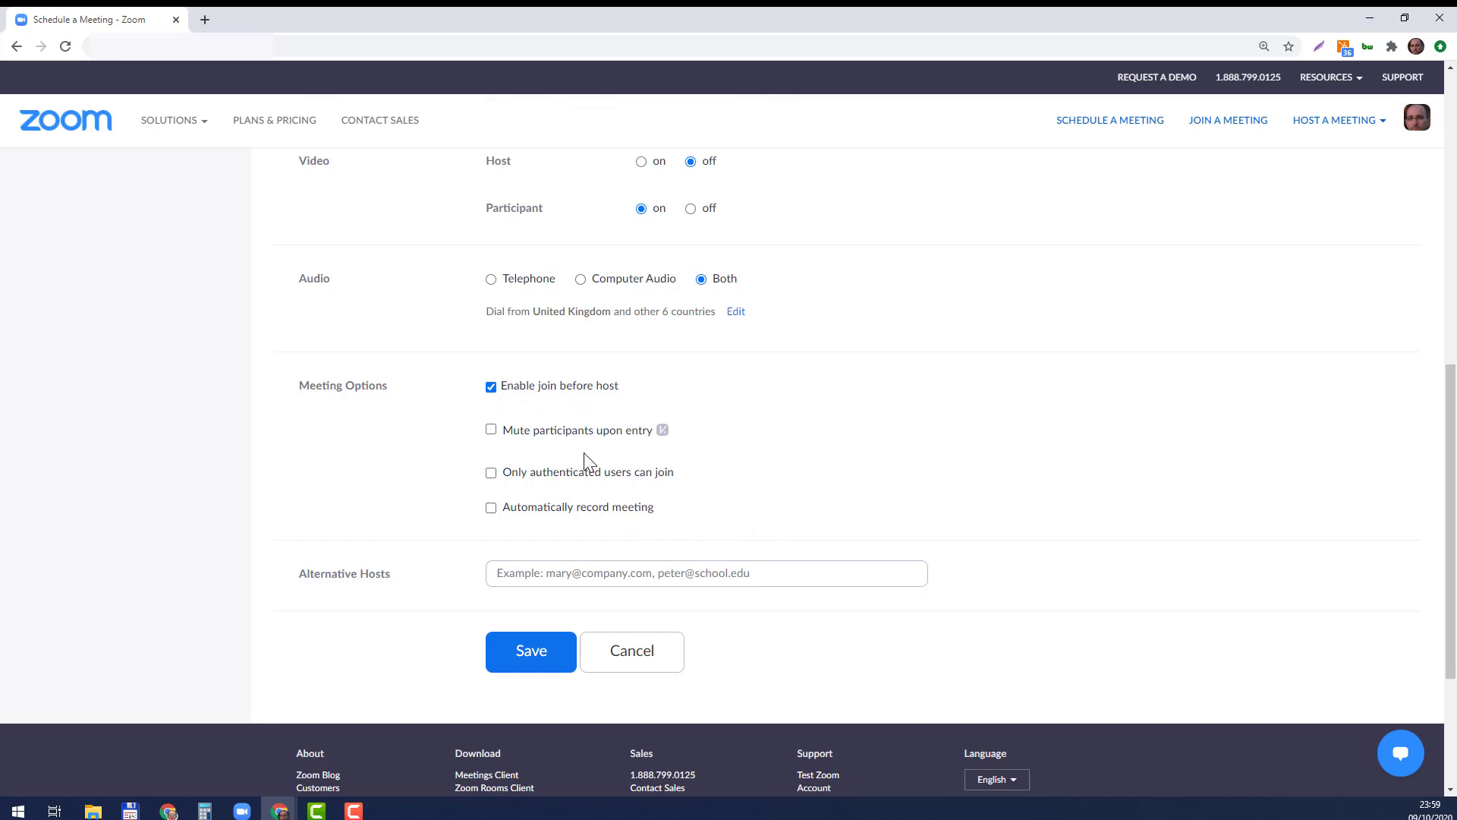
{"action": "left_click", "coordinate": [705, 572]}
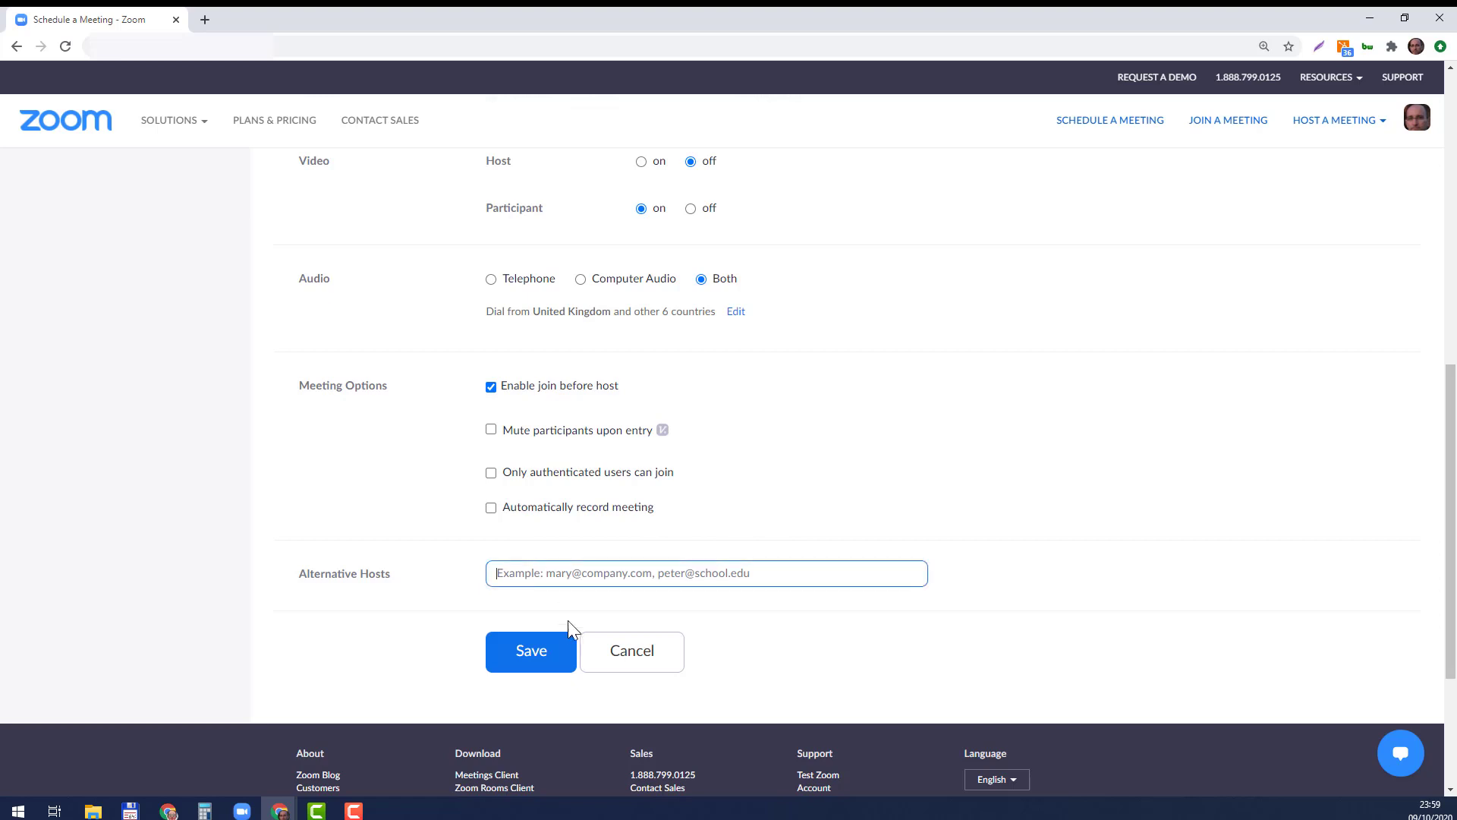
{"action": "mouse_move", "coordinate": [379, 599]}
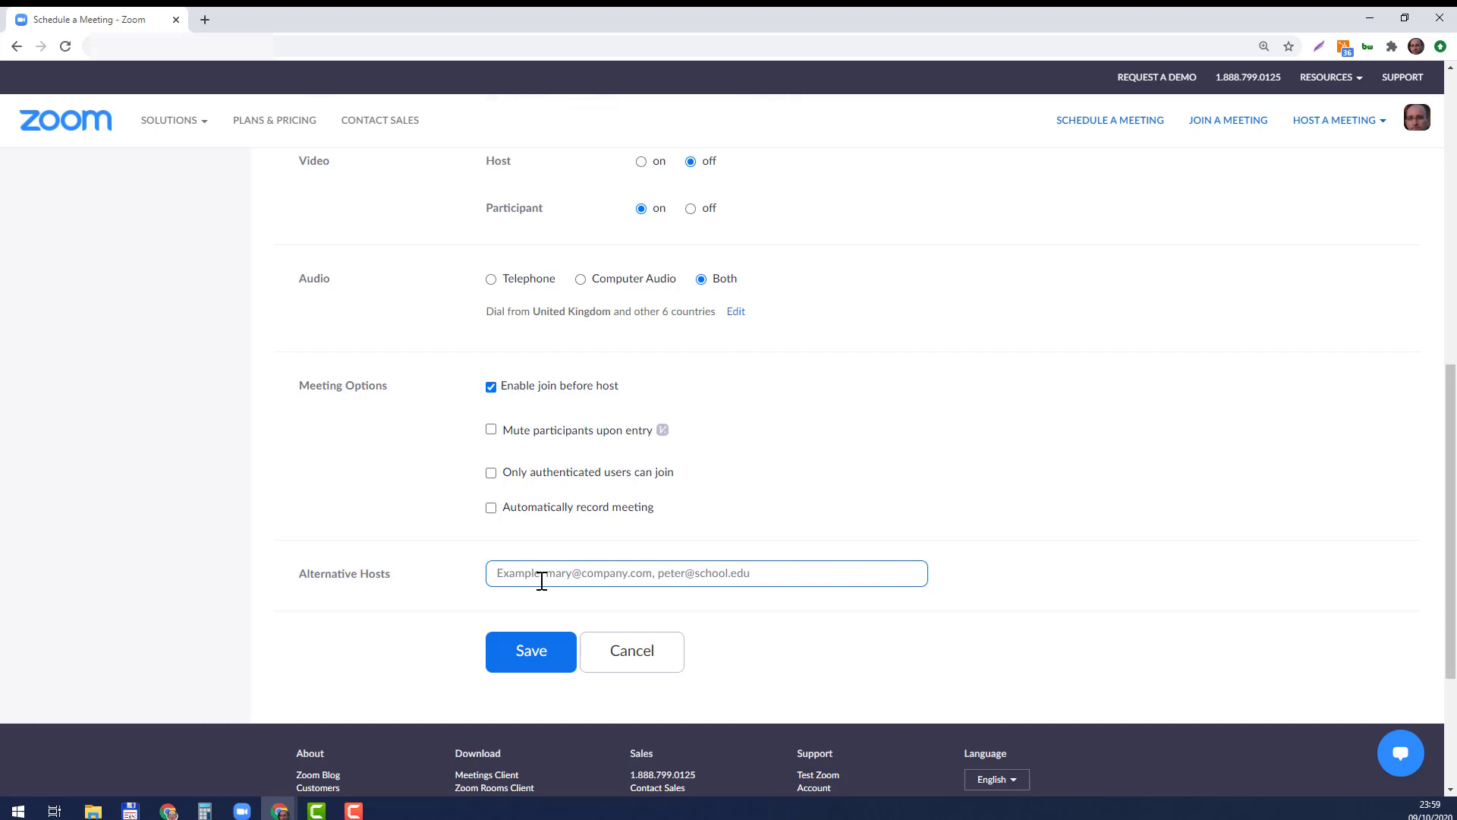
{"action": "mouse_move", "coordinate": [571, 561]}
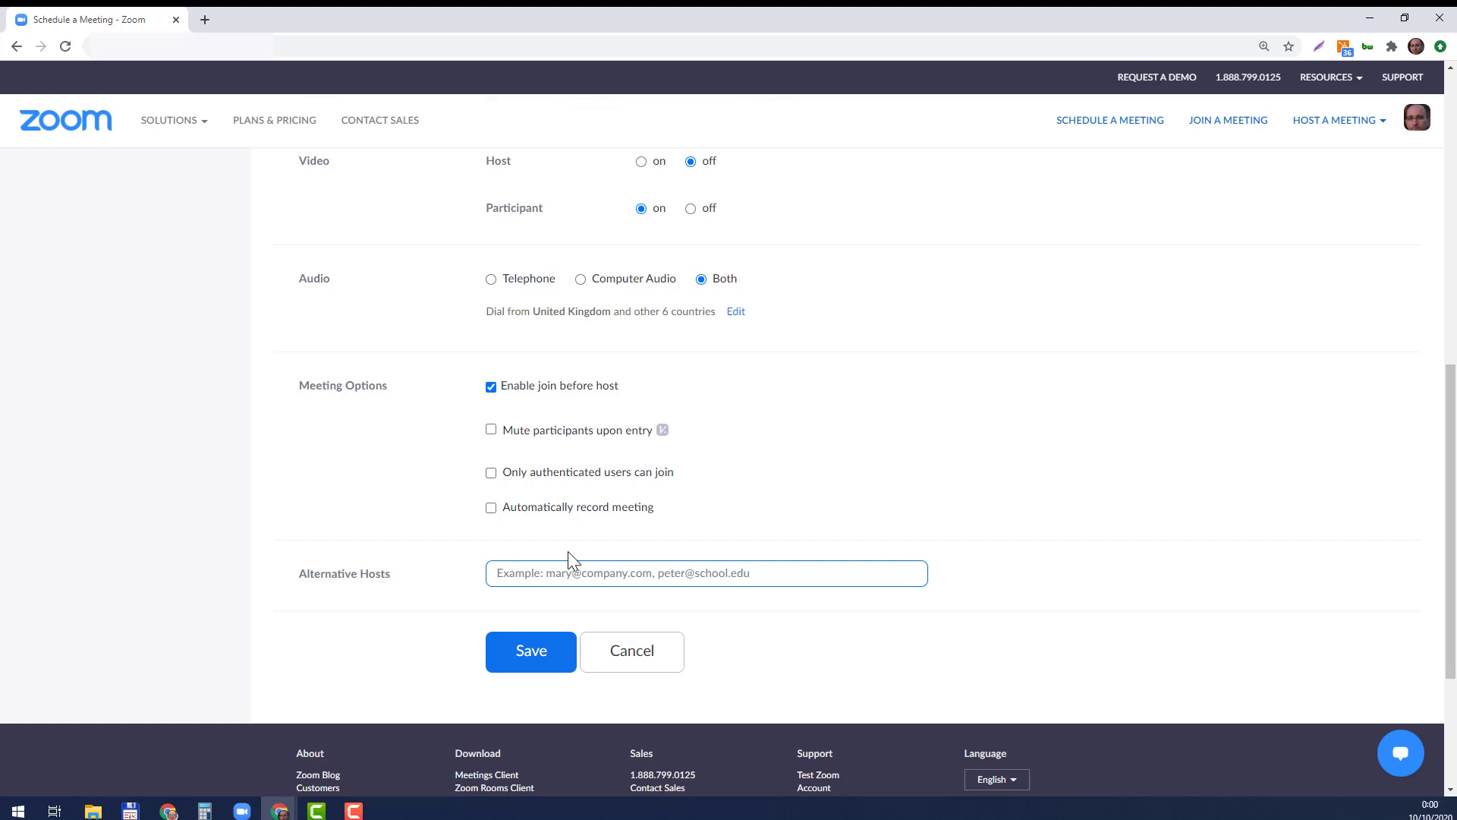
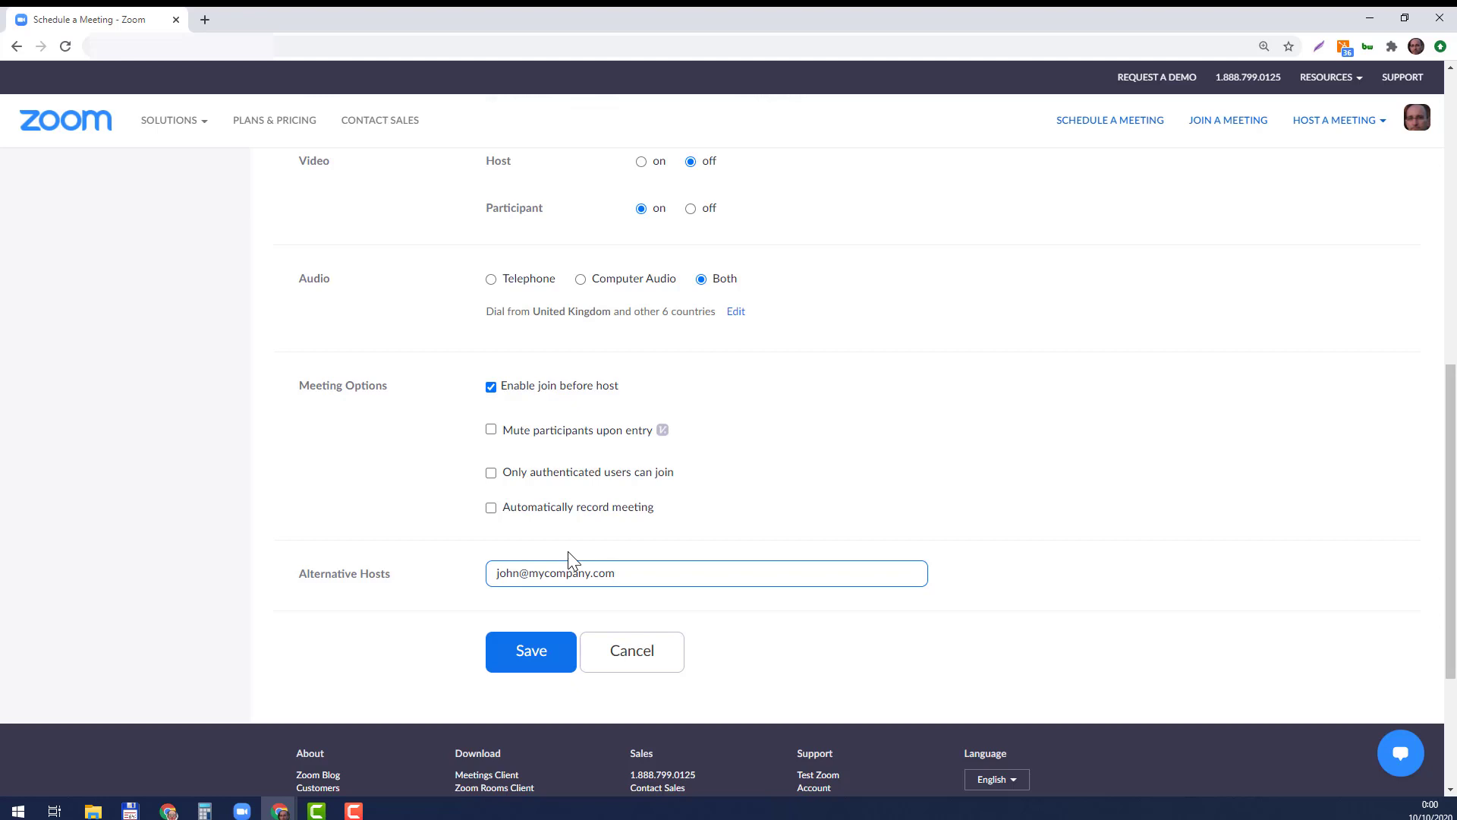
{"action": "type", "text": ","}
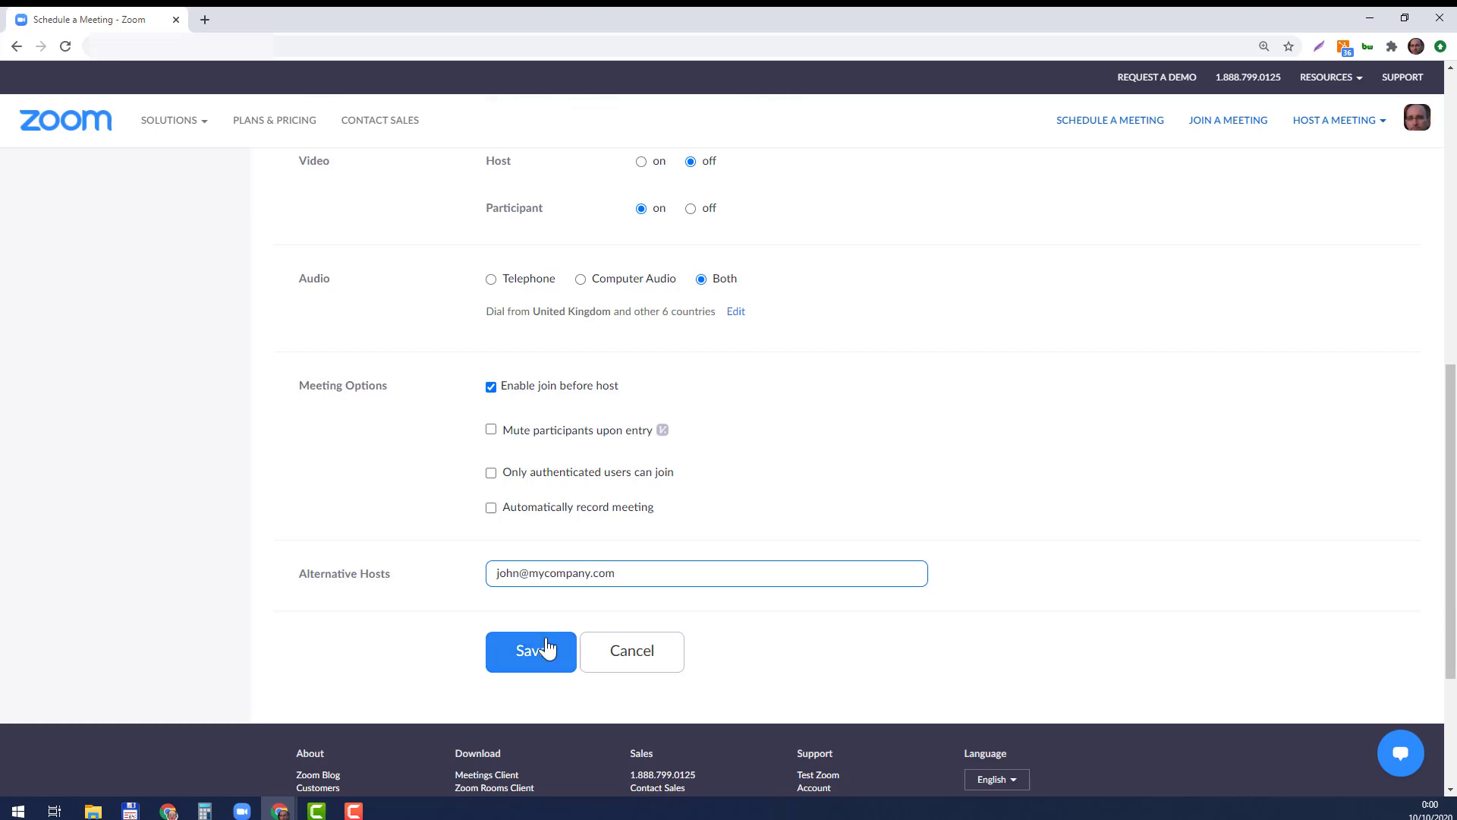
{"action": "mouse_move", "coordinate": [602, 312]}
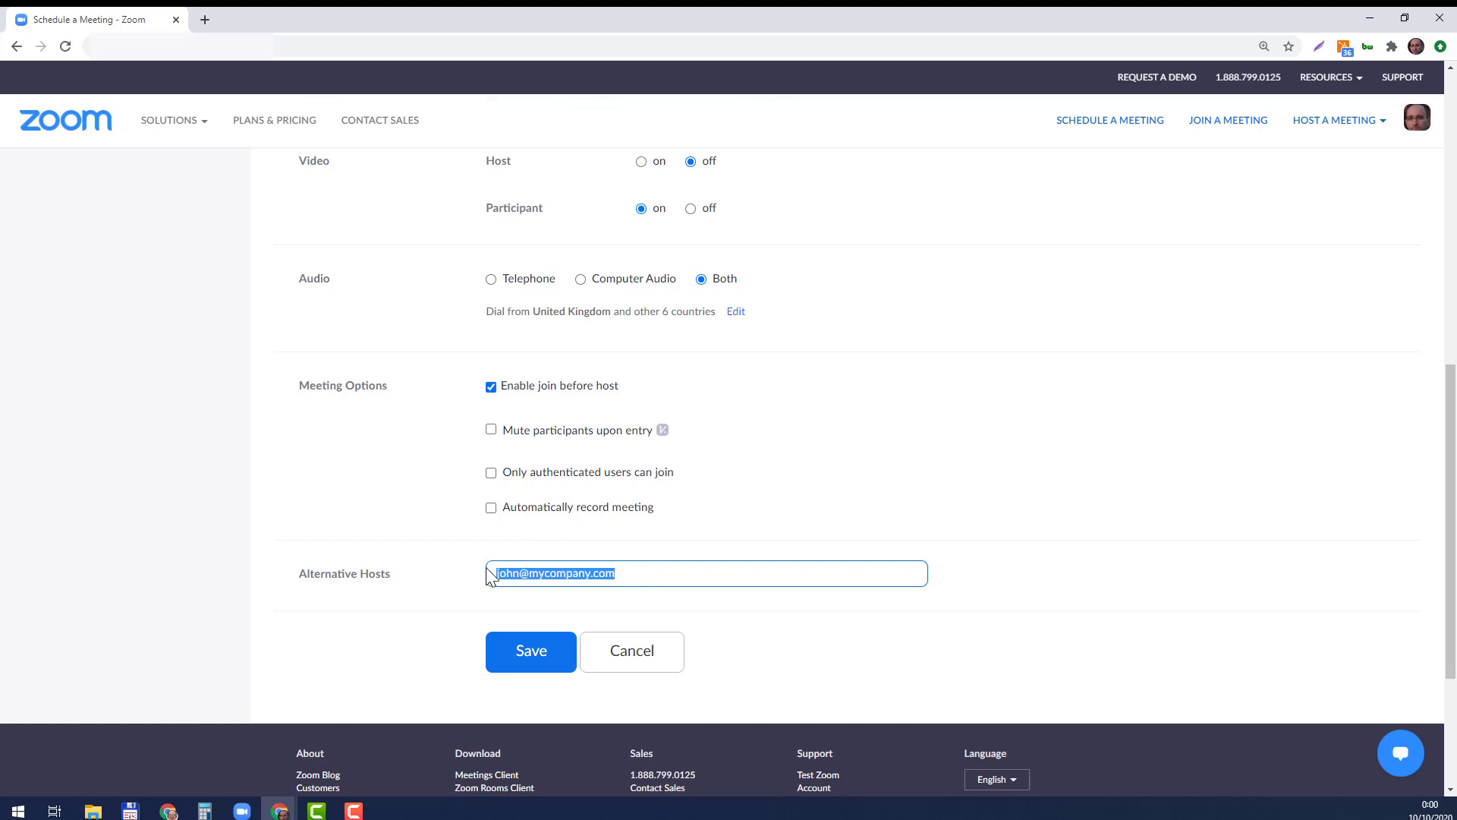
{"action": "mouse_move", "coordinate": [560, 573]}
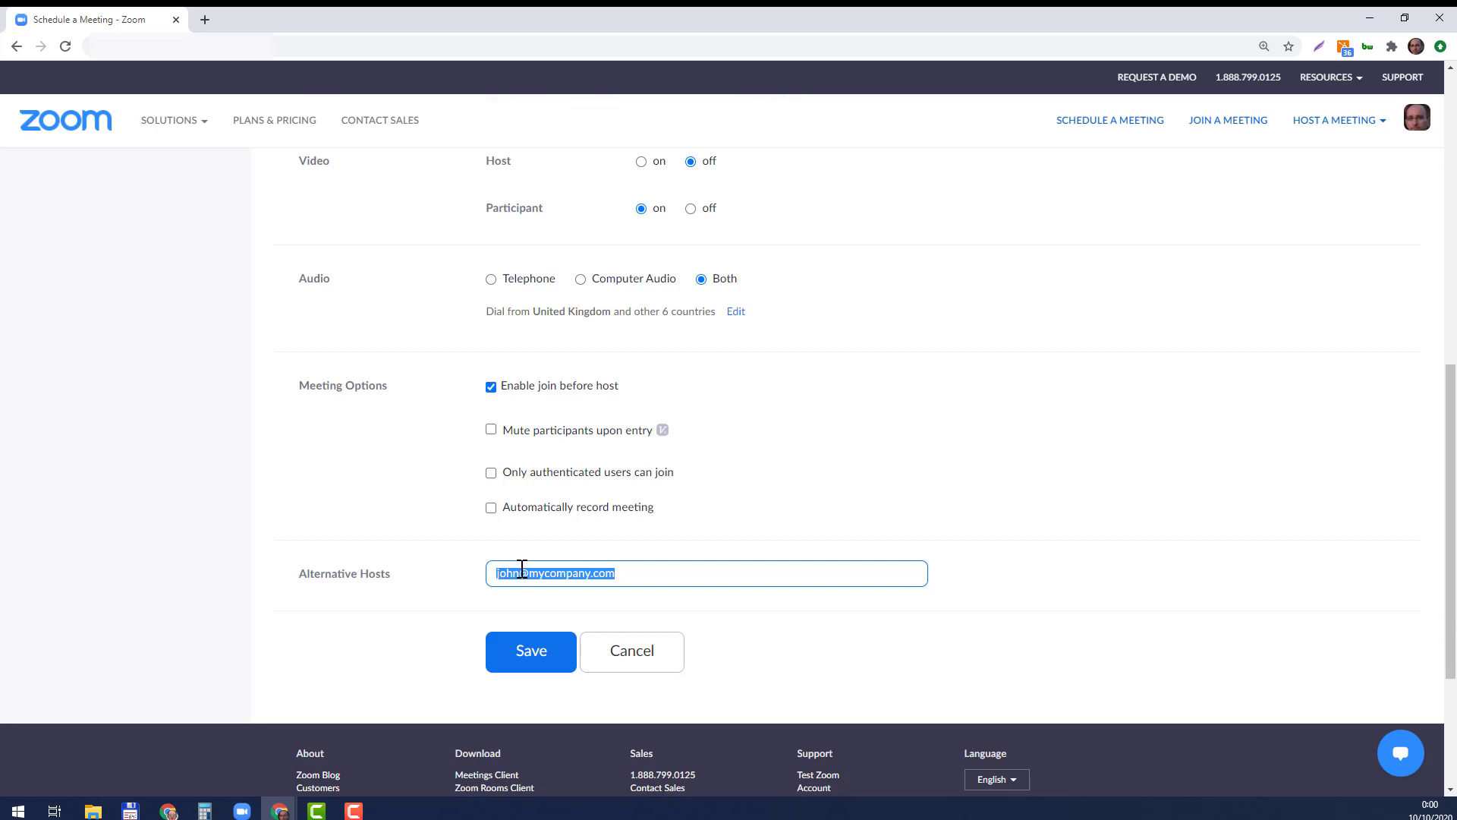
{"action": "mouse_move", "coordinate": [694, 565]}
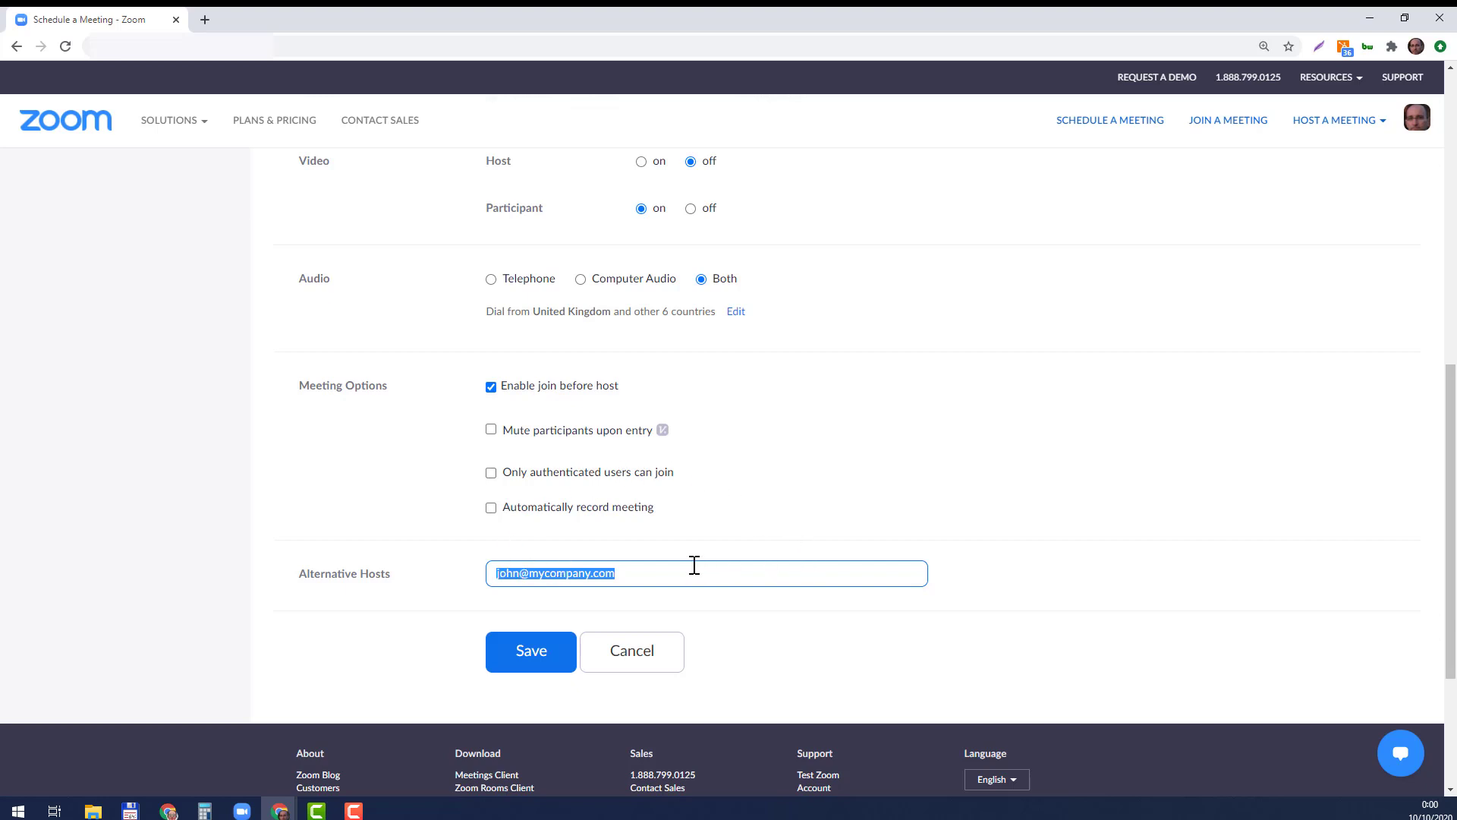
{"action": "mouse_move", "coordinate": [816, 457]}
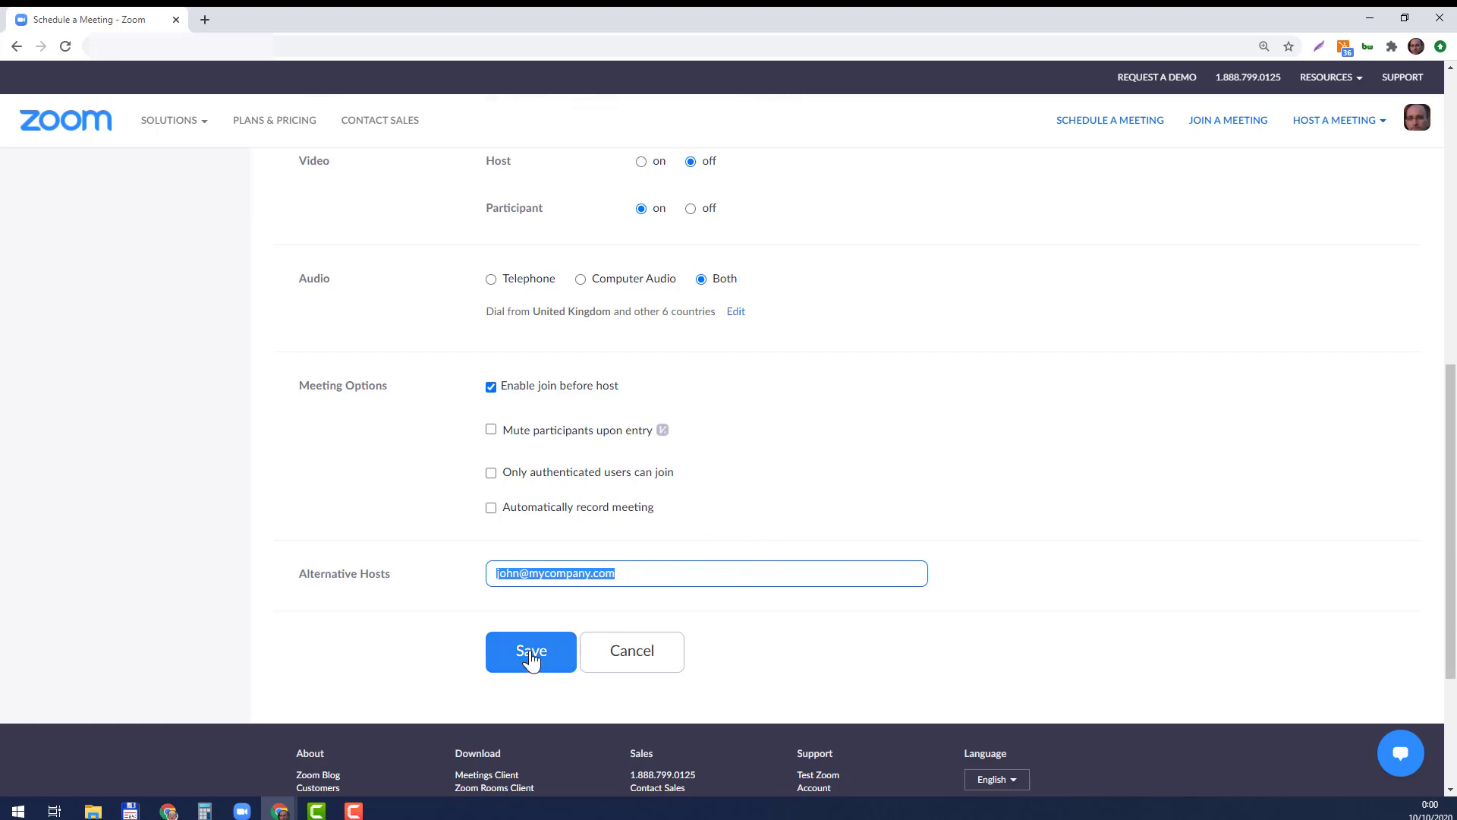
{"action": "left_click", "coordinate": [531, 651]}
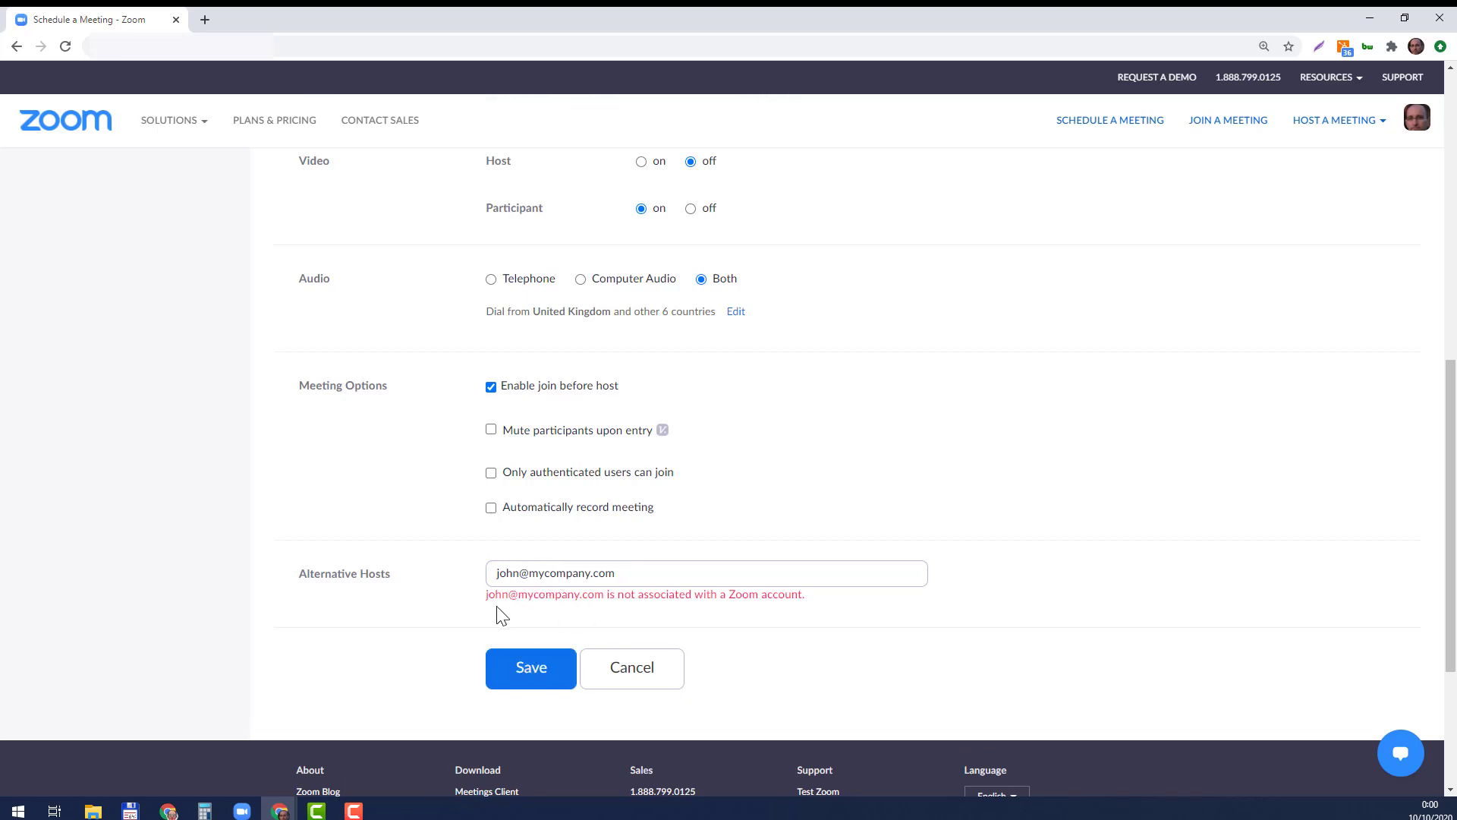
{"action": "mouse_move", "coordinate": [713, 621]}
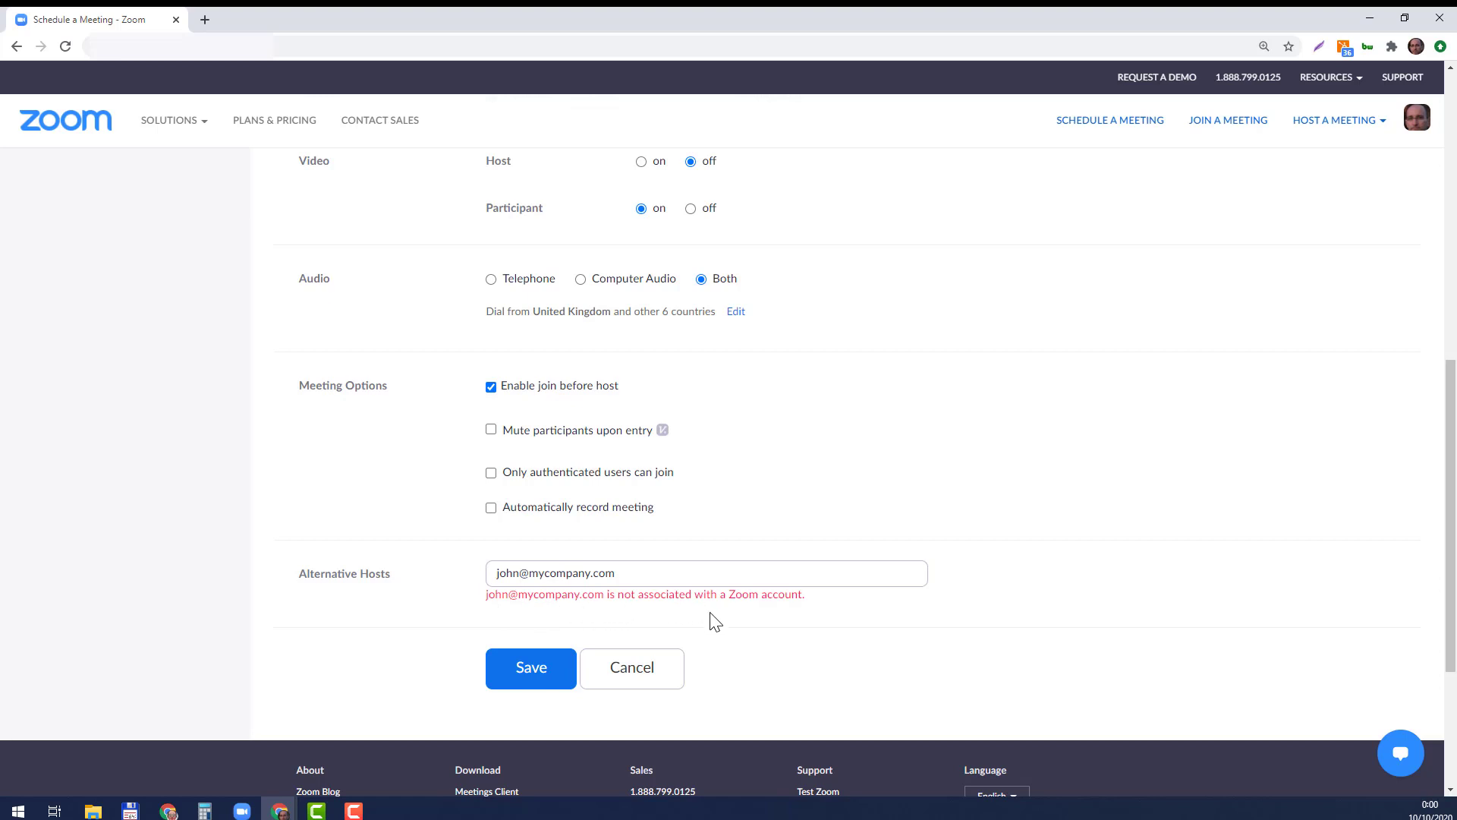
{"action": "mouse_move", "coordinate": [747, 612]}
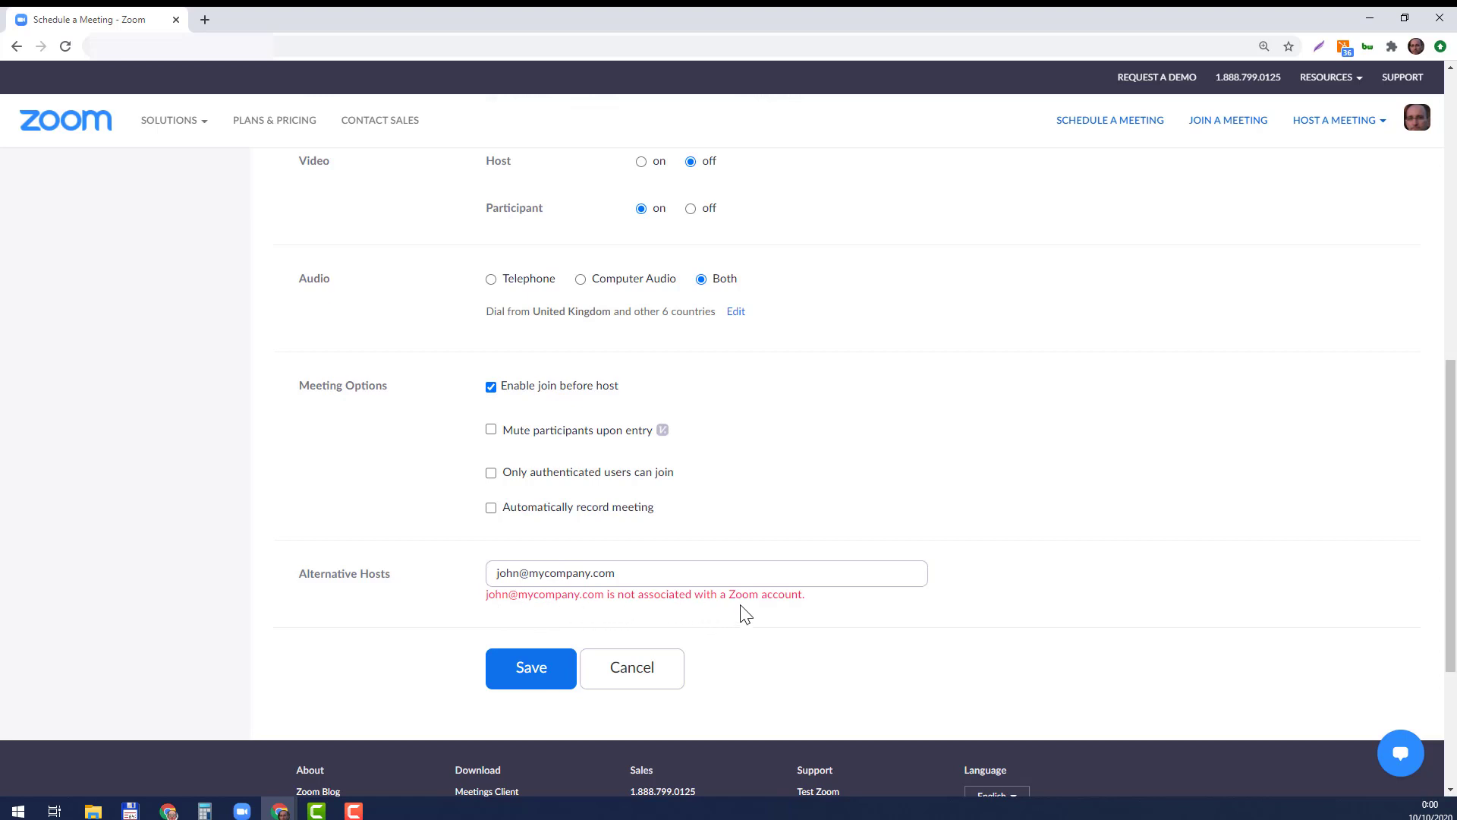
{"action": "mouse_move", "coordinate": [721, 600]}
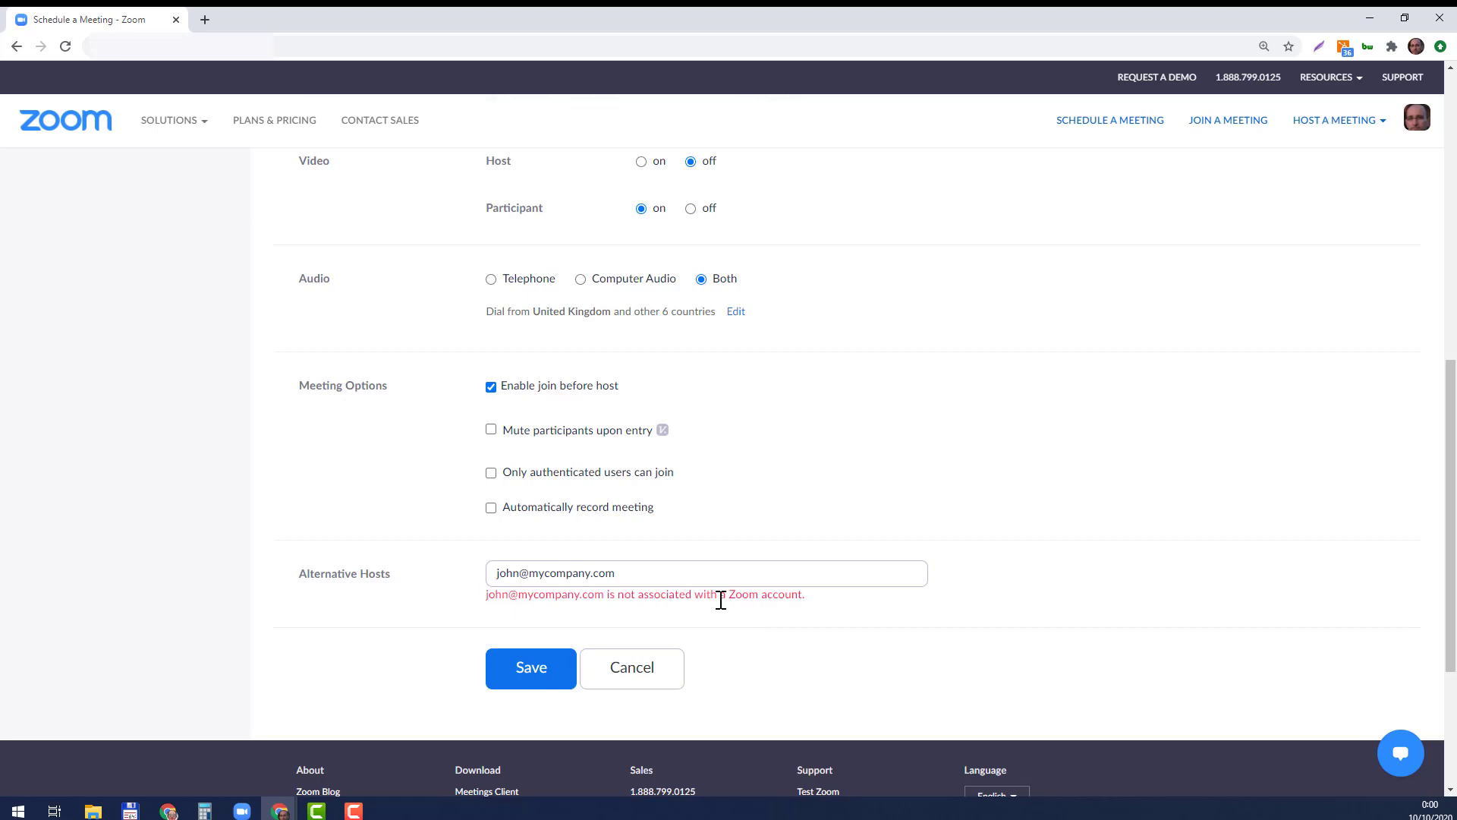
{"action": "mouse_move", "coordinate": [665, 531]}
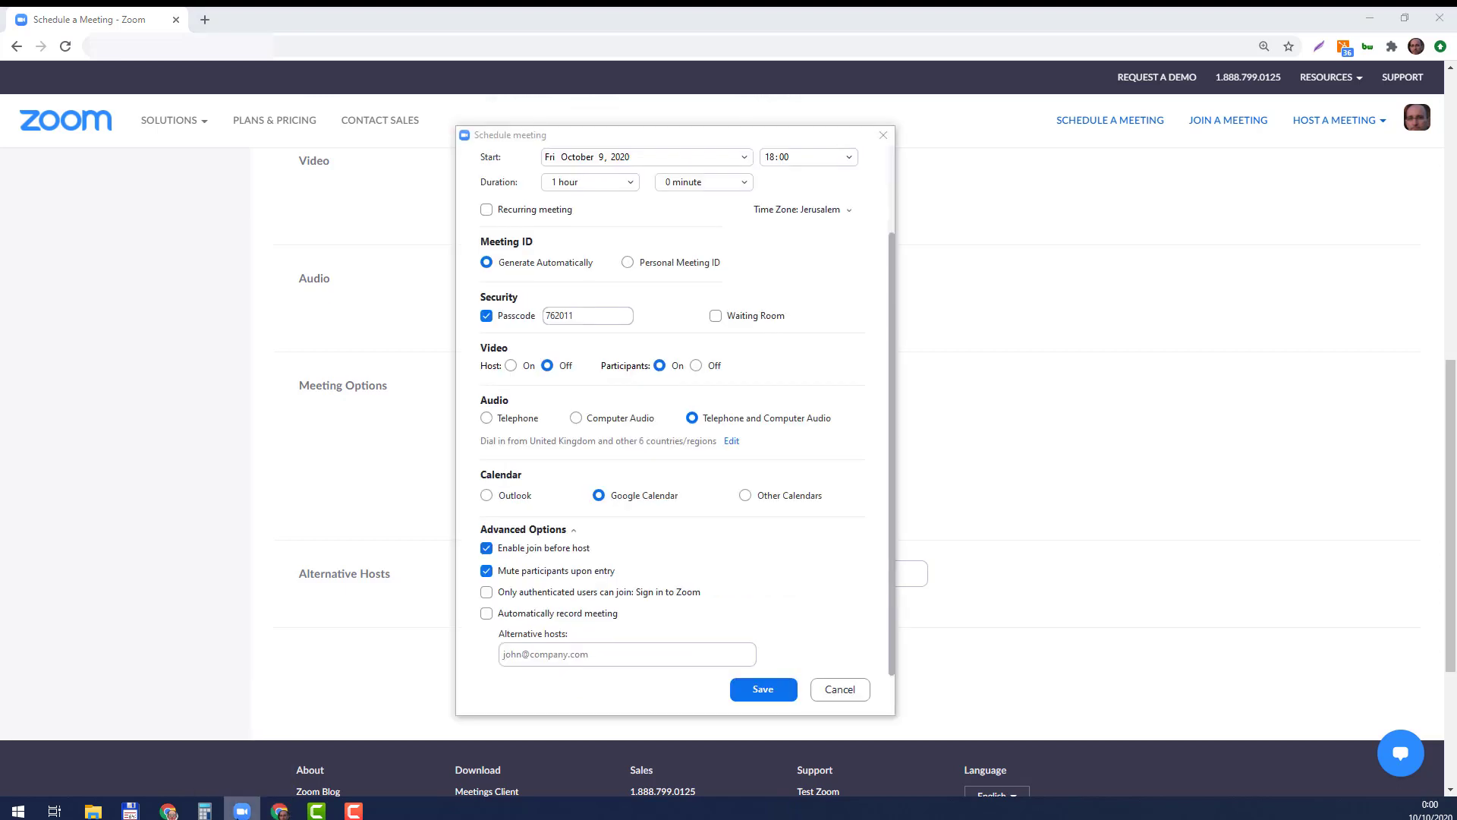
{"action": "mouse_move", "coordinate": [588, 370]}
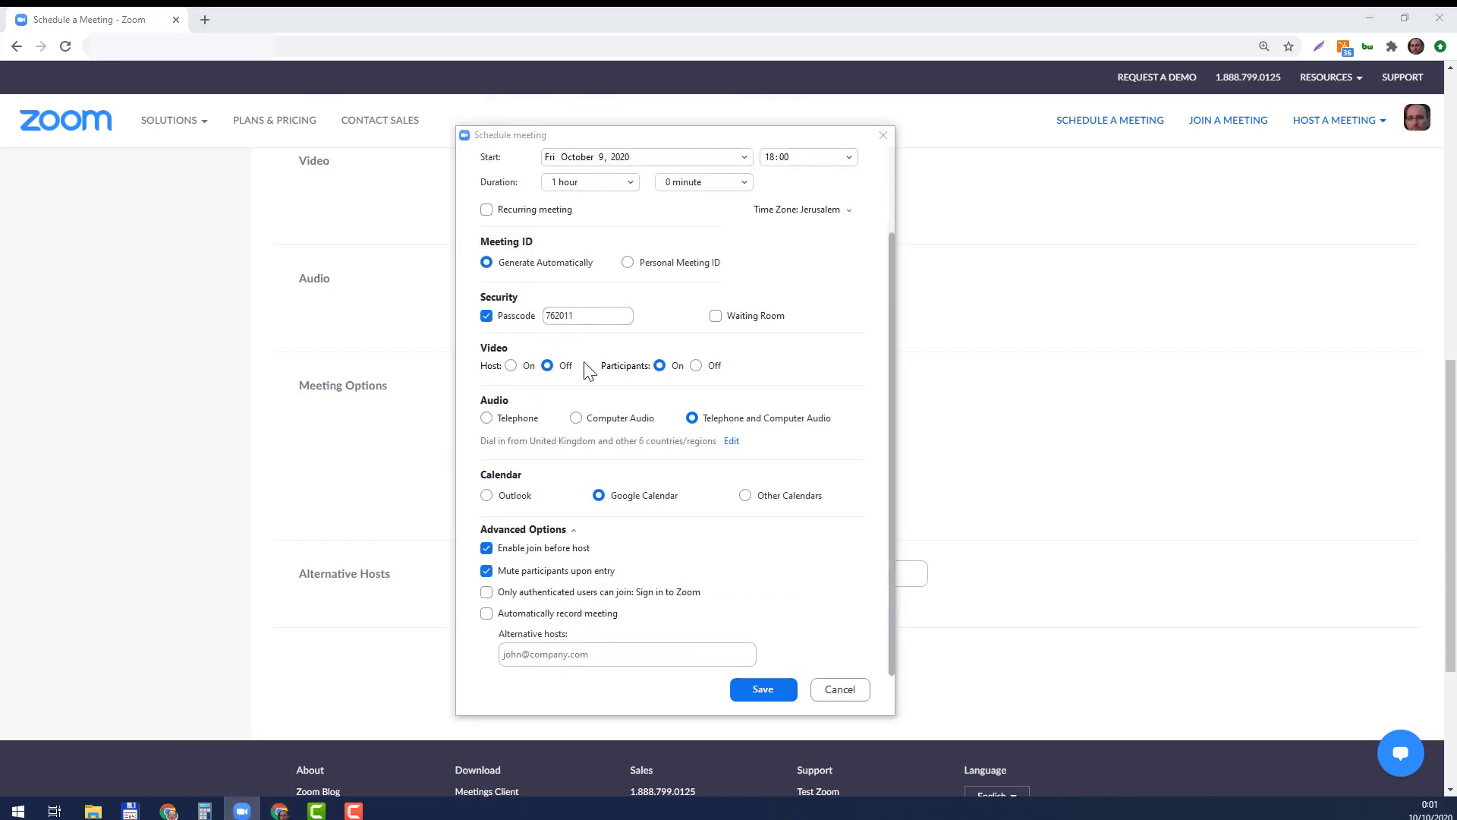
{"action": "left_click", "coordinate": [486, 571]}
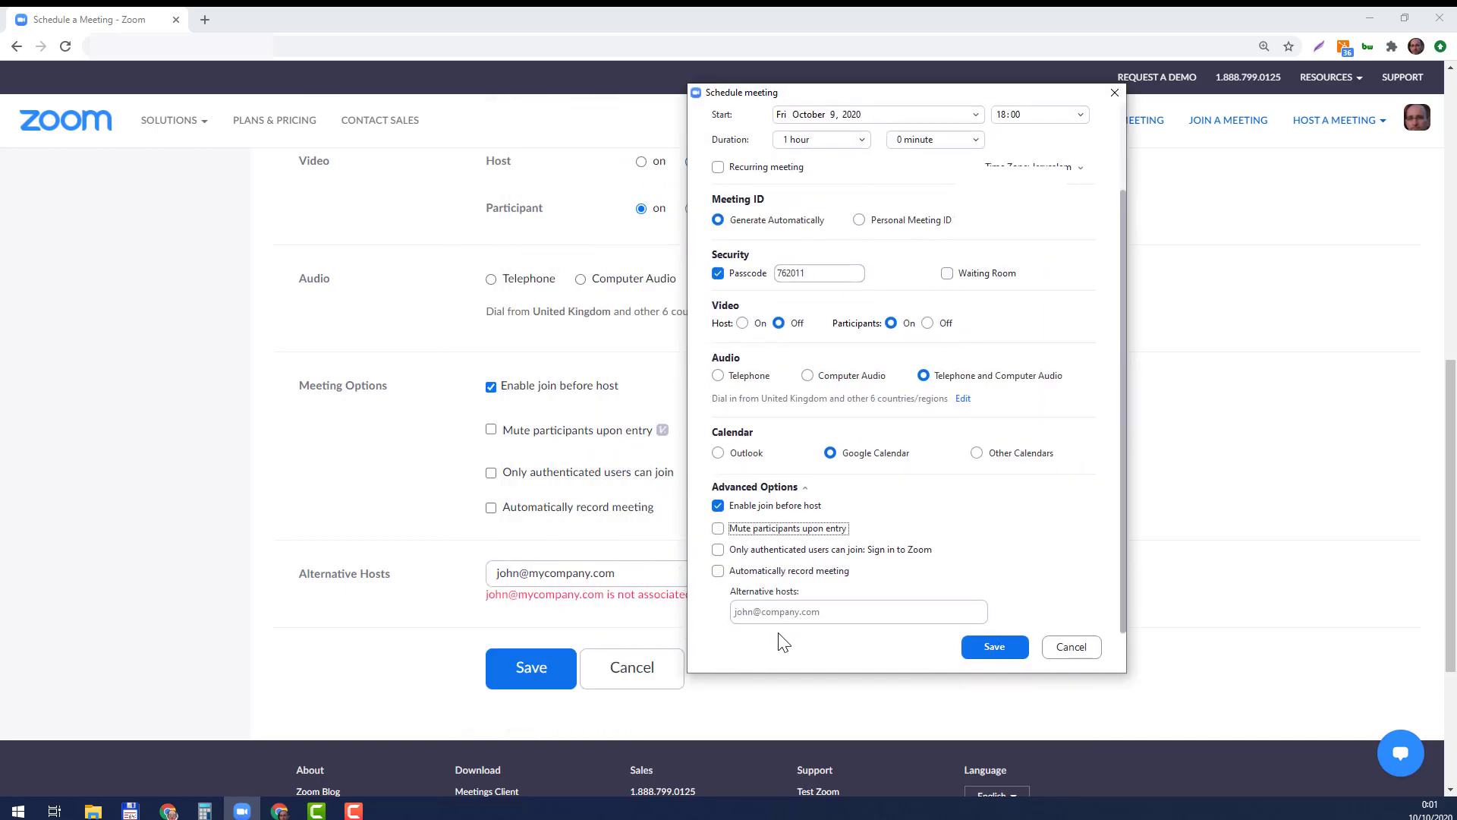
{"action": "left_click", "coordinate": [856, 612]}
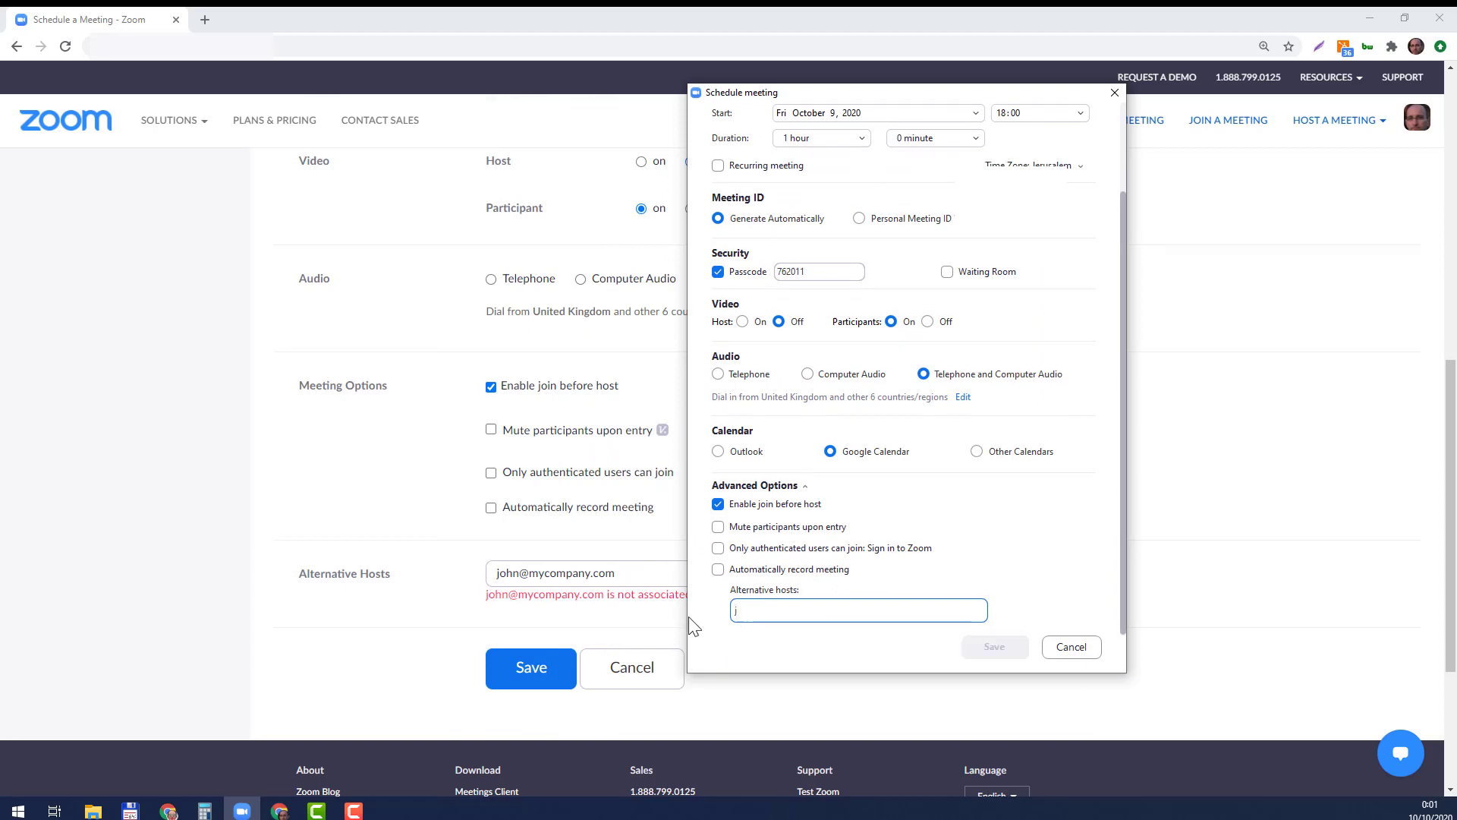
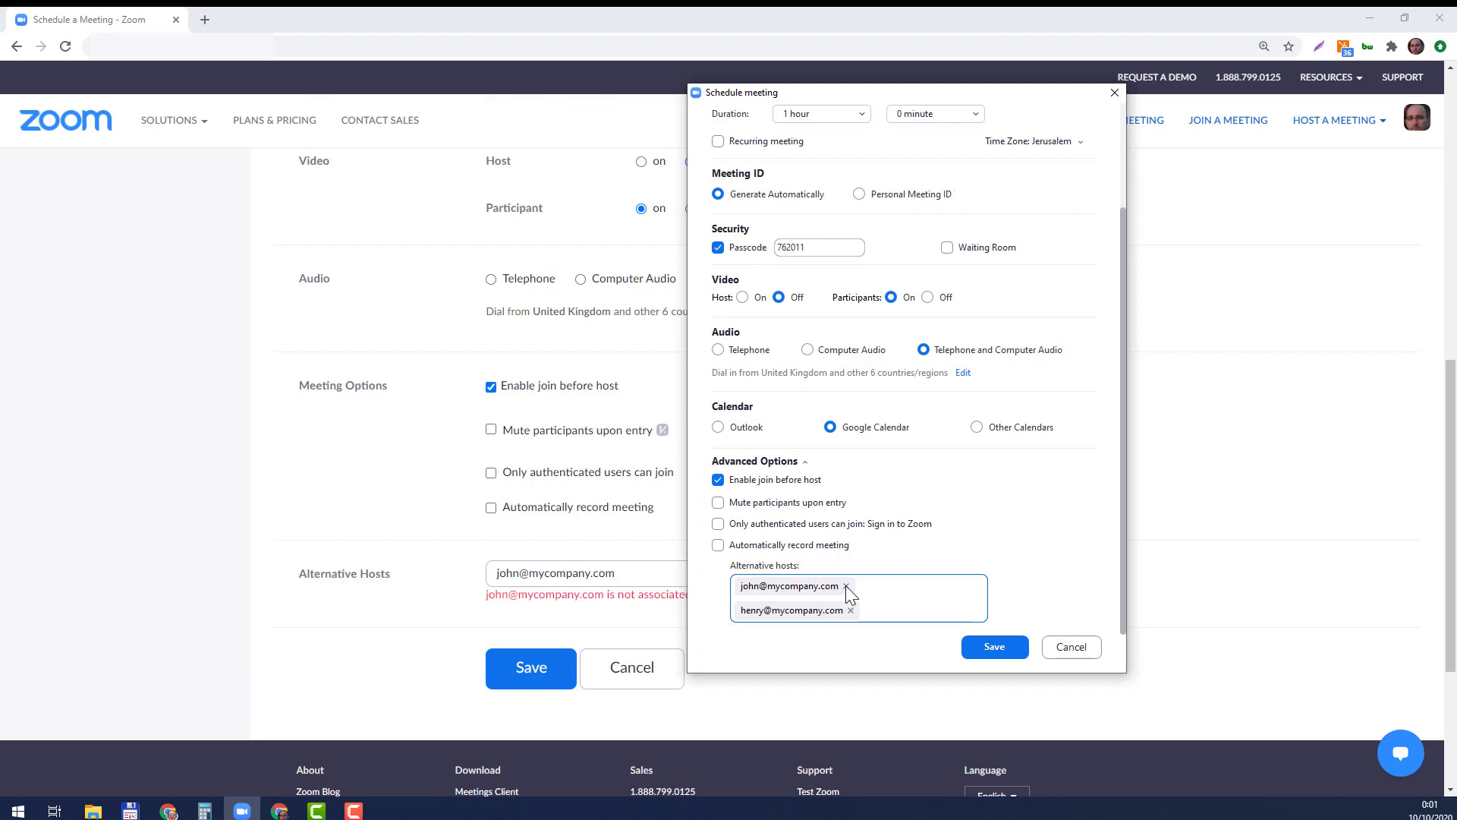
{"action": "left_click", "coordinate": [845, 586]}
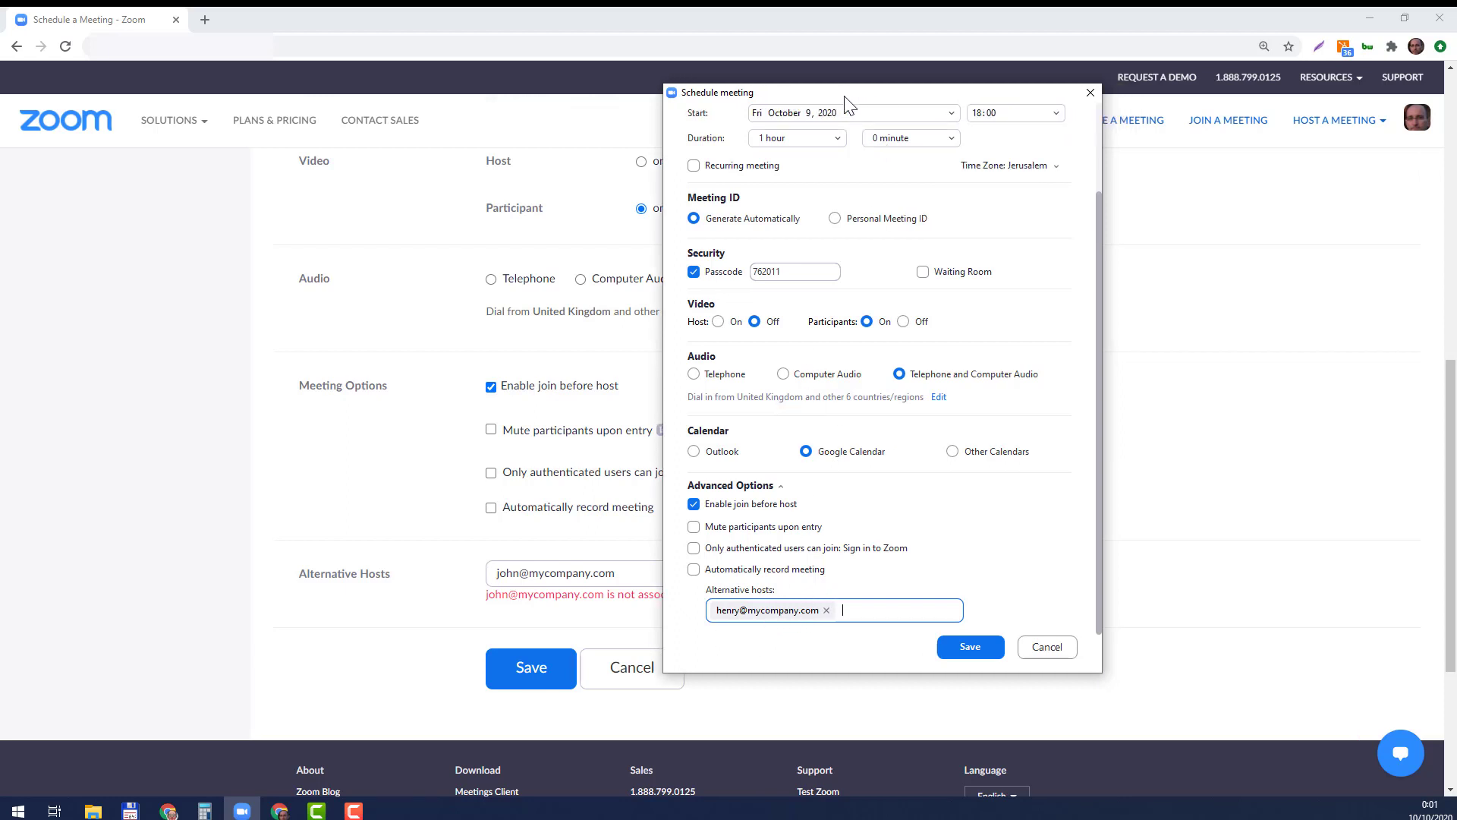
{"action": "mouse_move", "coordinate": [705, 351]}
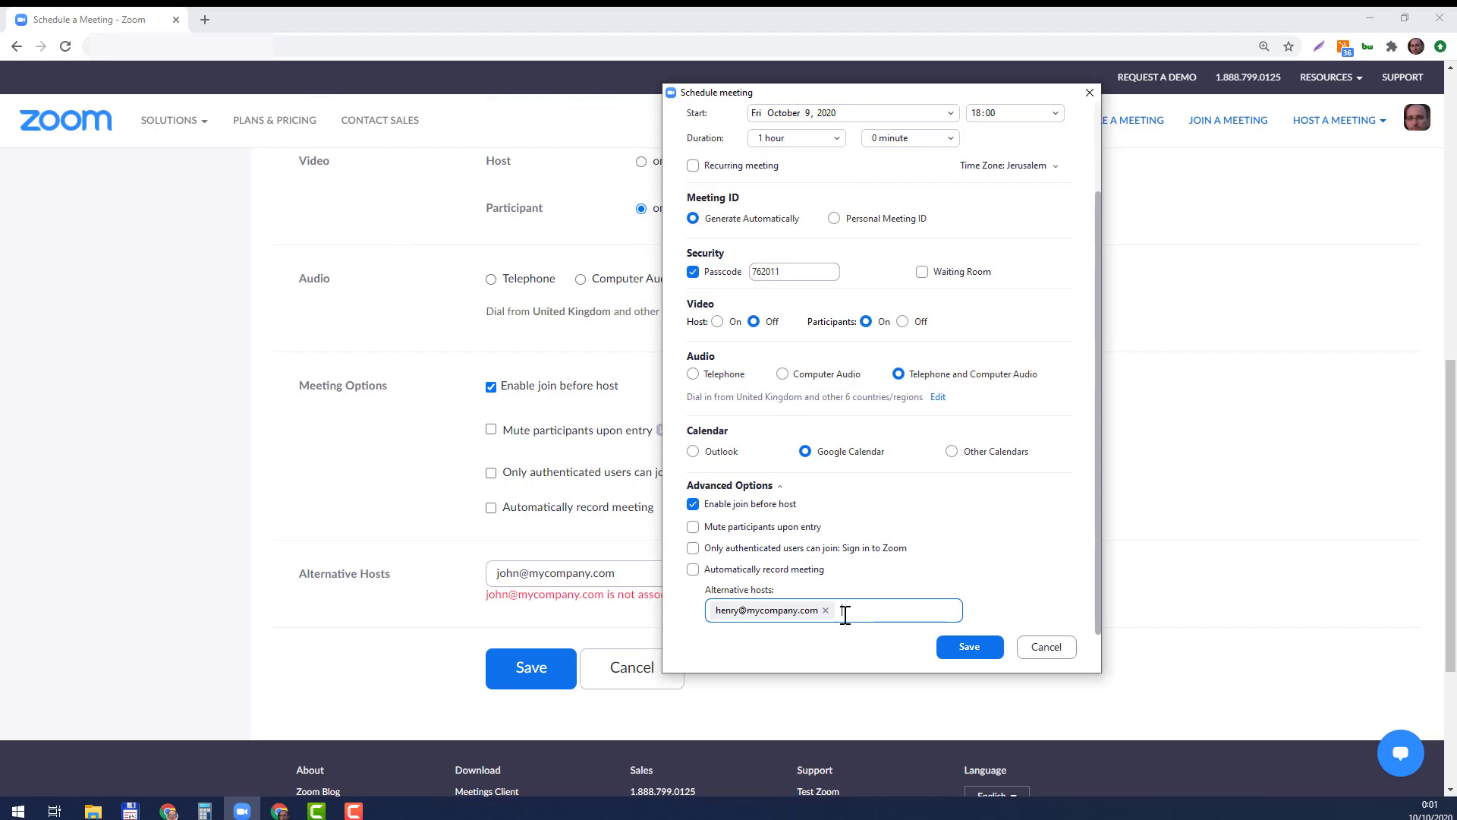
{"action": "mouse_move", "coordinate": [872, 615]}
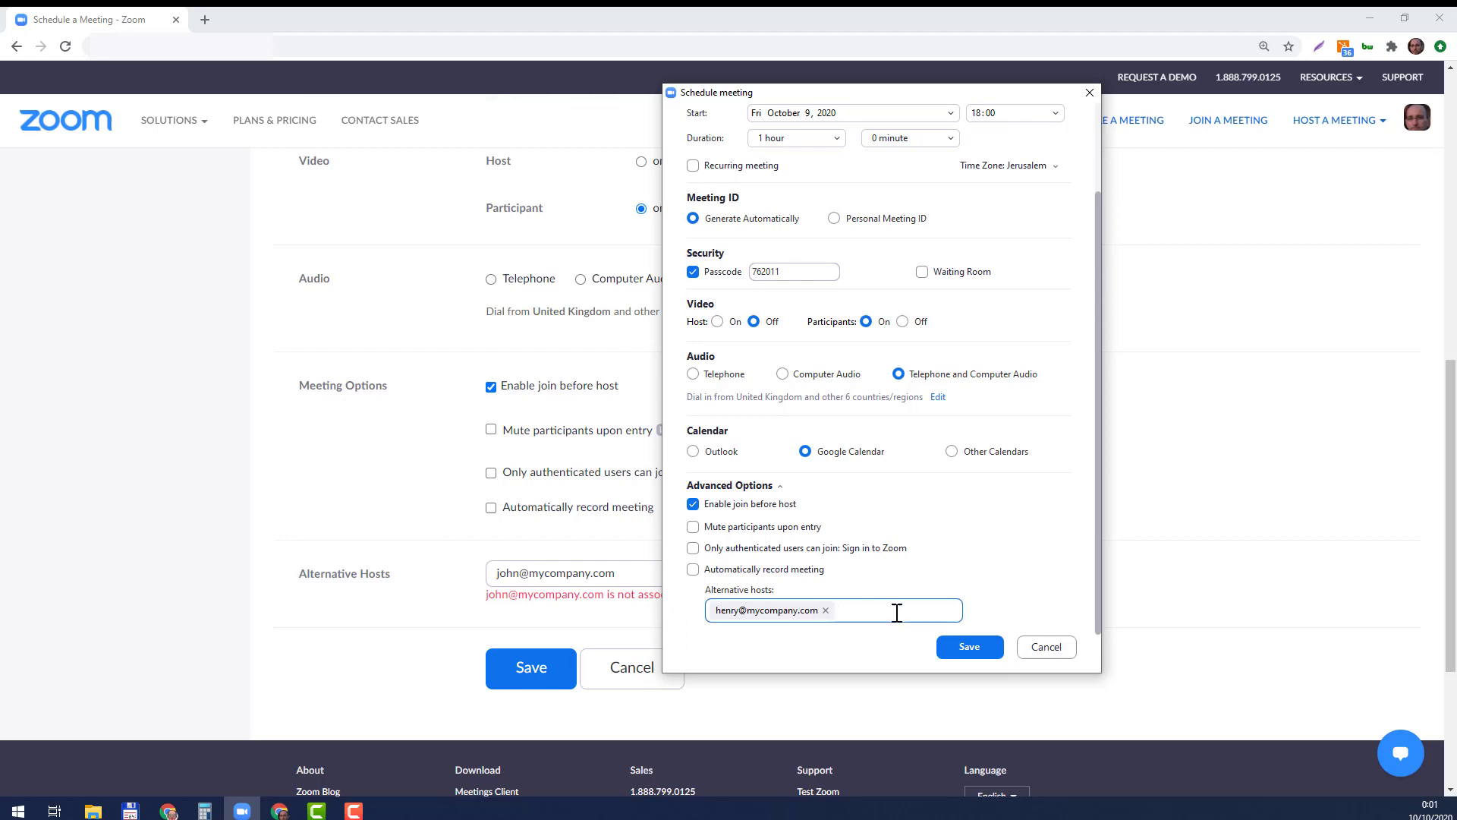
{"action": "mouse_move", "coordinate": [1044, 648]}
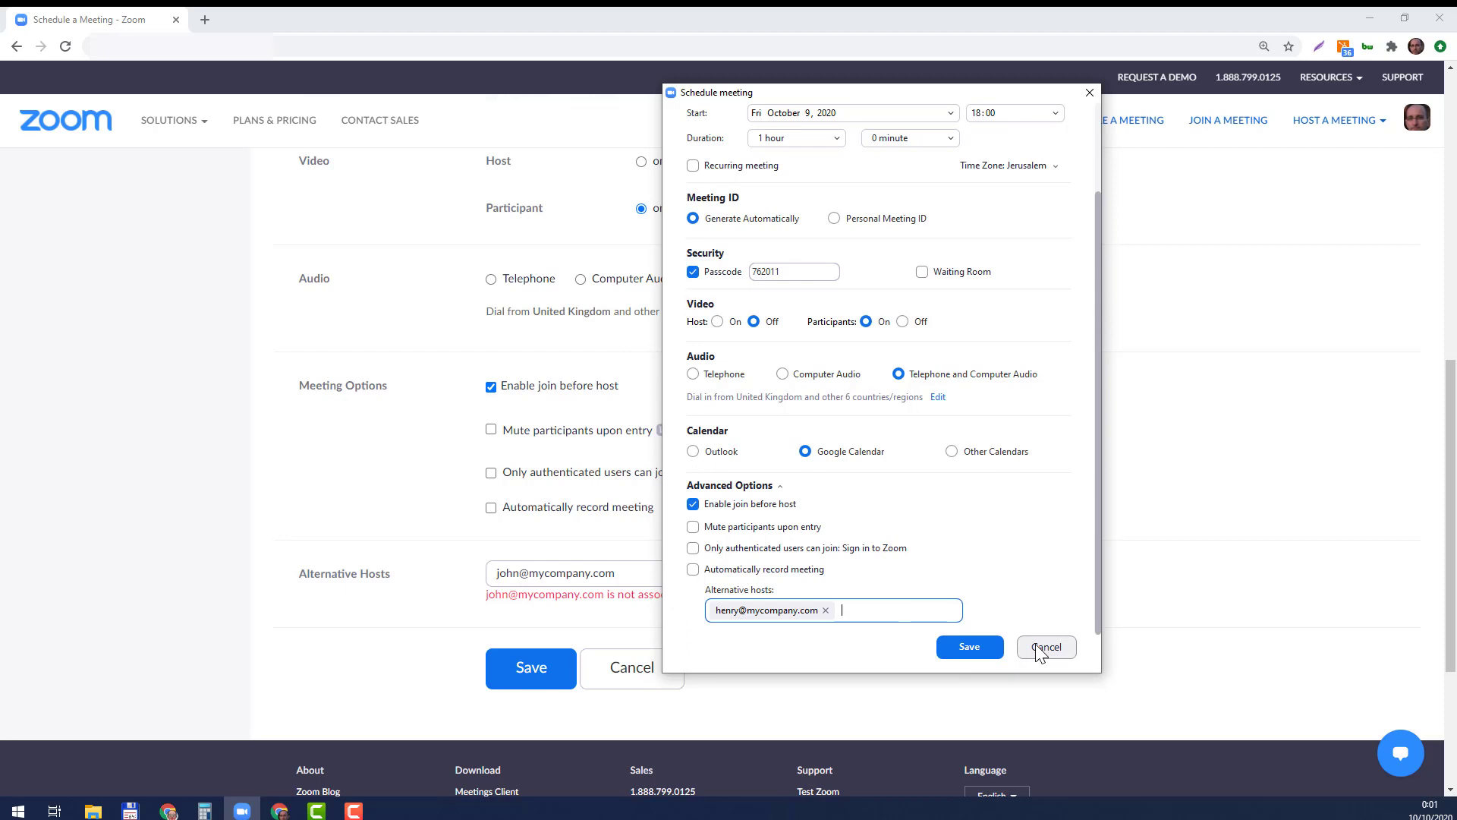
{"action": "left_click", "coordinate": [1044, 646]}
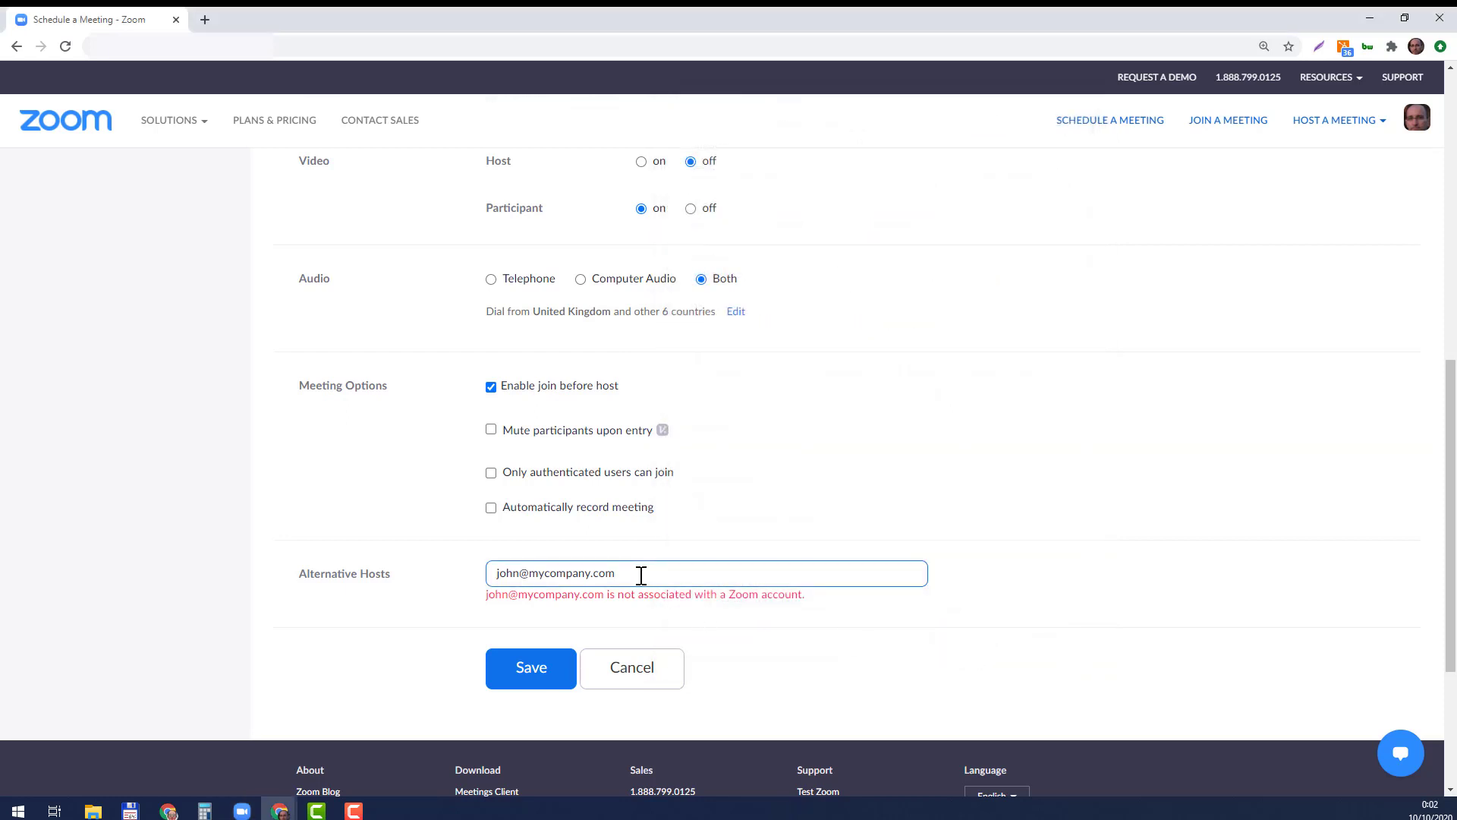
{"action": "type", "text": "m="}
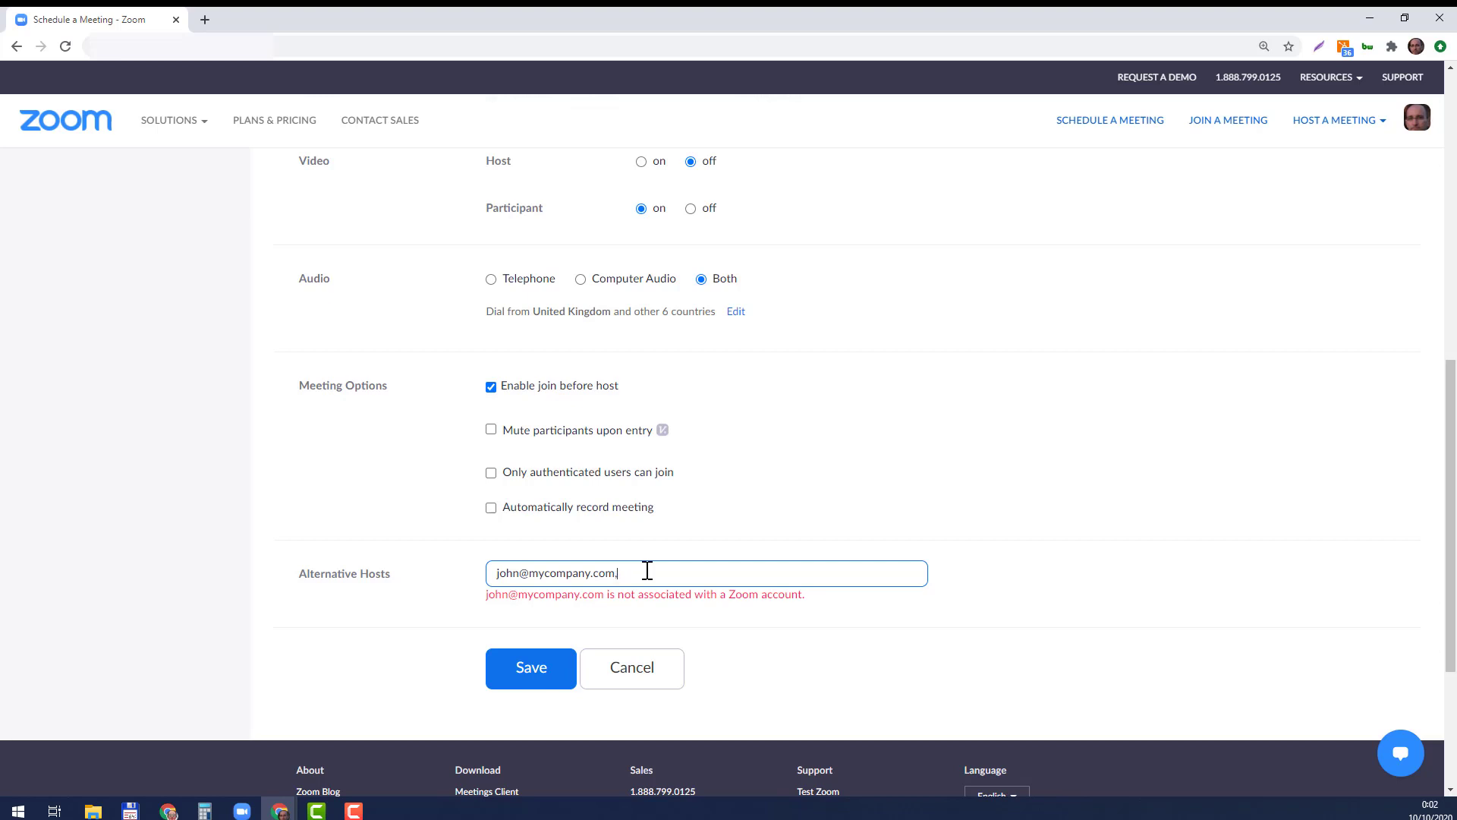
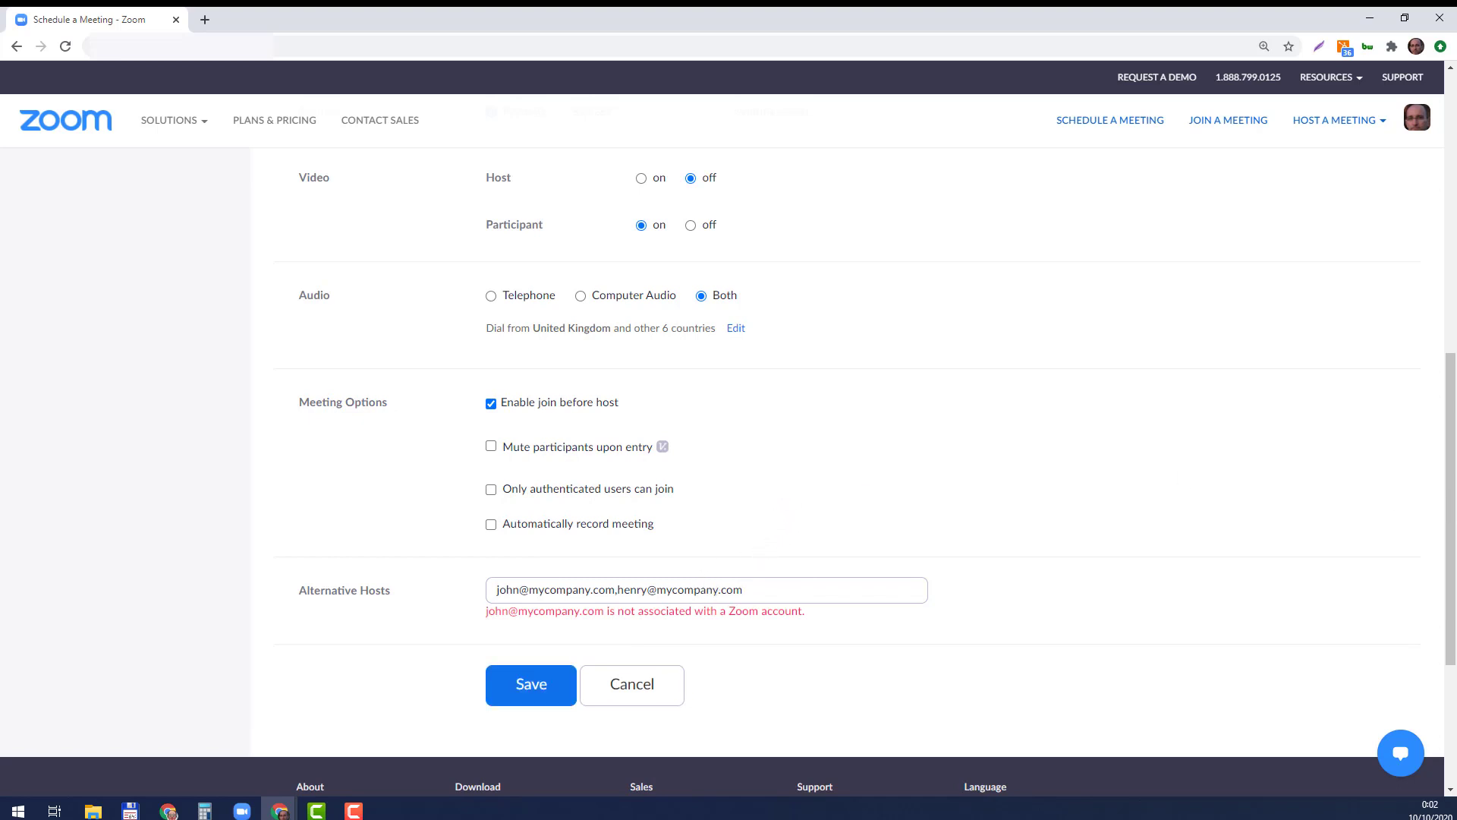
{"action": "left_click", "coordinate": [529, 685]}
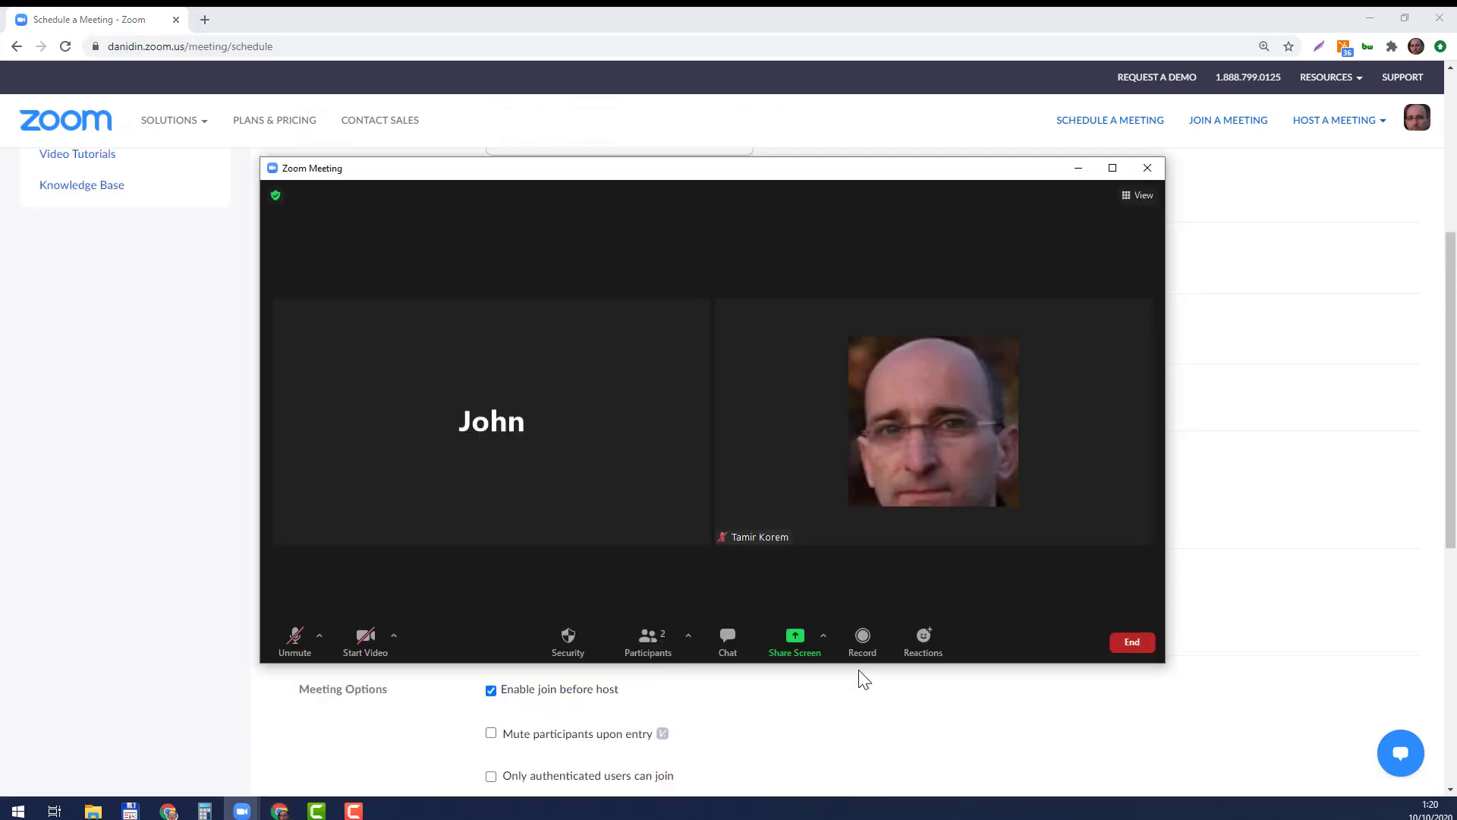
{"action": "mouse_move", "coordinate": [569, 621]}
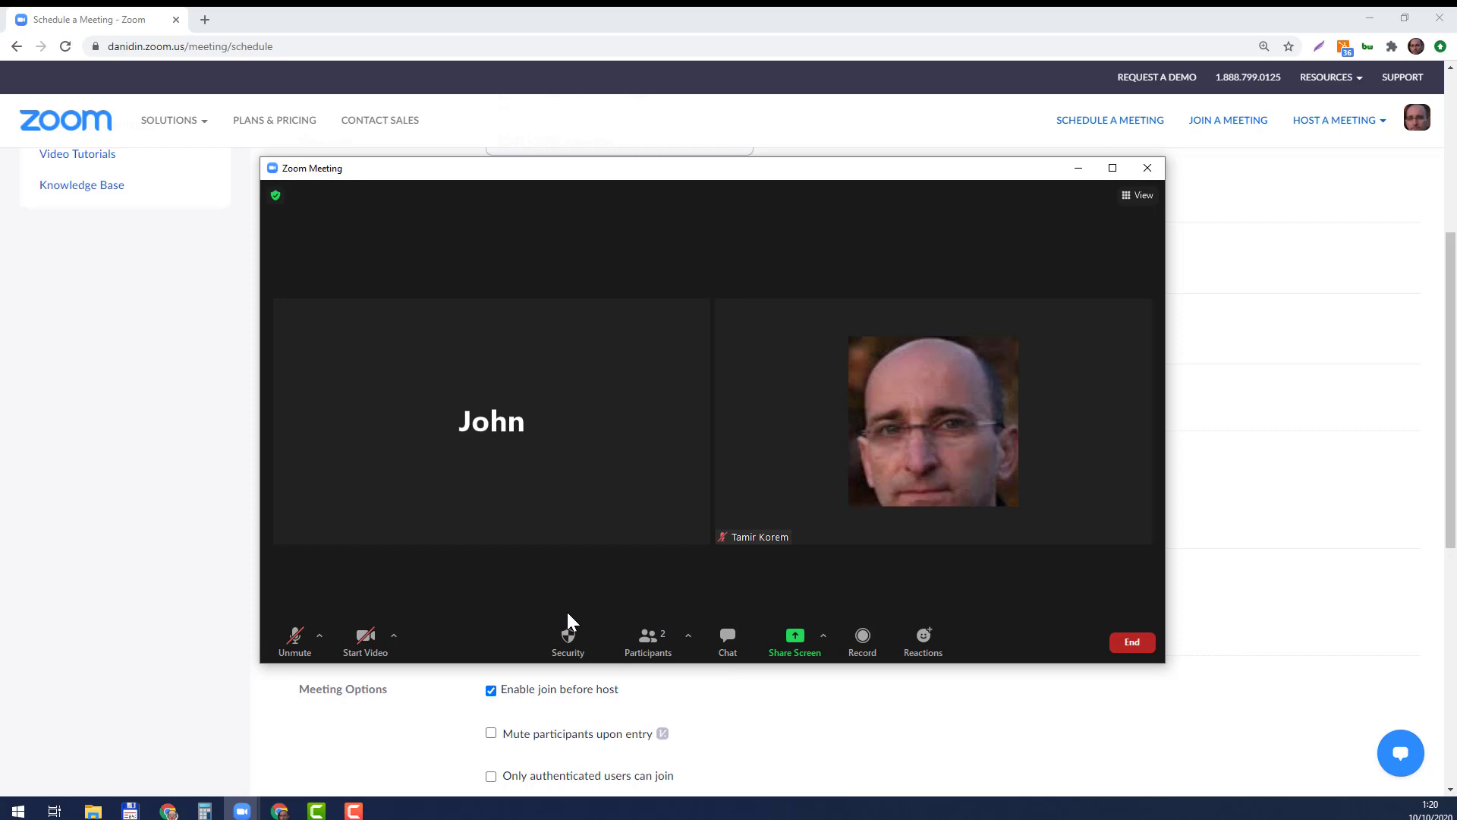
{"action": "mouse_move", "coordinate": [601, 611]}
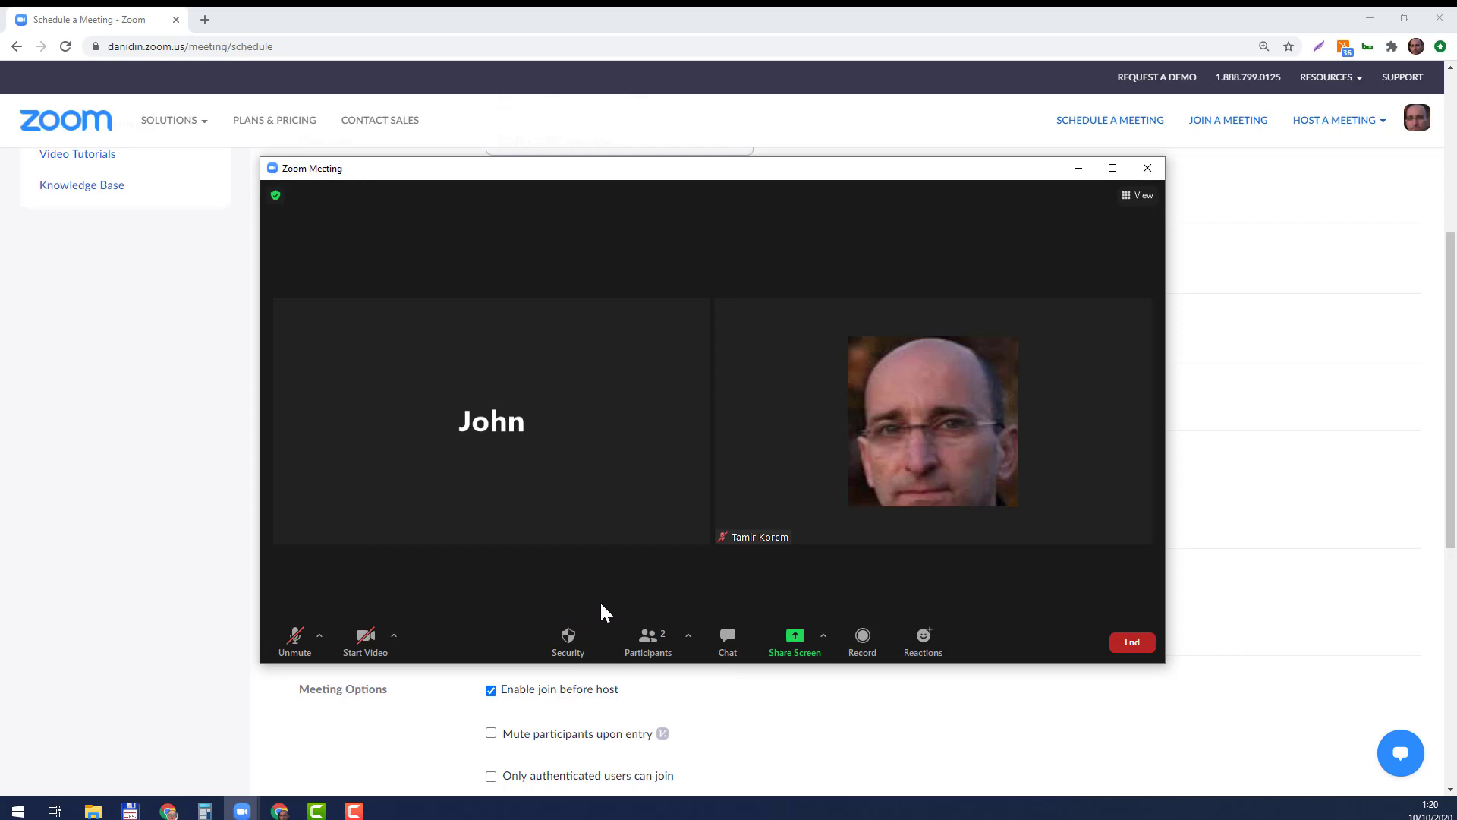
{"action": "mouse_move", "coordinate": [649, 640]}
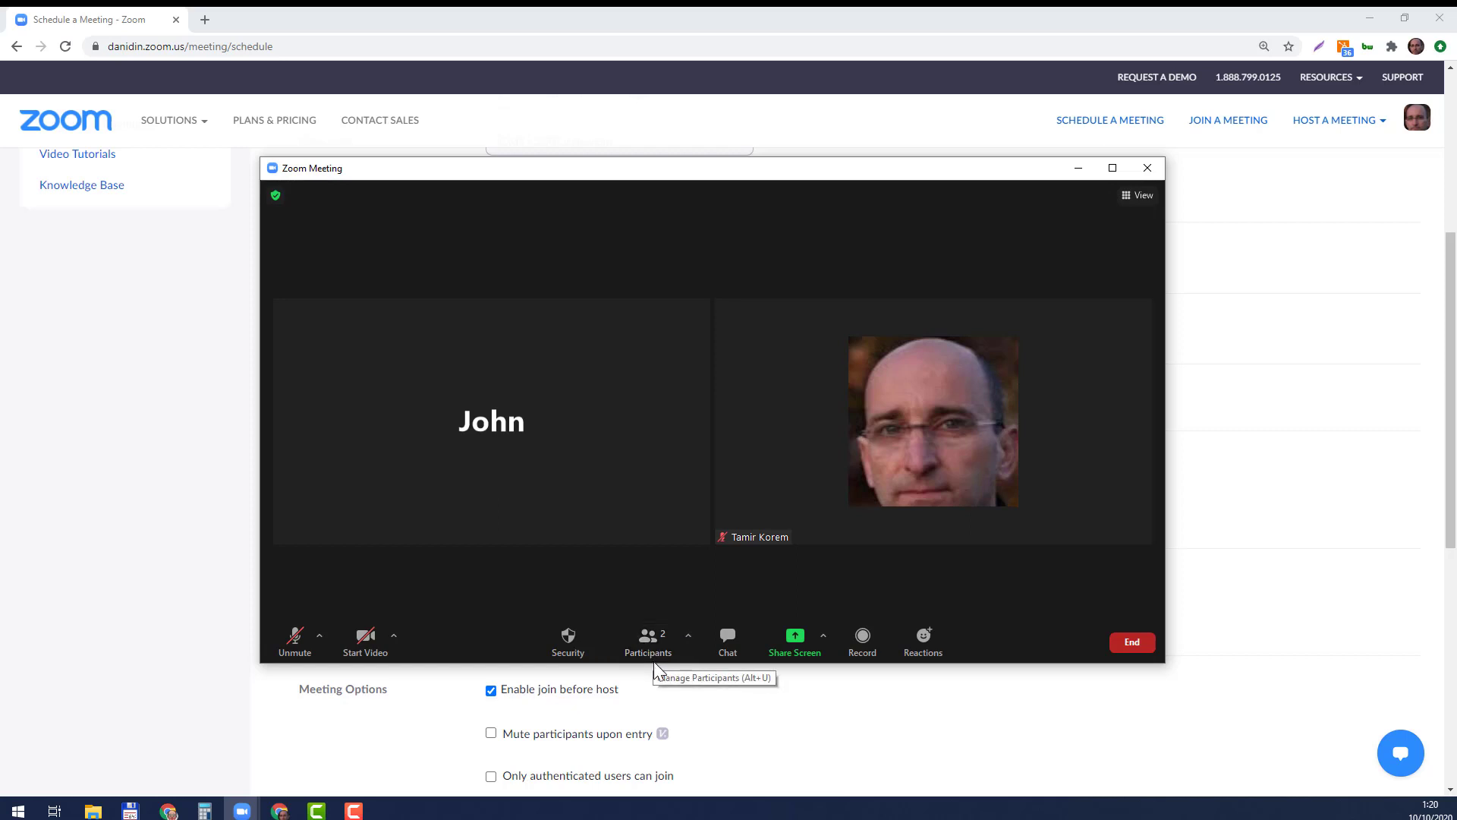
{"action": "left_click", "coordinate": [646, 641]}
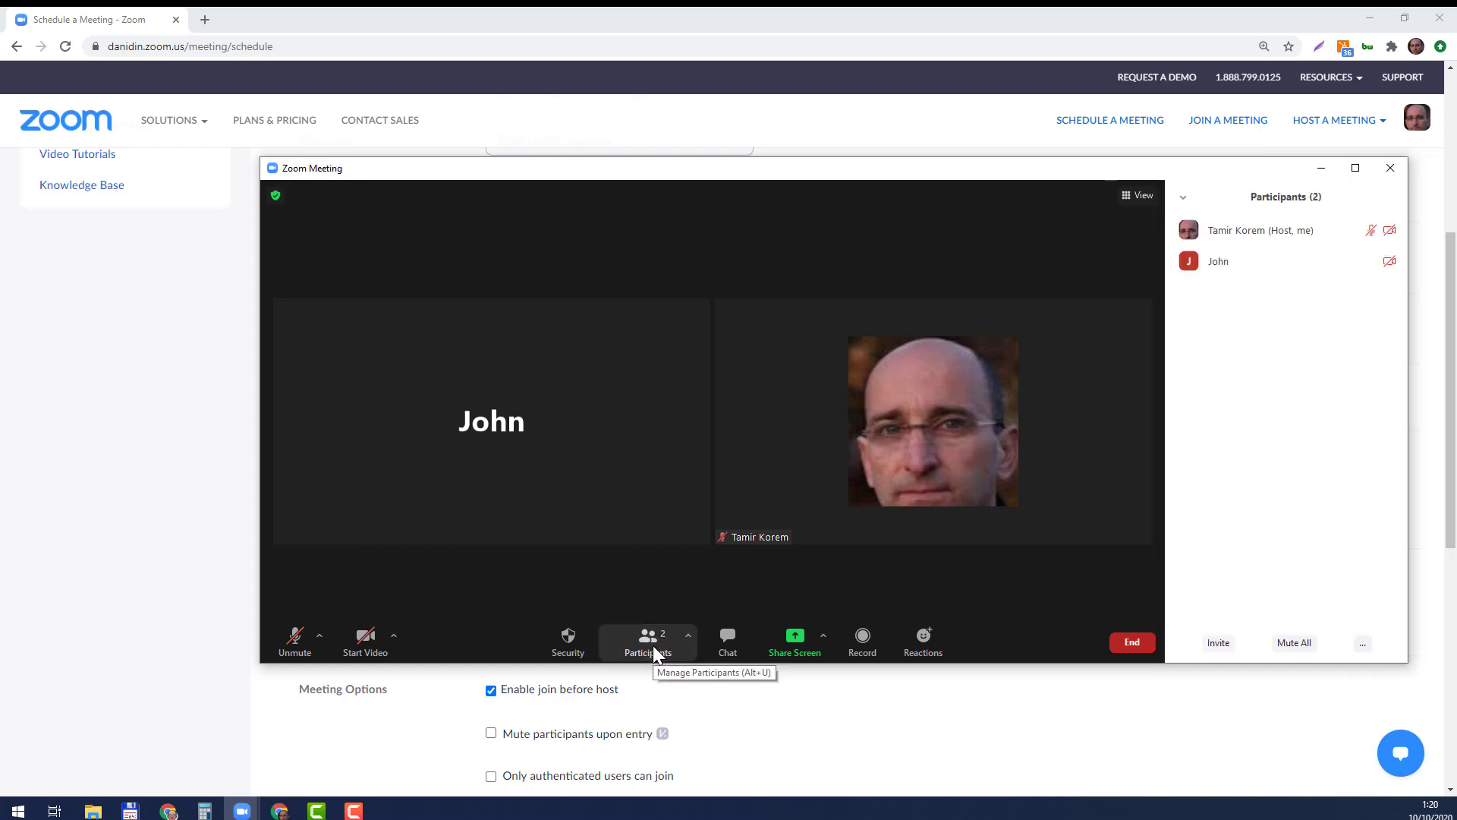
{"action": "mouse_move", "coordinate": [1260, 325]}
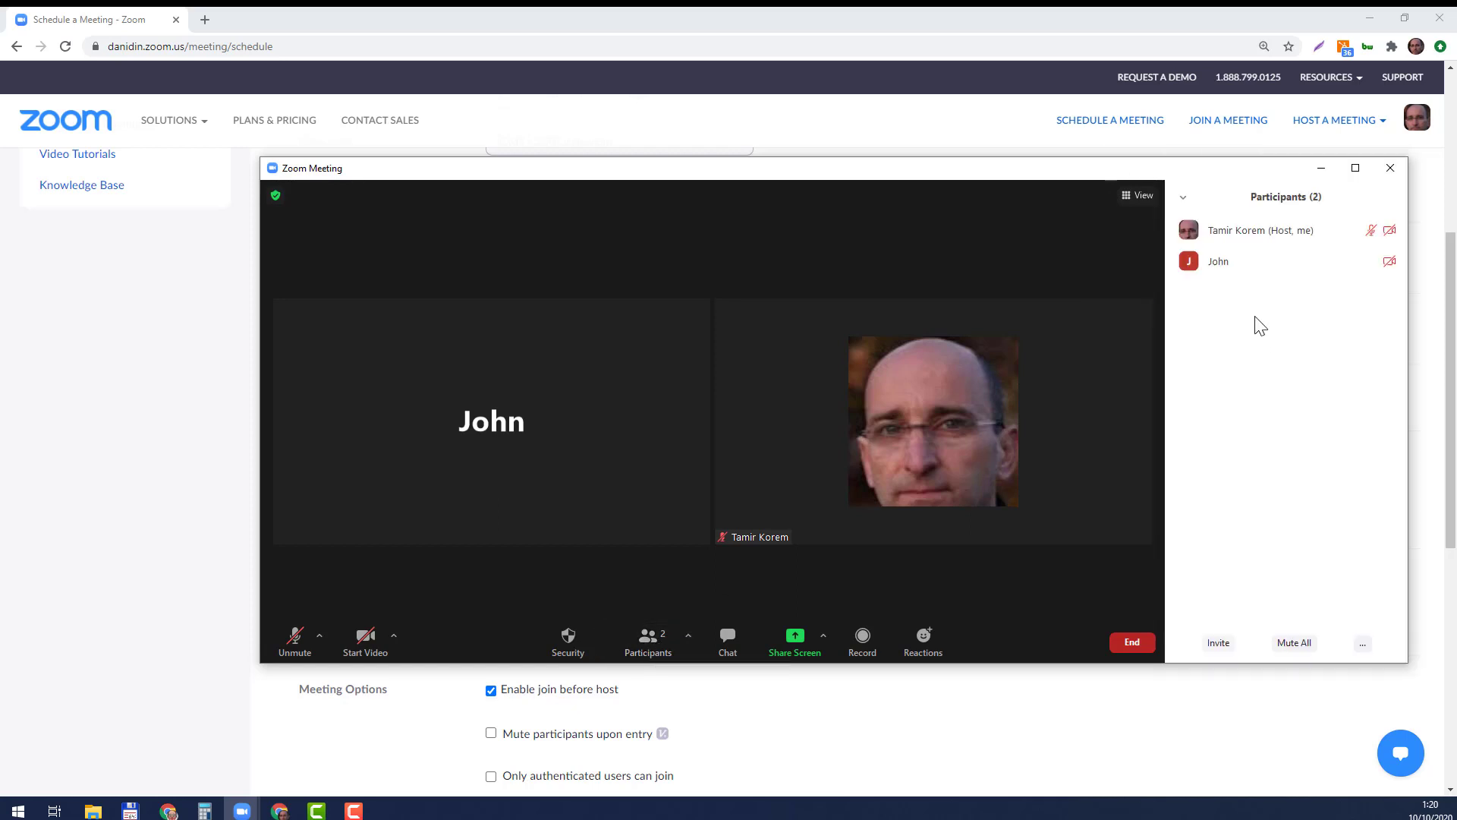
{"action": "mouse_move", "coordinate": [1287, 281]}
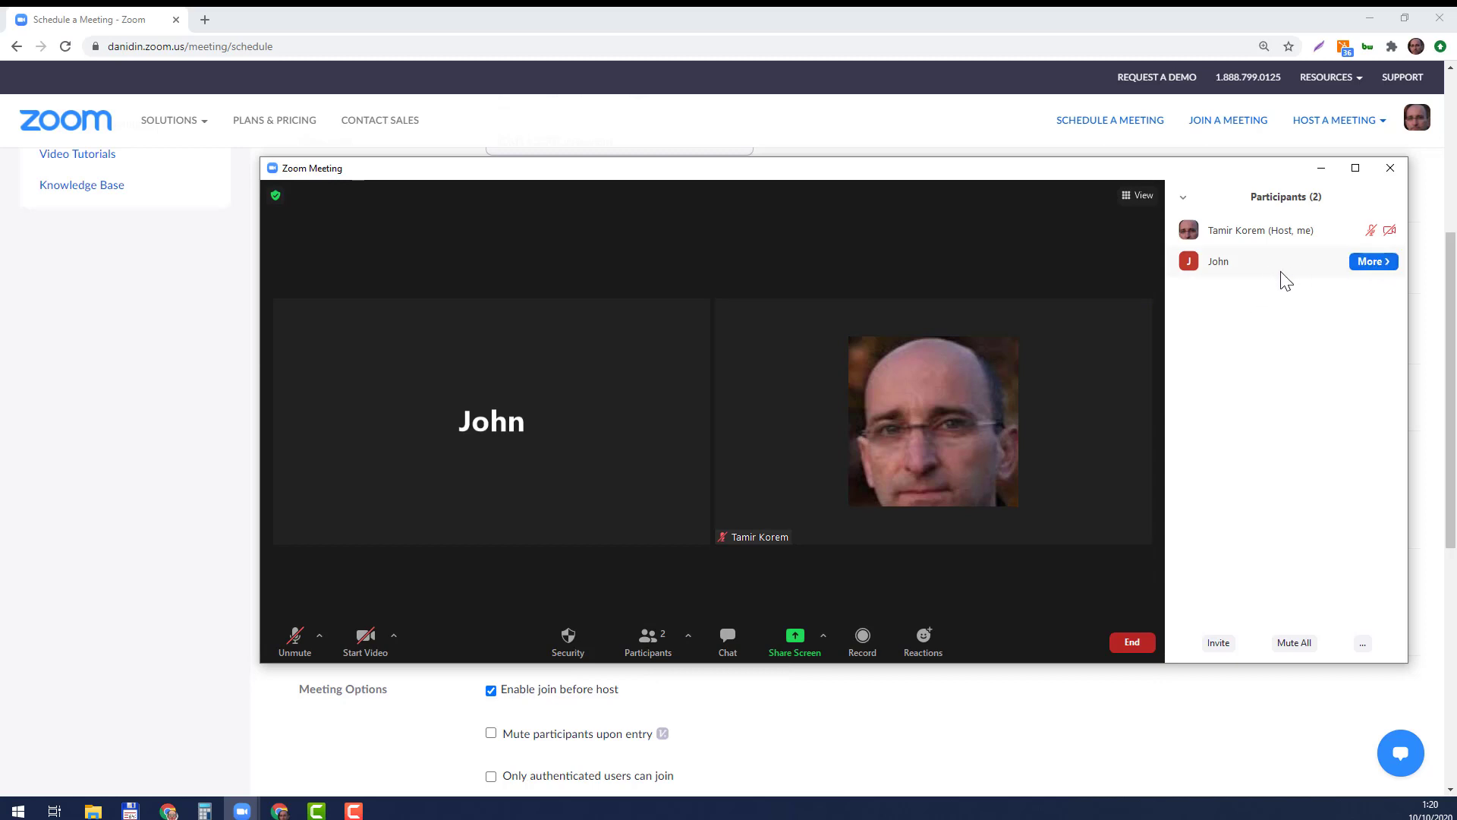
{"action": "mouse_move", "coordinate": [1228, 279]}
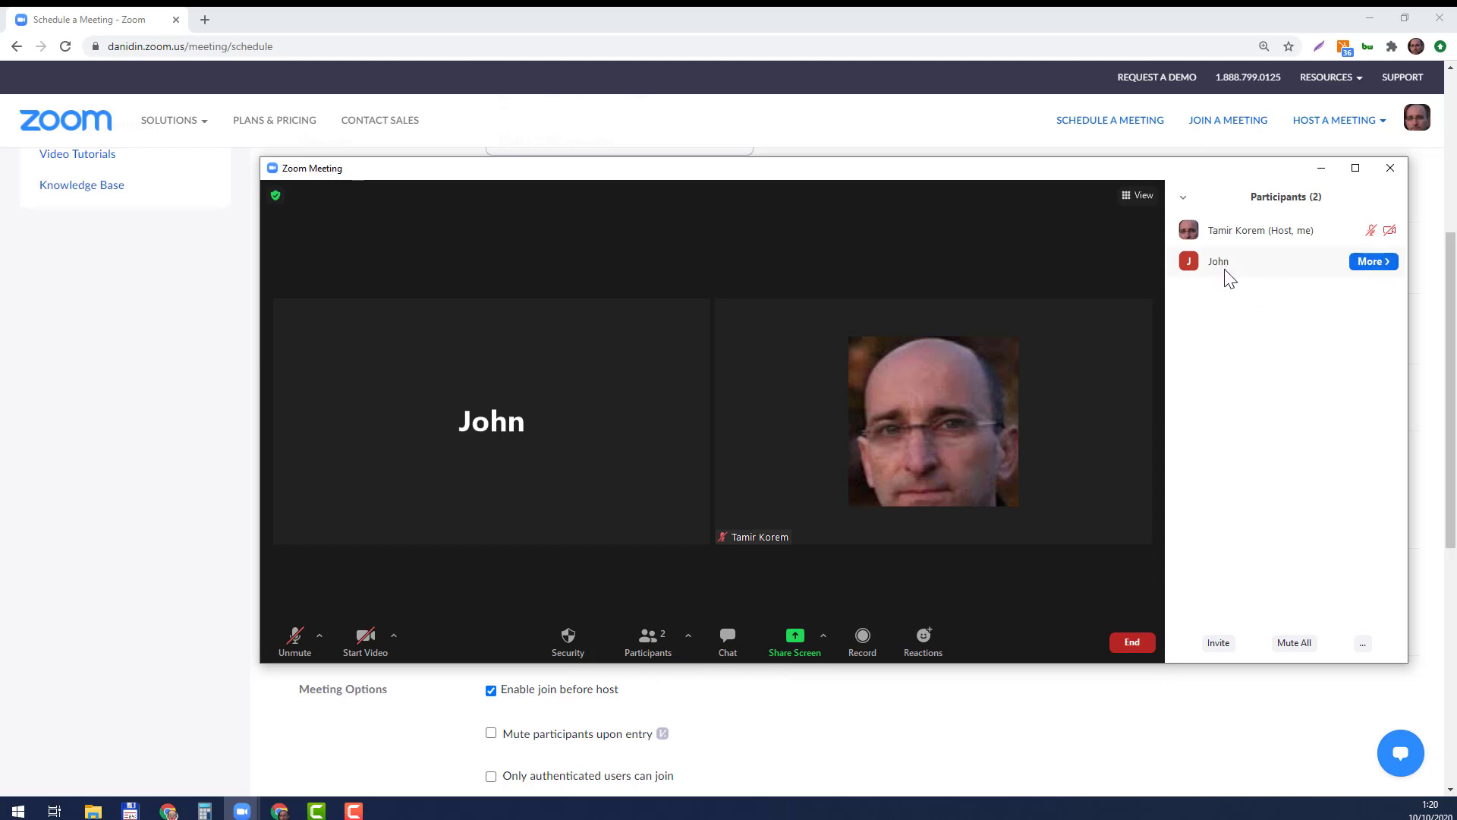
{"action": "mouse_move", "coordinate": [1378, 272]}
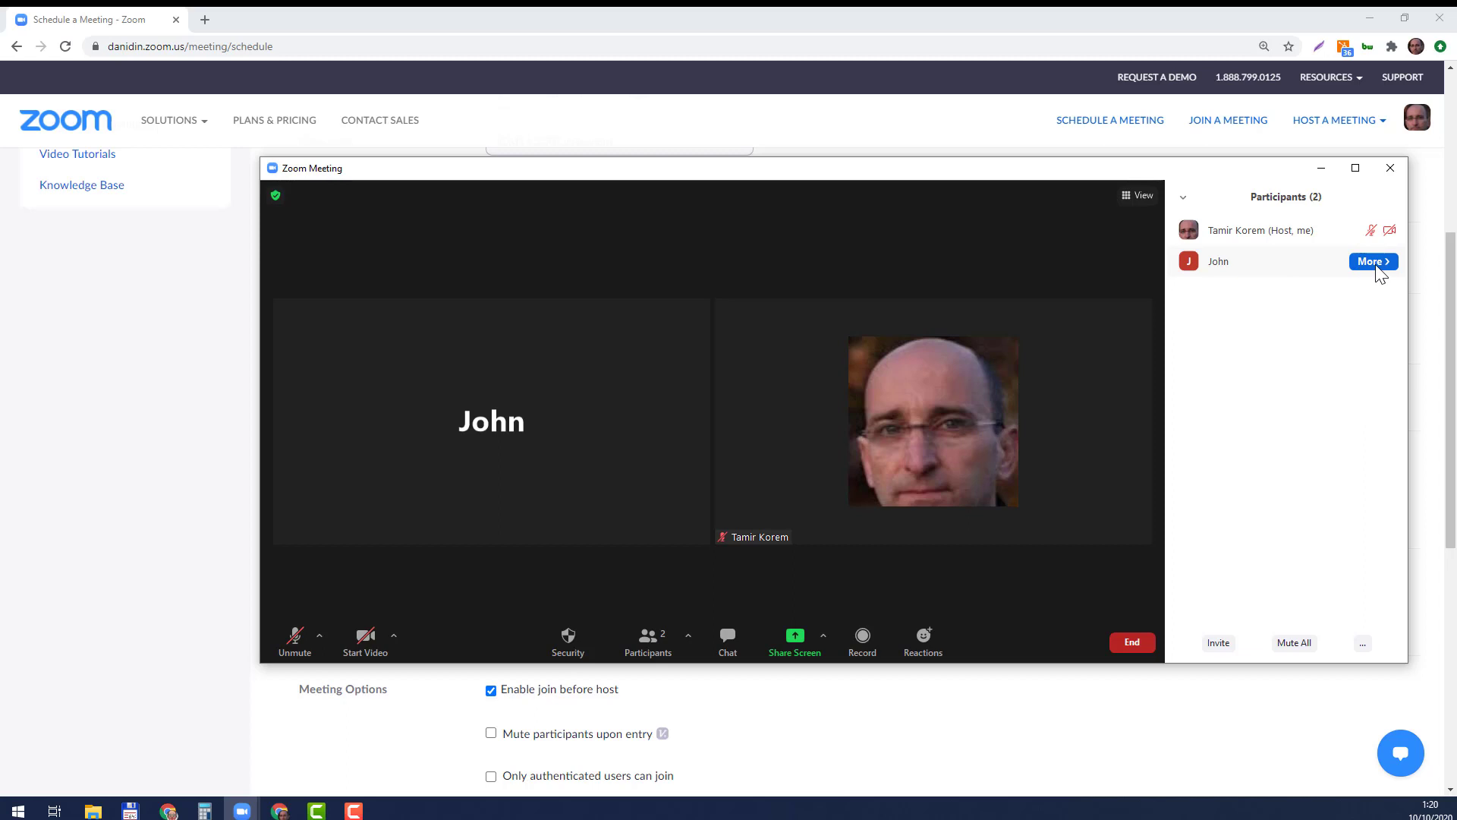
{"action": "left_click", "coordinate": [1372, 261]}
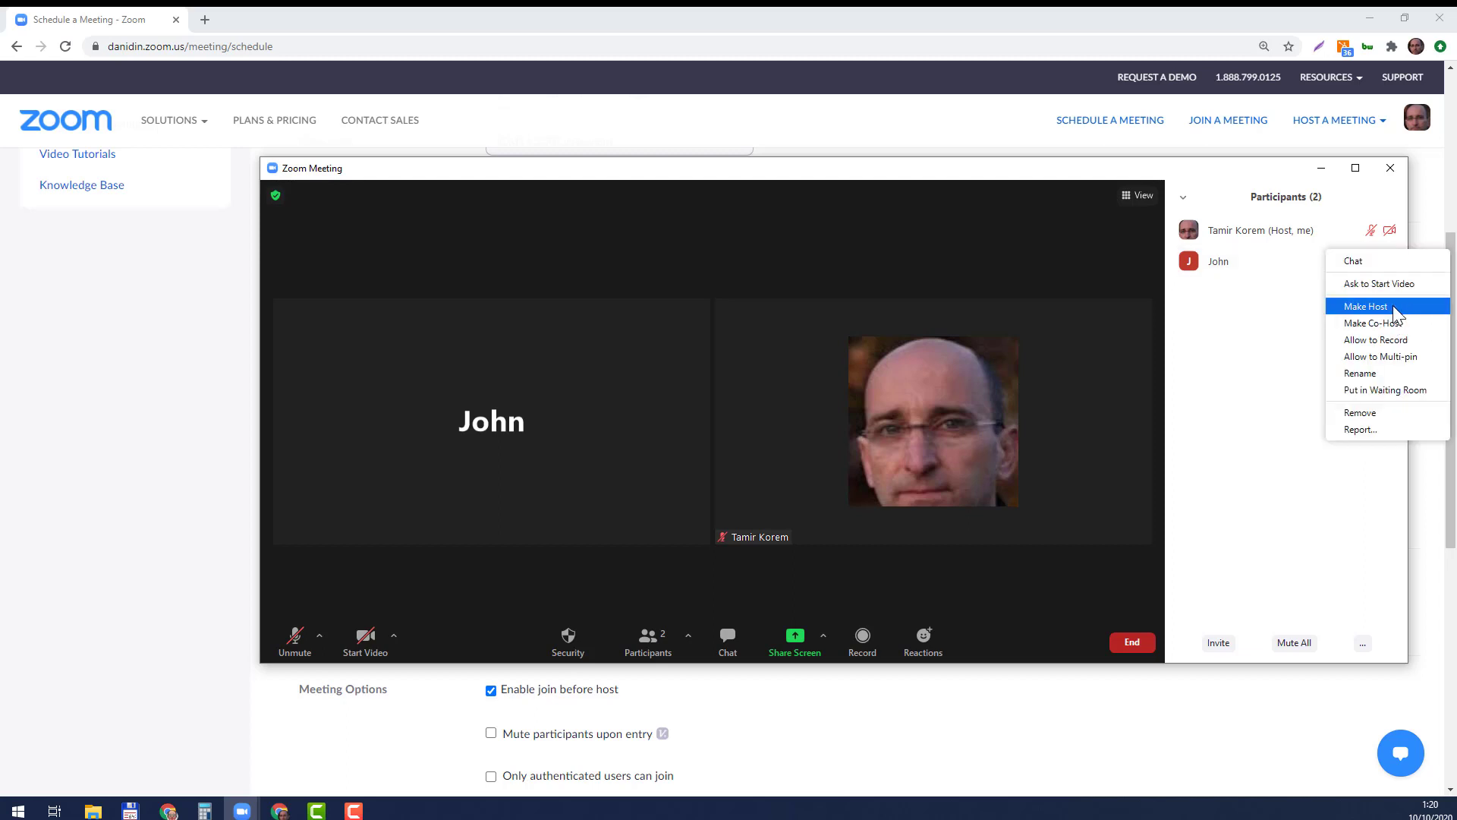
{"action": "mouse_move", "coordinate": [1384, 322]}
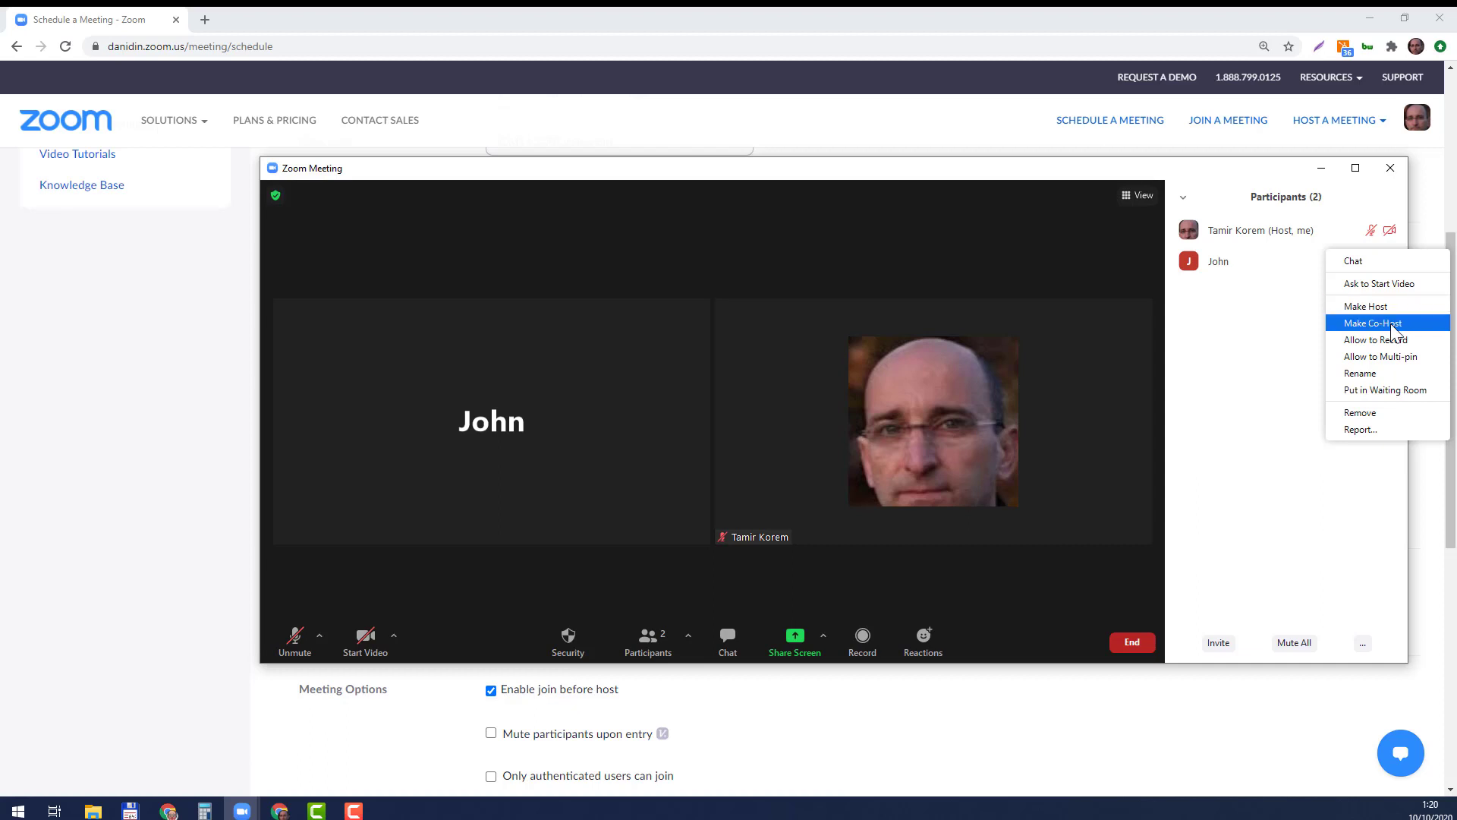
{"action": "mouse_move", "coordinate": [1434, 332]}
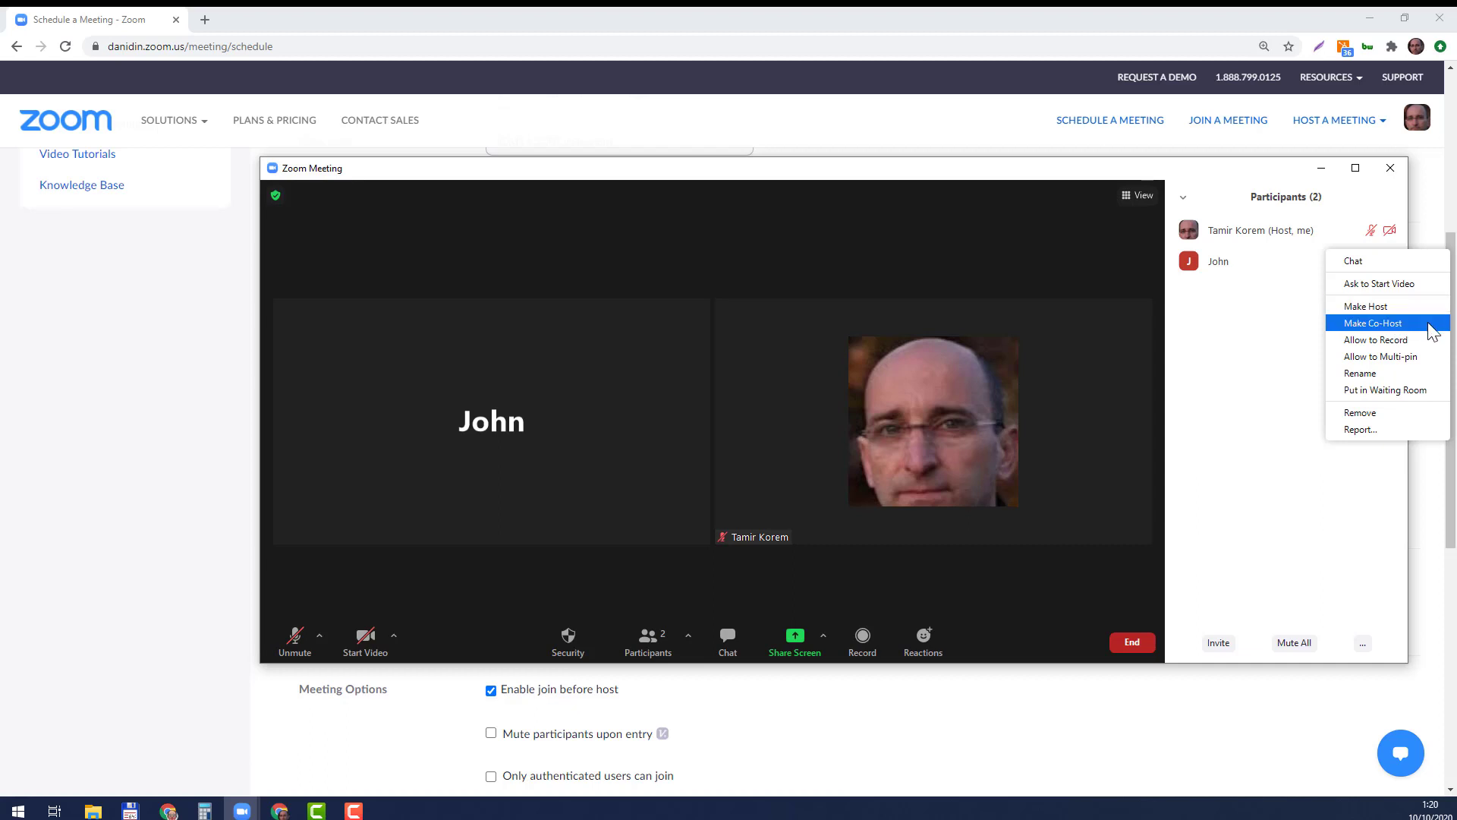
{"action": "mouse_move", "coordinate": [1226, 220]}
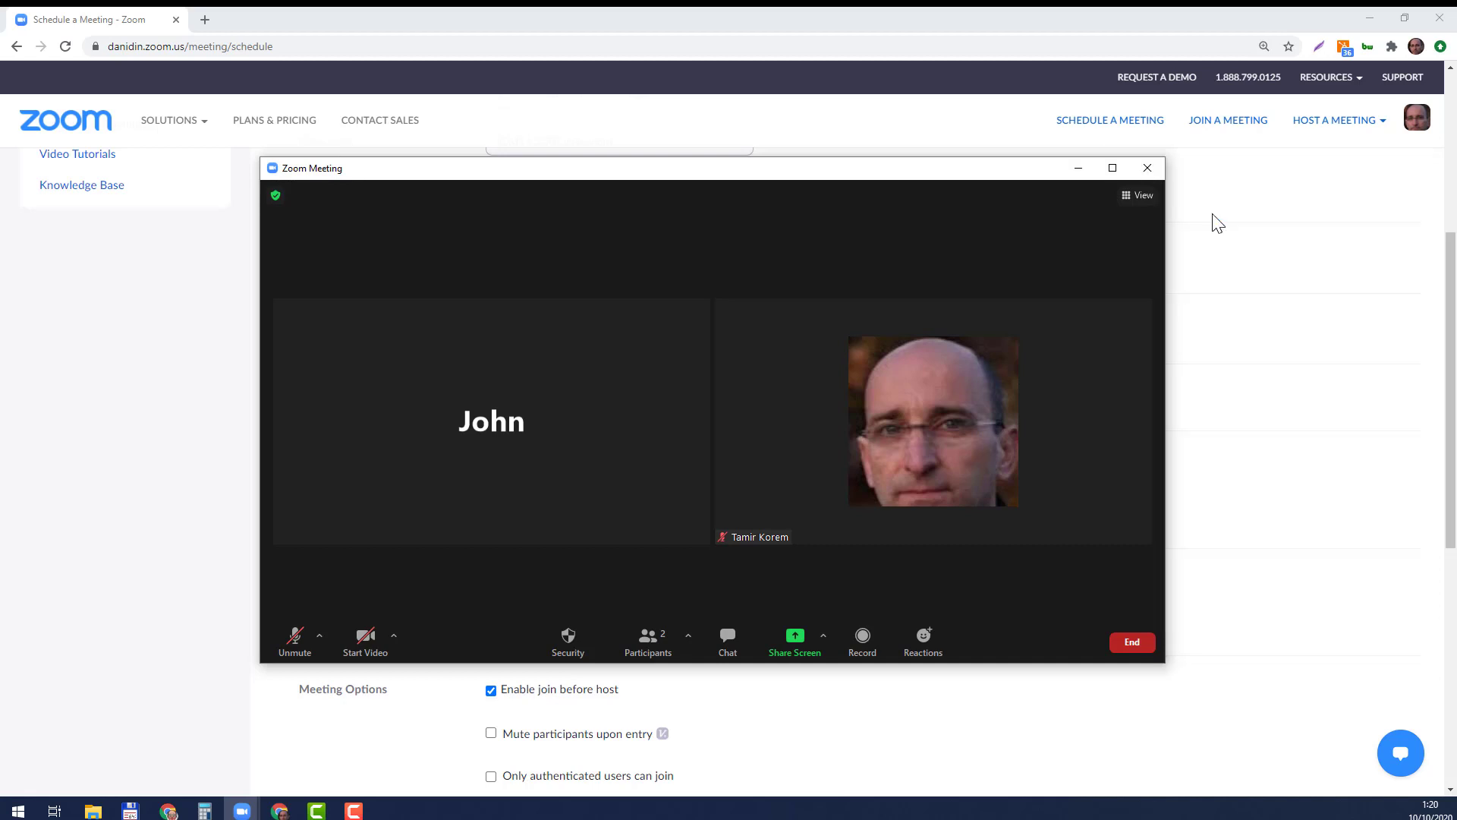
{"action": "mouse_move", "coordinate": [601, 368]}
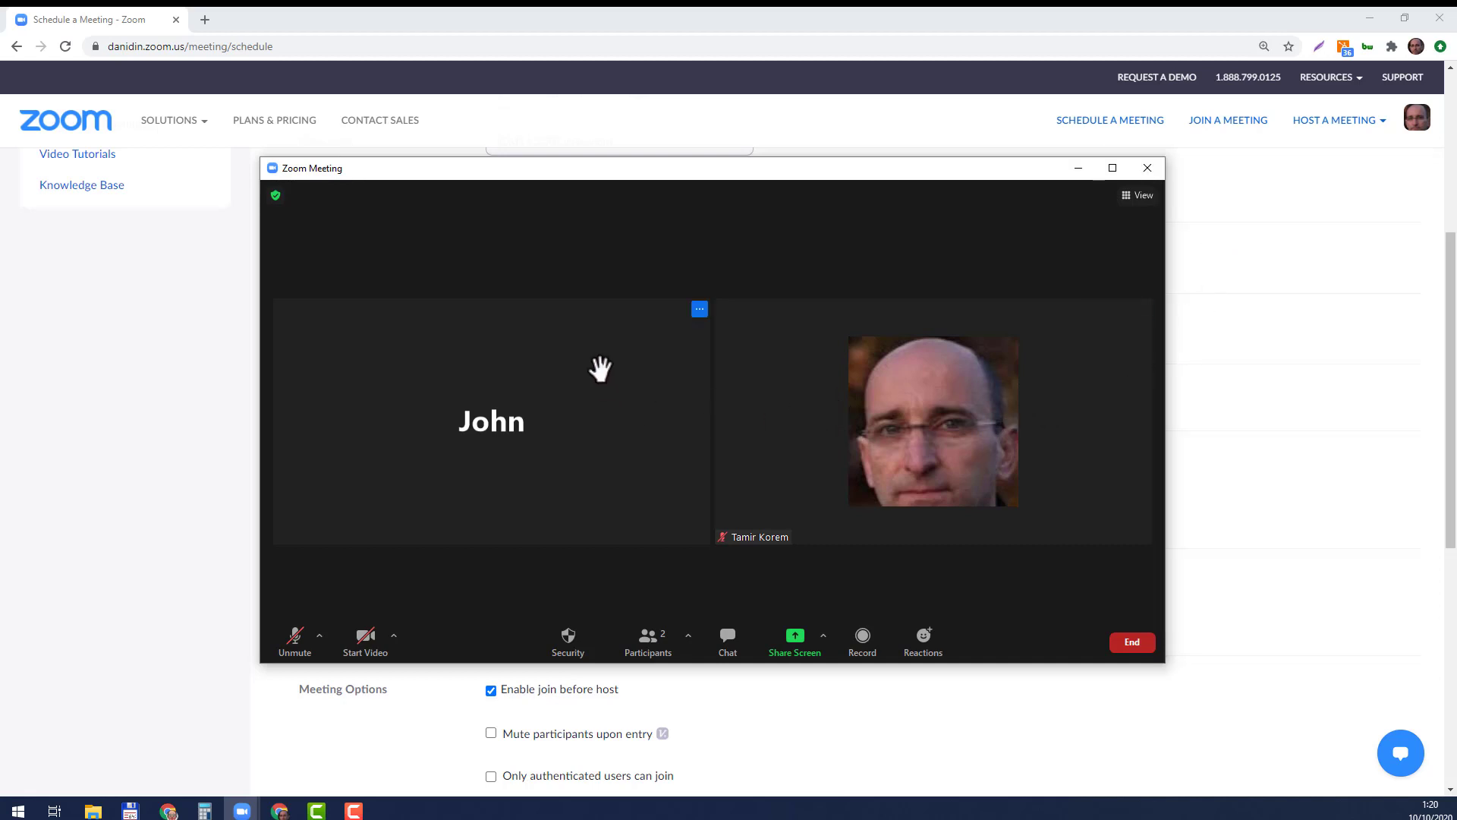
{"action": "mouse_move", "coordinate": [521, 354]}
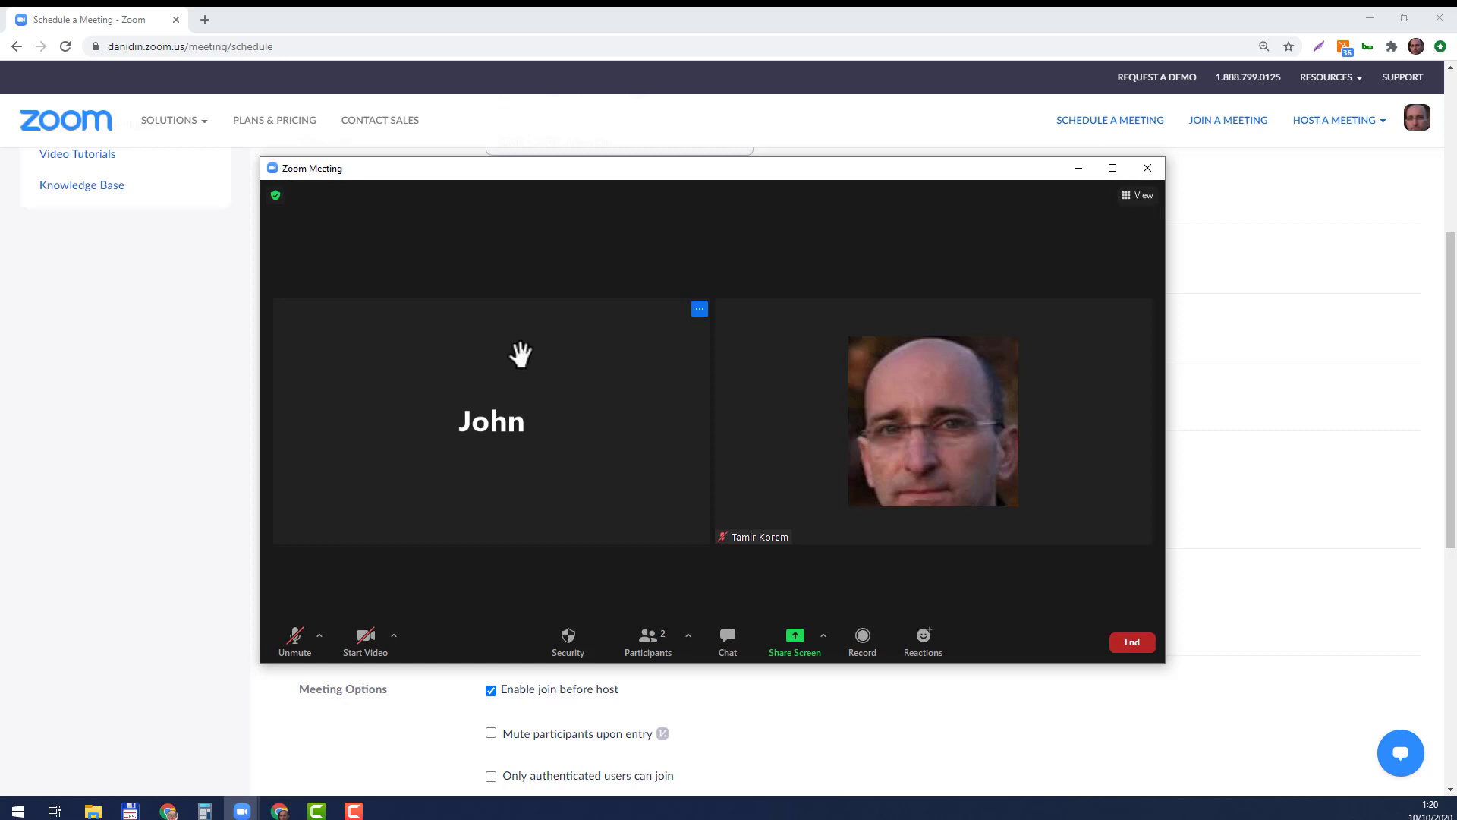
{"action": "mouse_move", "coordinate": [648, 398]}
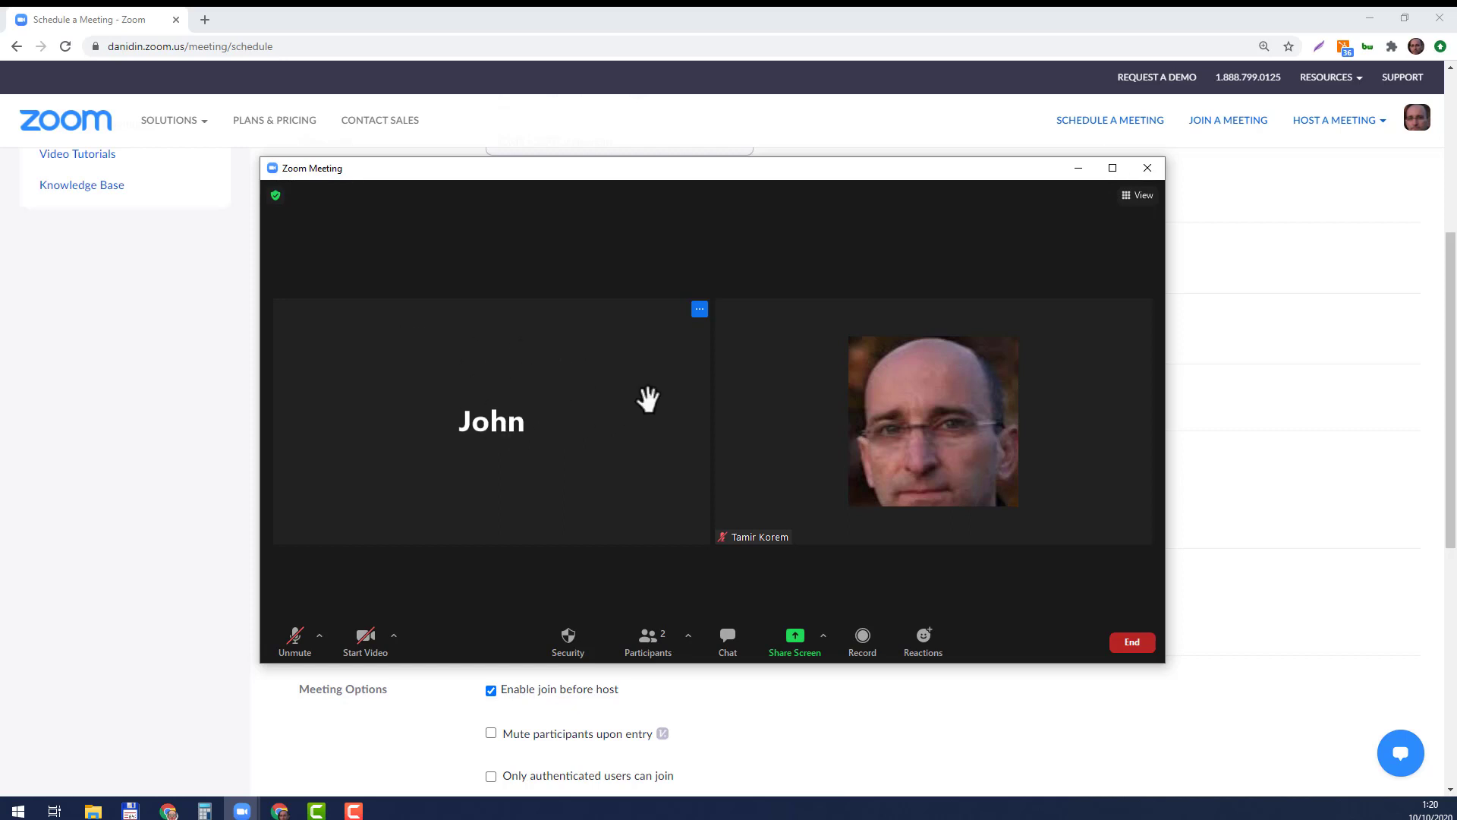
Show John's video-tile menu offering Make Host and Make Co-Host
{"action": "left_click", "coordinate": [699, 308]}
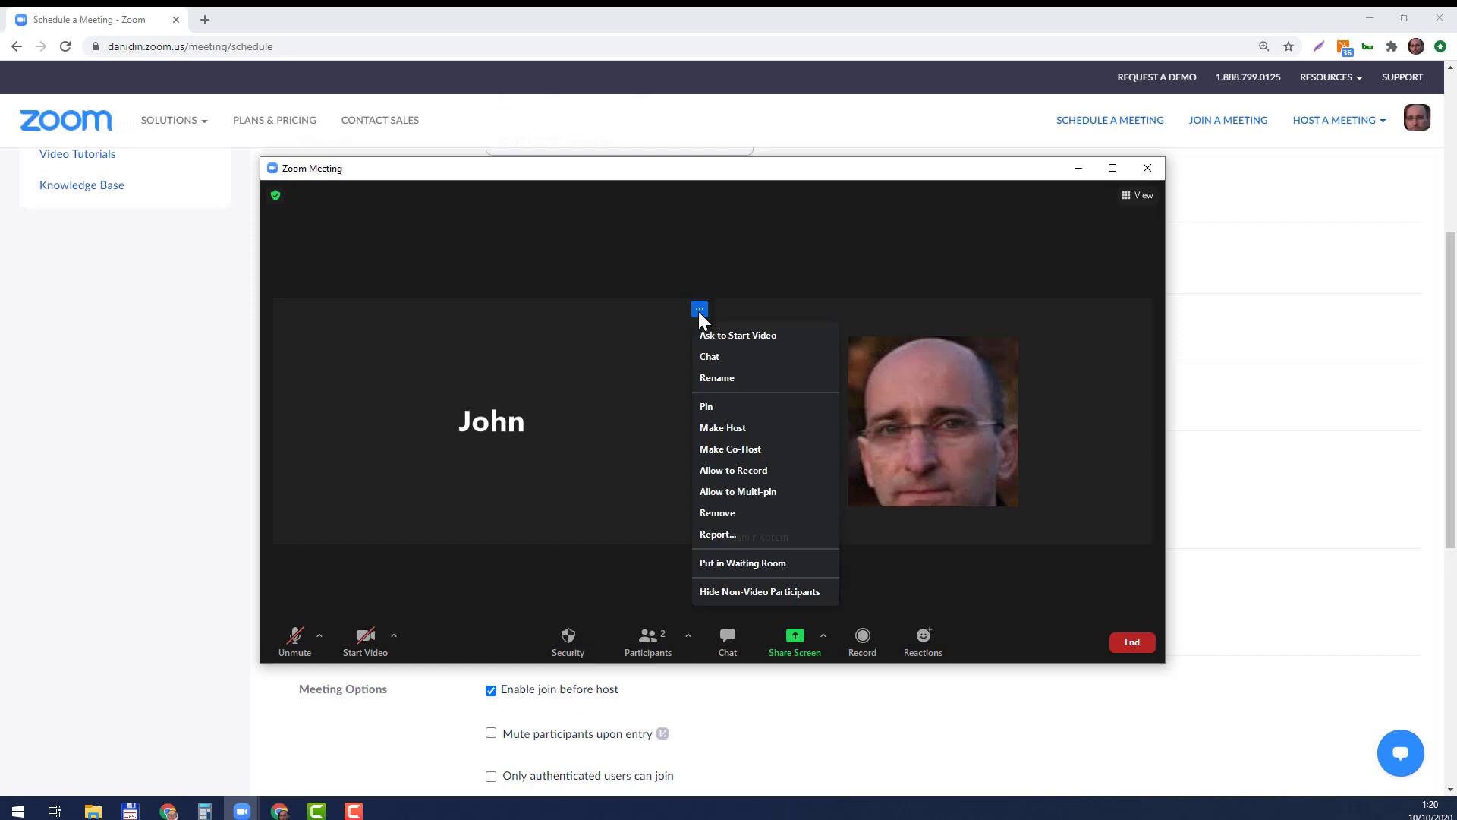
{"action": "mouse_move", "coordinate": [722, 428]}
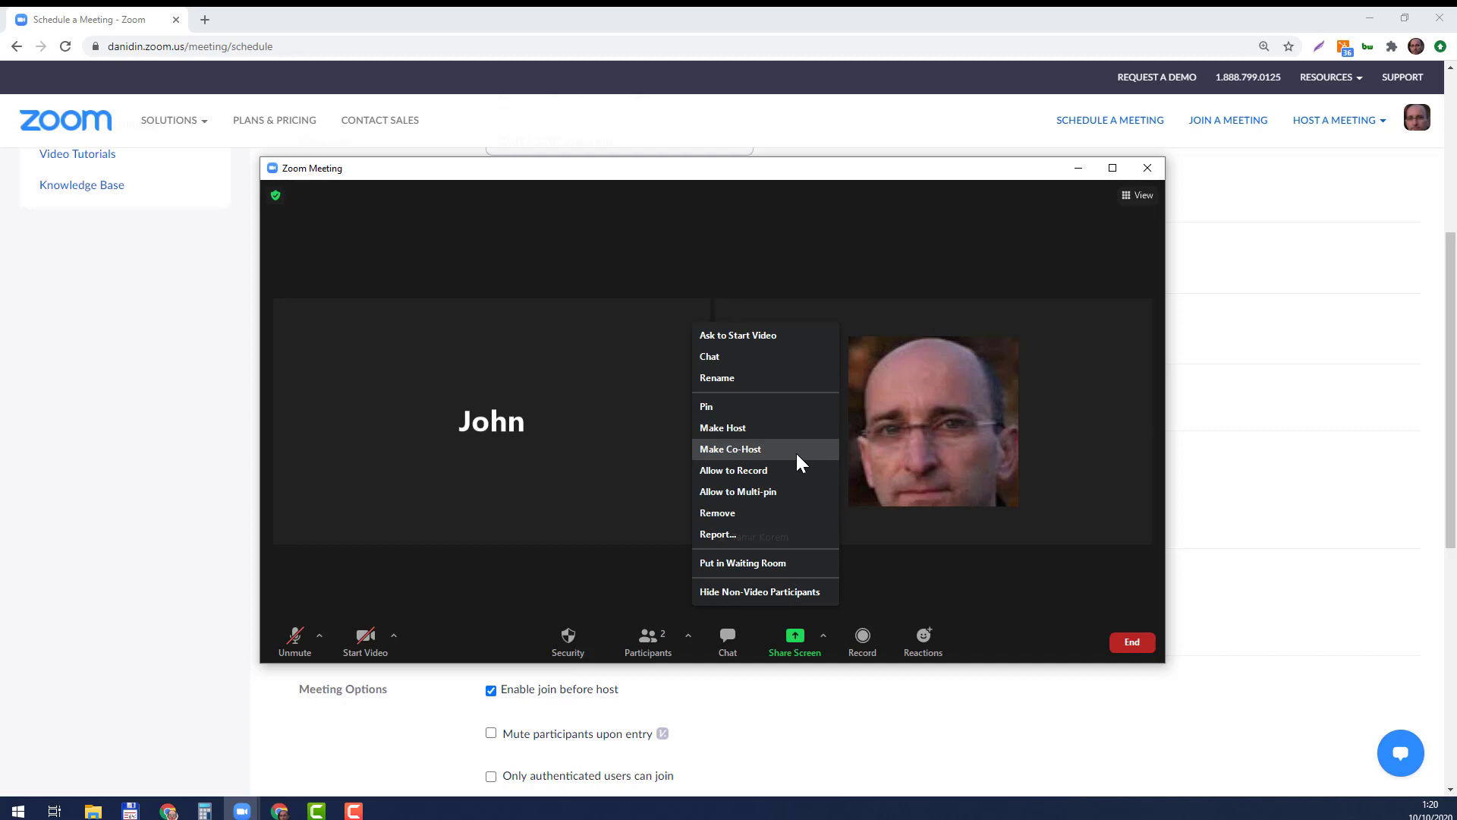
{"action": "mouse_move", "coordinate": [783, 428]}
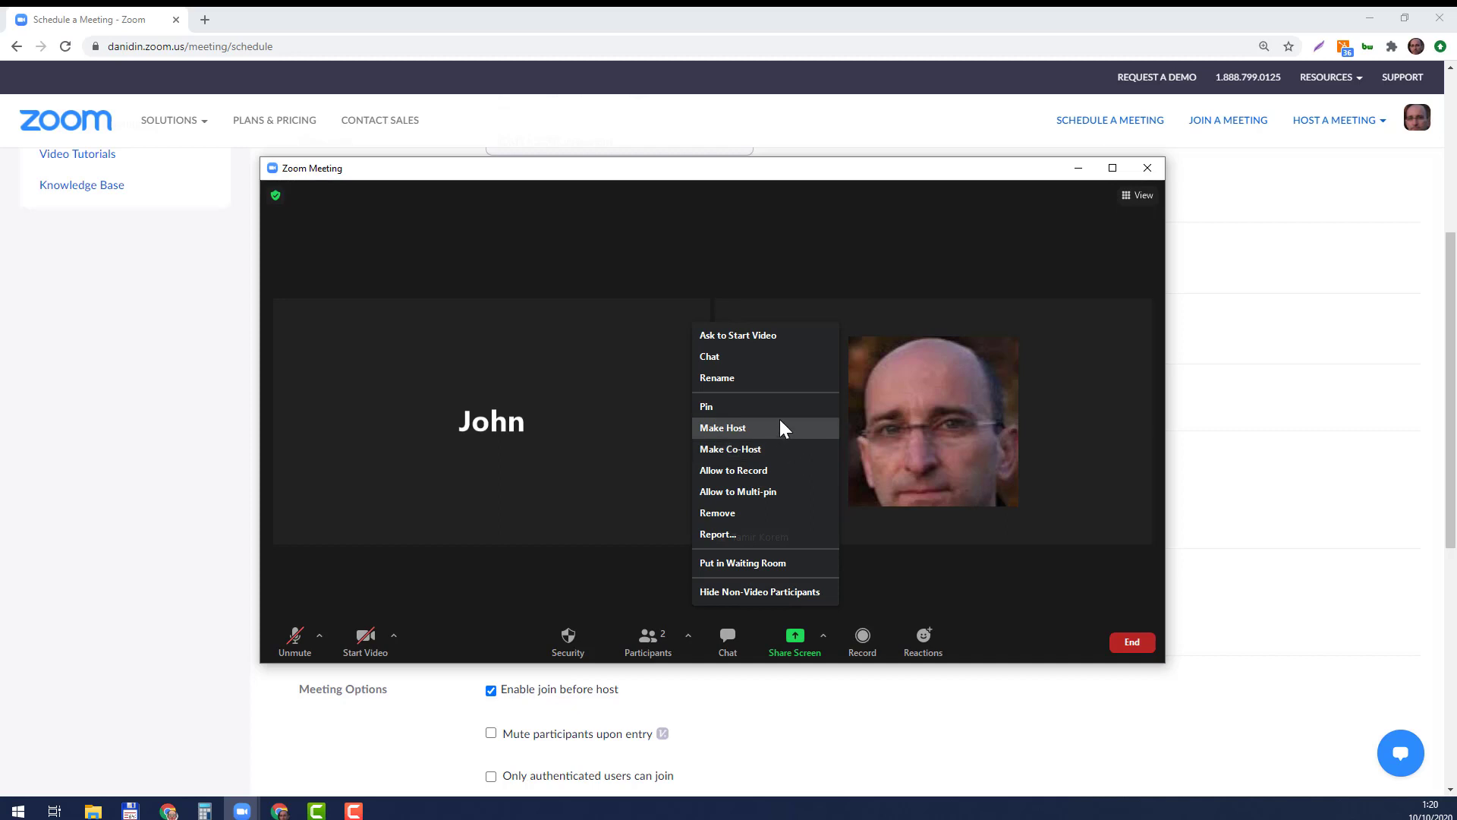
{"action": "mouse_move", "coordinate": [797, 377]}
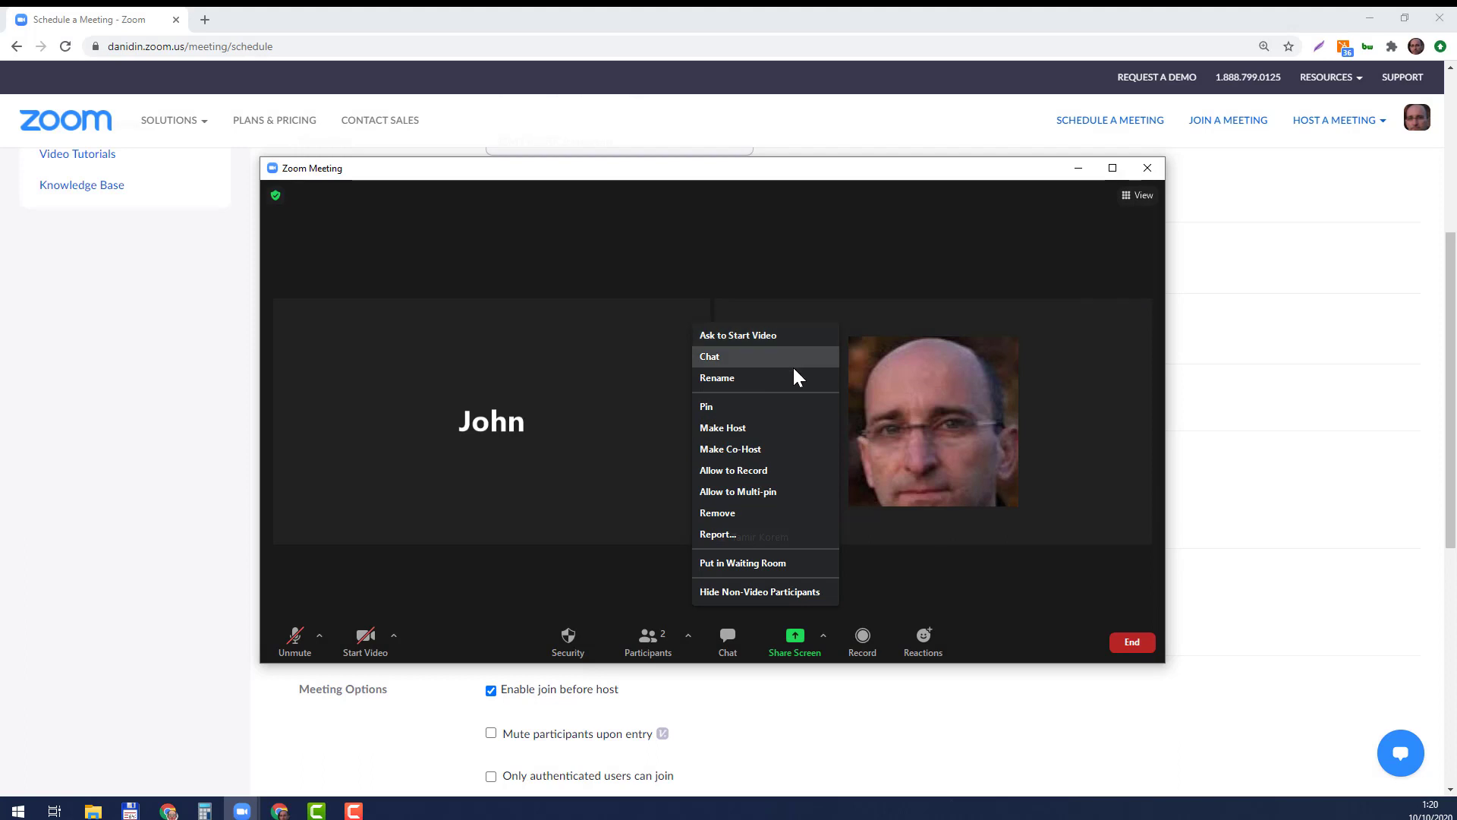